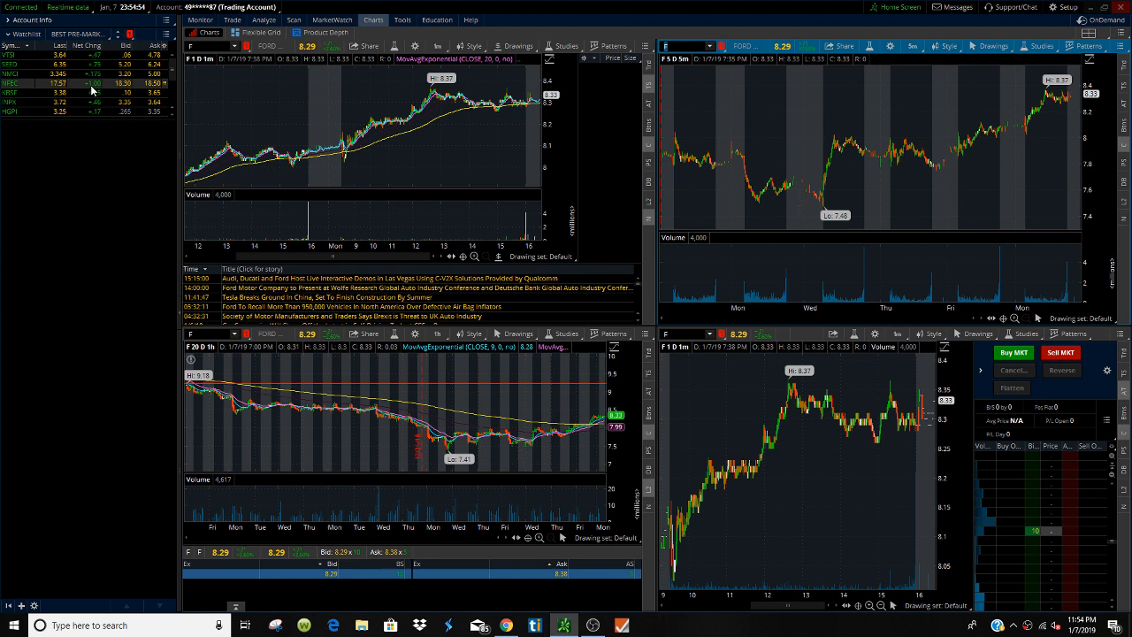
pyautogui.moveTo(534, 5)
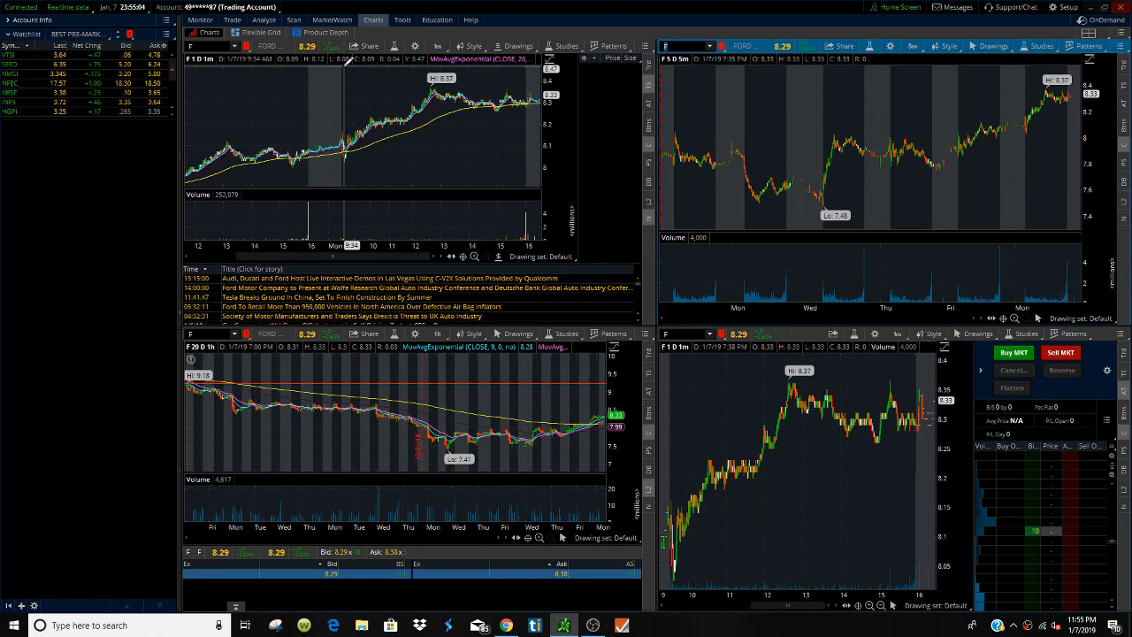
# Show the MarketWatch Quotes table of live stock prices, changes and volumes.
pyautogui.click(293, 19)
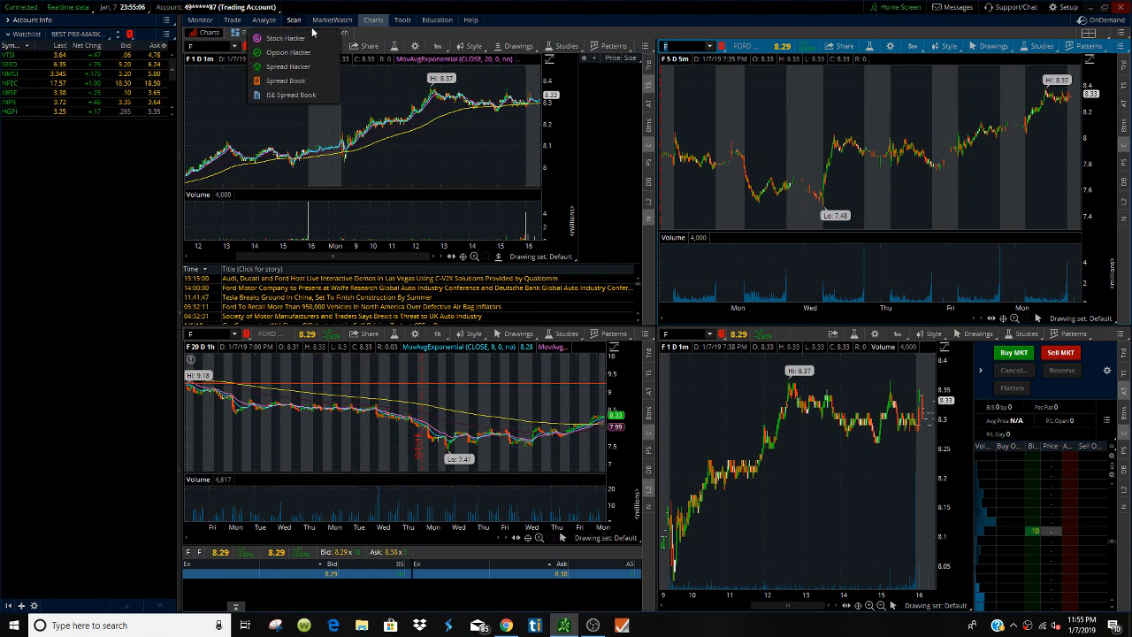
pyautogui.click(294, 19)
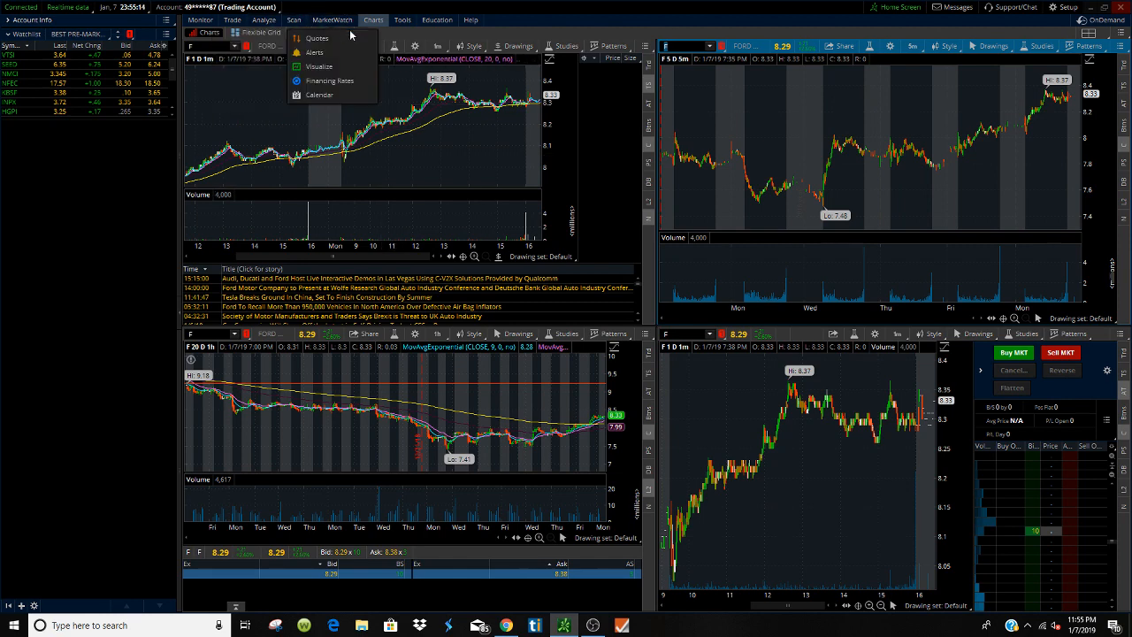
pyautogui.moveTo(314, 53)
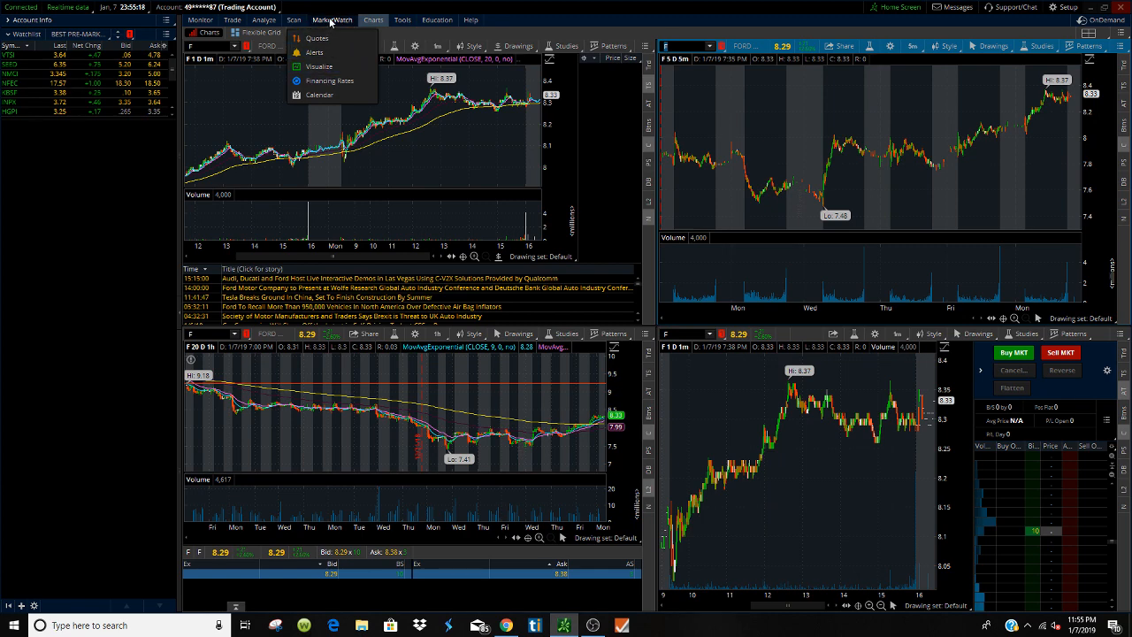
pyautogui.click(315, 39)
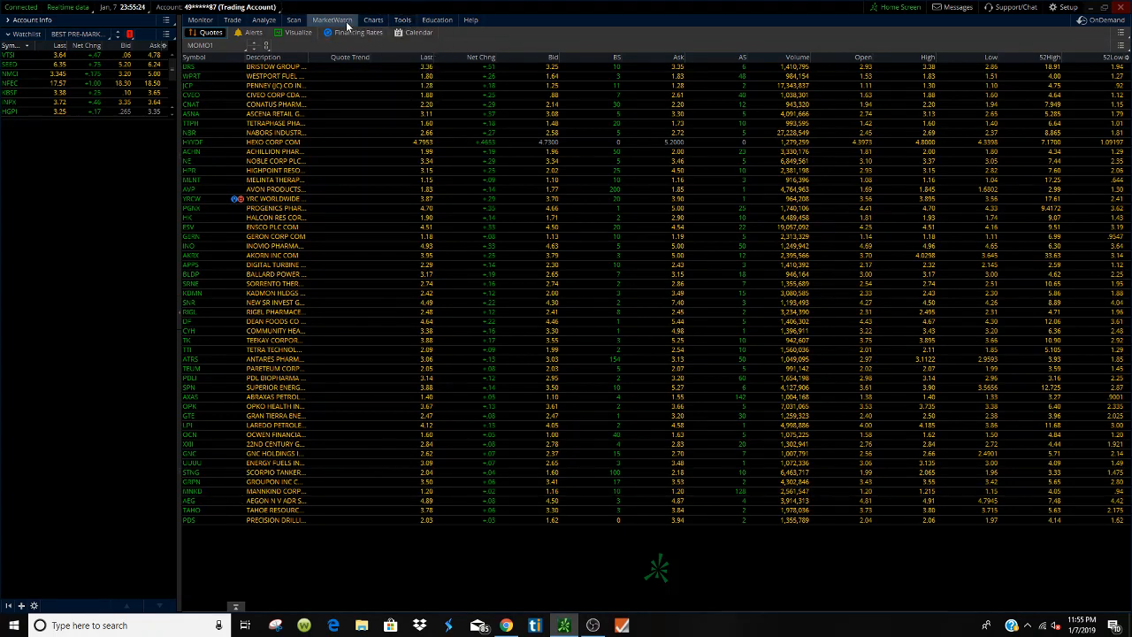
# Browse the education center's Stocks section with its featured courses and learning content.
pyautogui.click(436, 19)
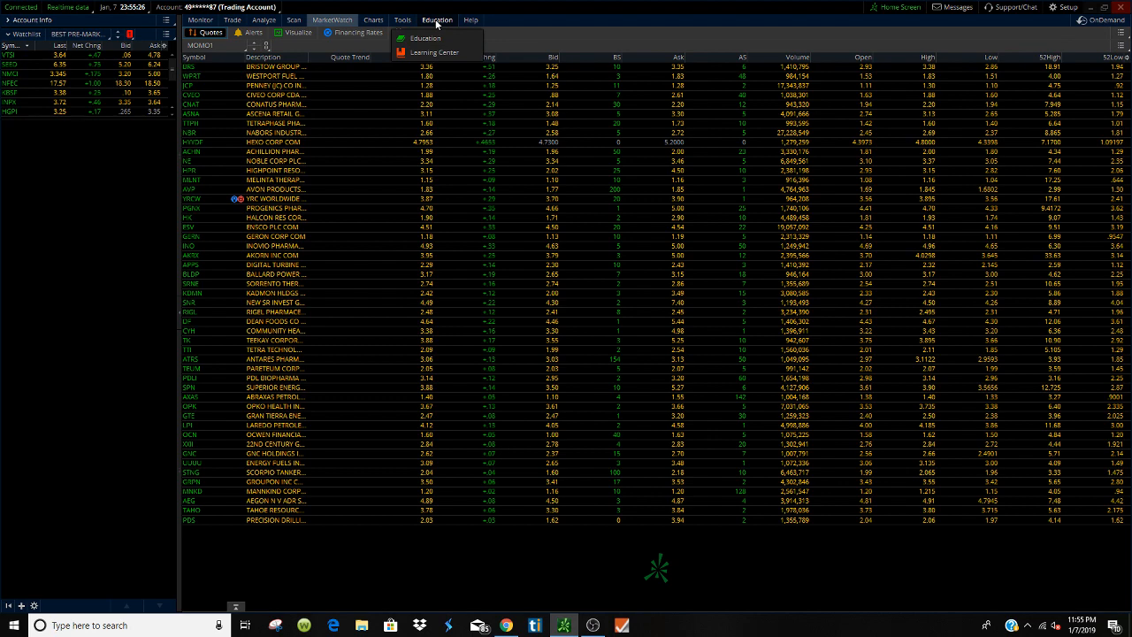
pyautogui.click(424, 39)
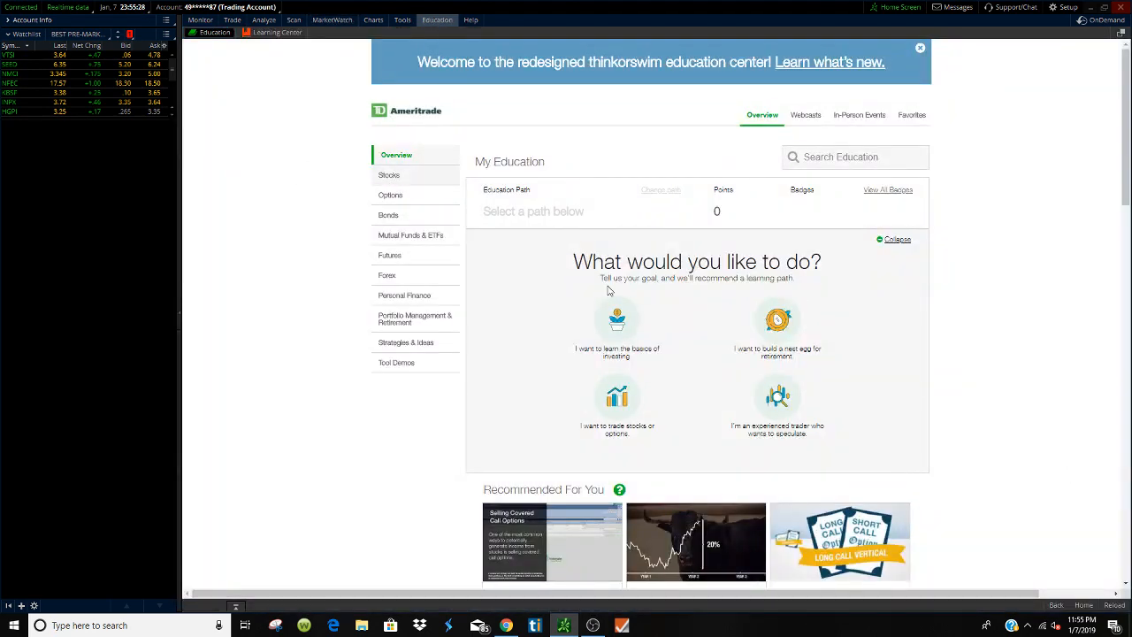
pyautogui.moveTo(389, 175)
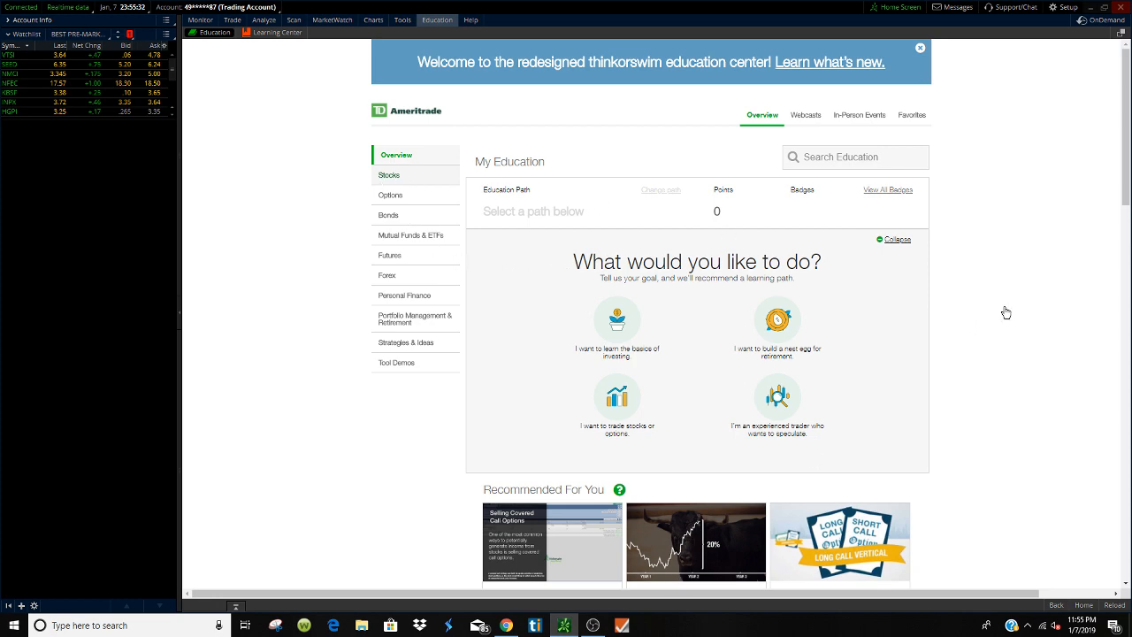
pyautogui.click(389, 175)
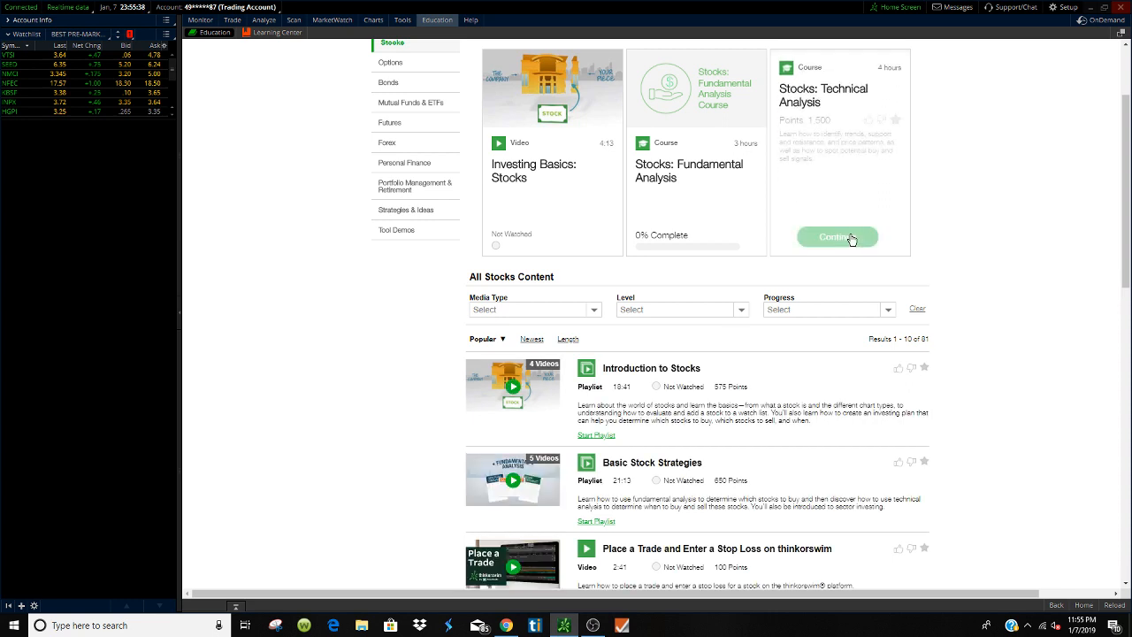
pyautogui.click(836, 237)
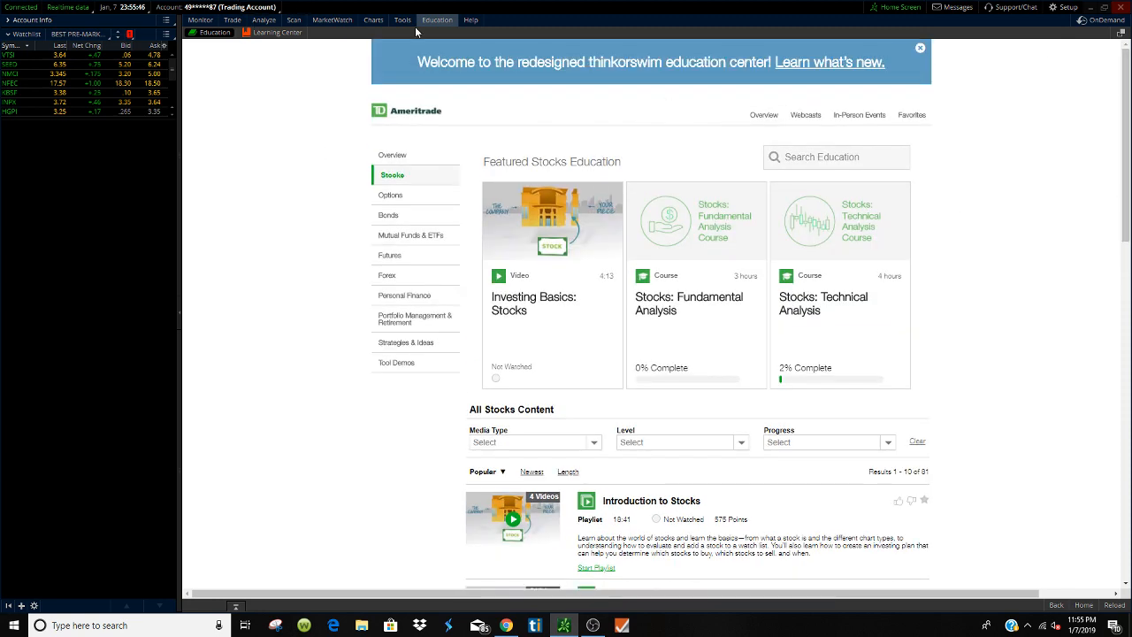
# Glance at the Stock Hacker scanner, then land back on the four-chart workspace.
pyautogui.click(373, 19)
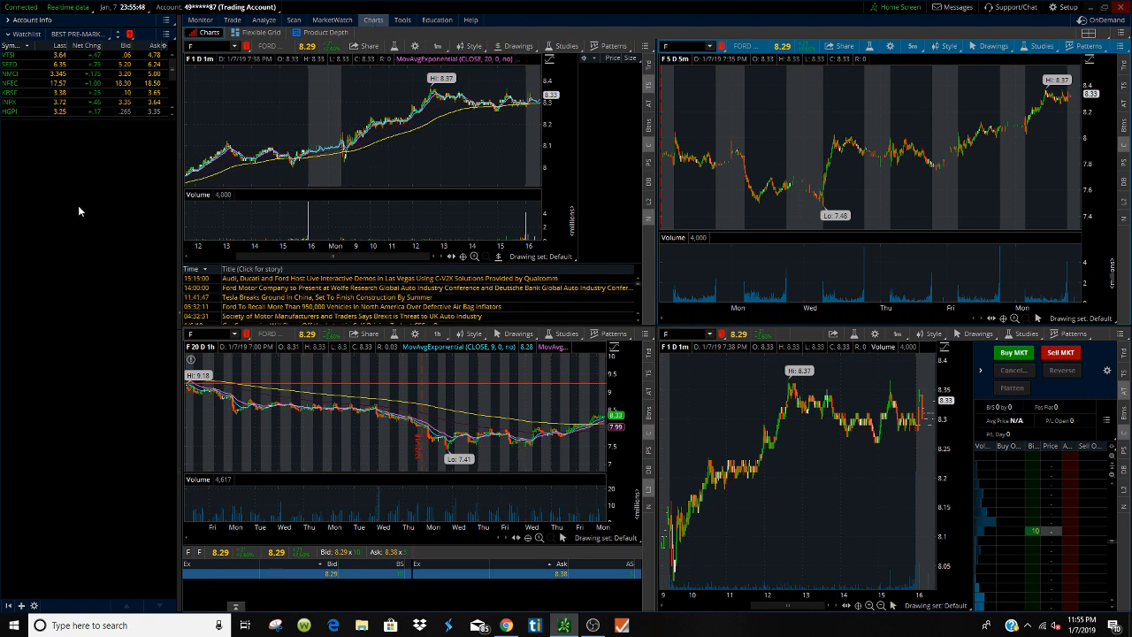
pyautogui.moveTo(30, 347)
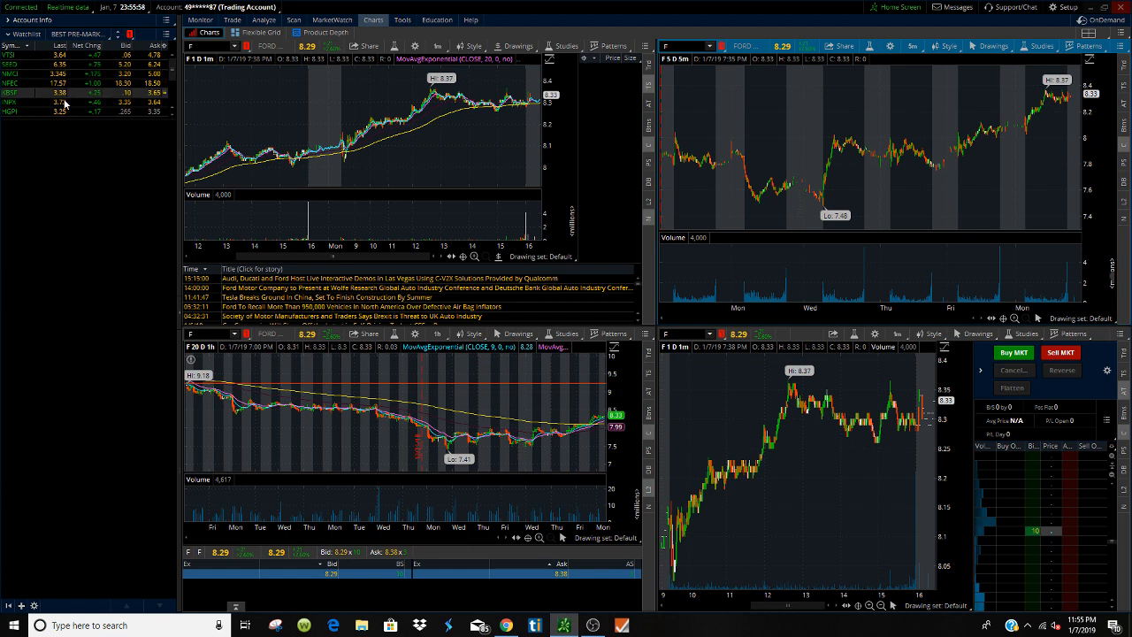
pyautogui.click(294, 19)
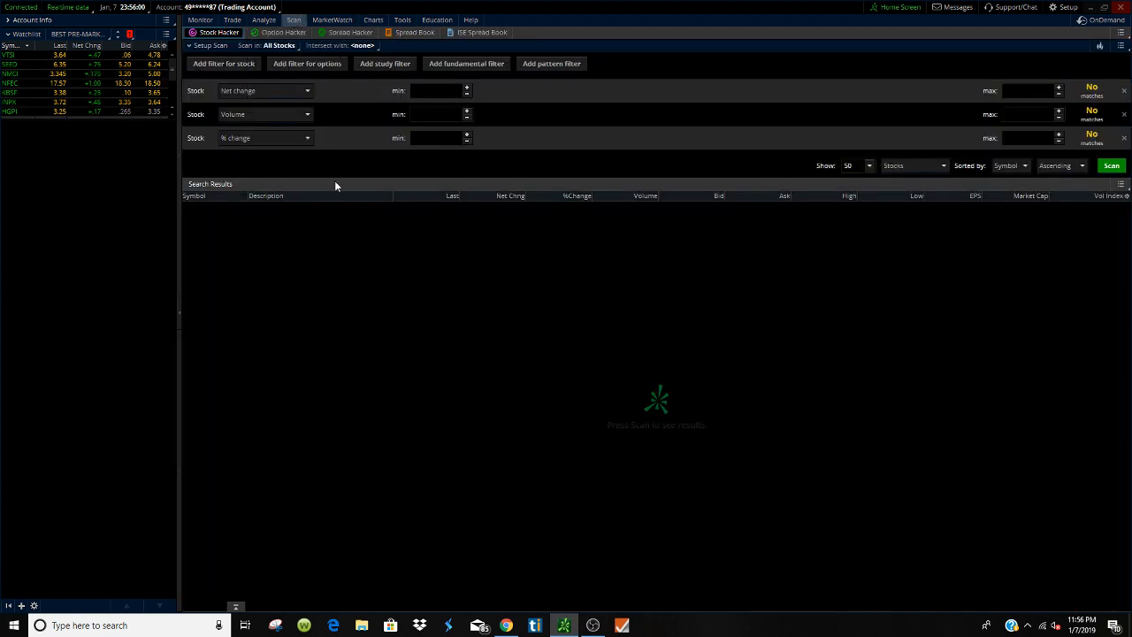
pyautogui.moveTo(1118, 65)
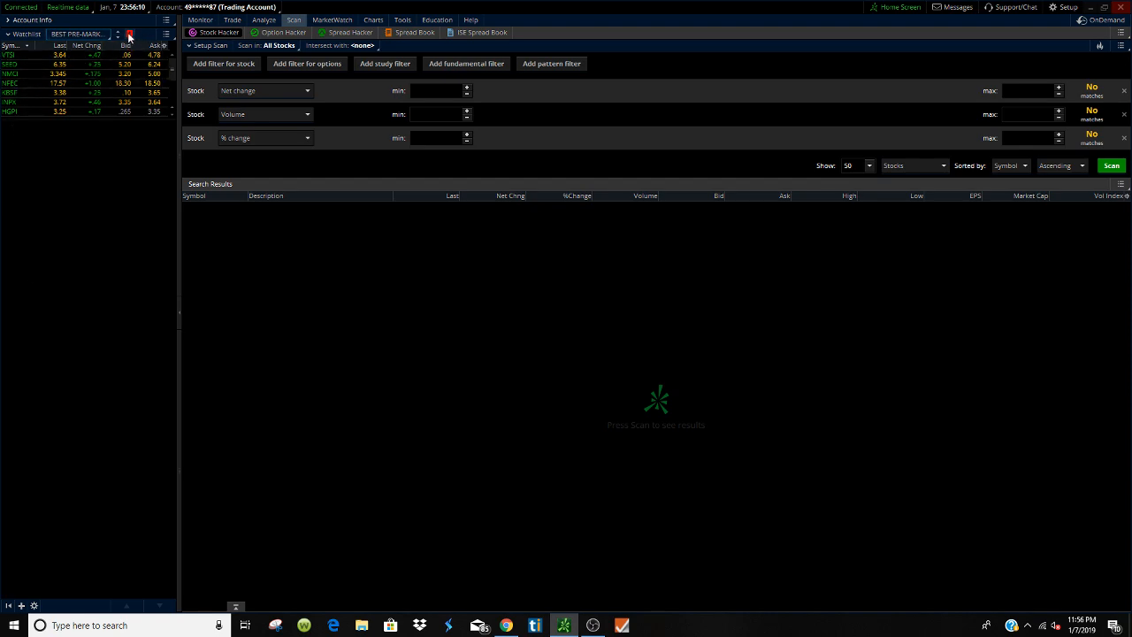
pyautogui.click(371, 20)
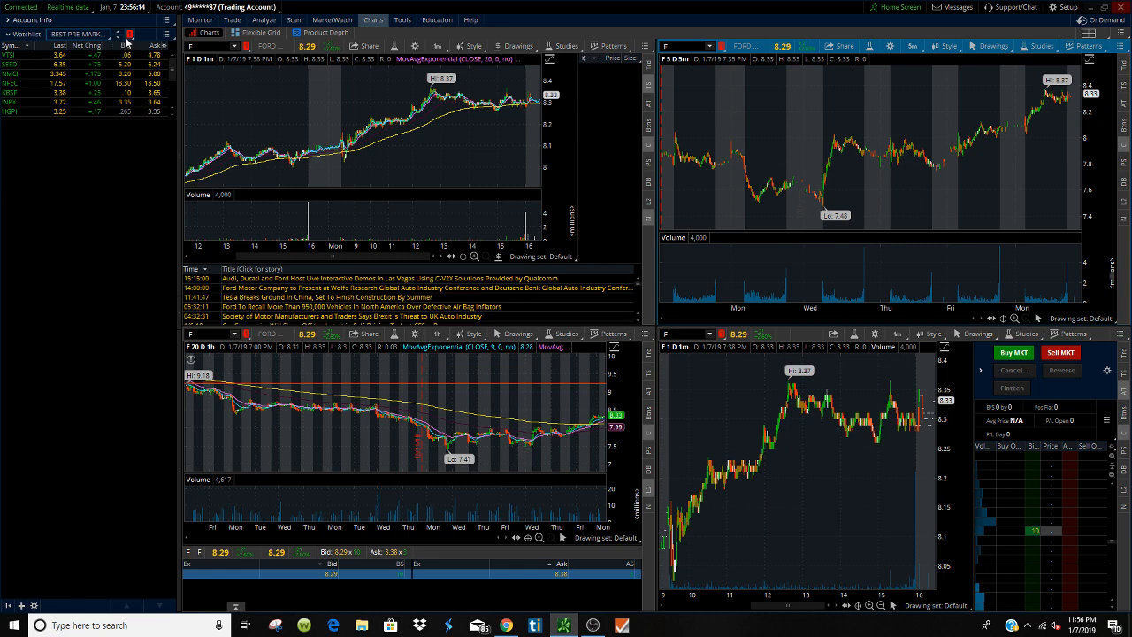
# Set the linked charts' symbol to AAPL.
pyautogui.click(129, 35)
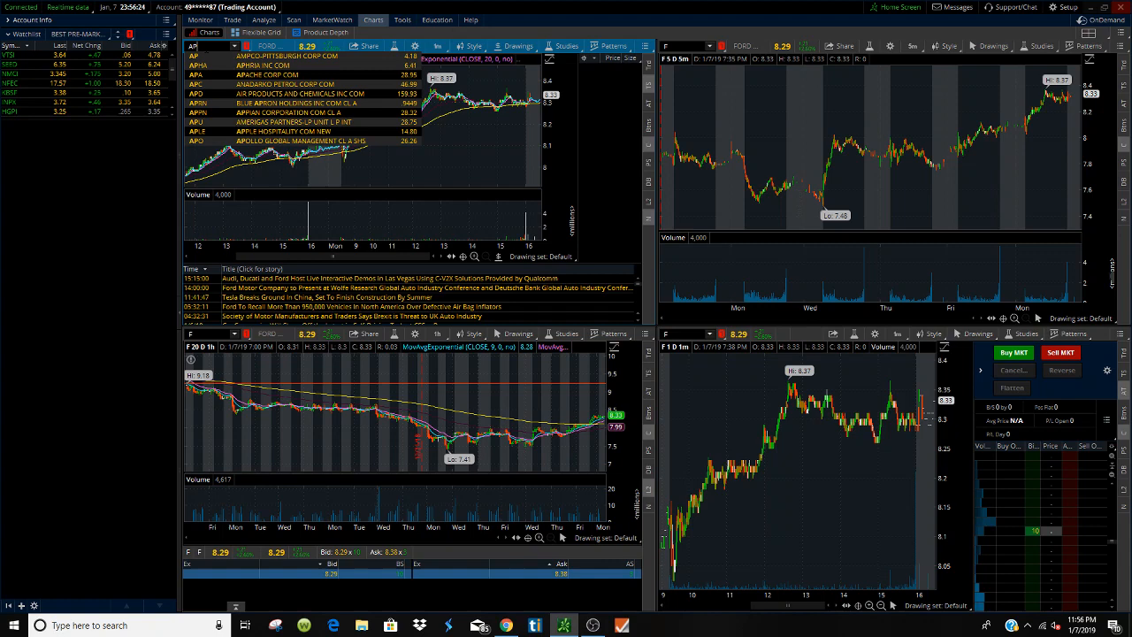
pyautogui.write('AAPL')
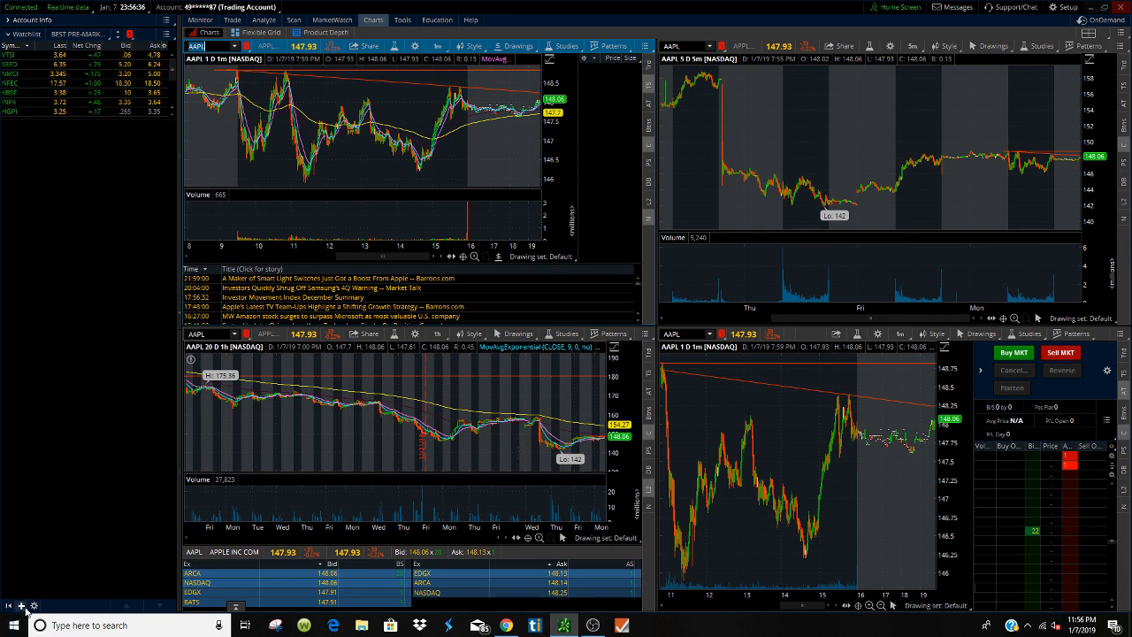
# Add a second Watchlist gadget to the sidebar showing a Personal momentum-stock list.
pyautogui.click(21, 605)
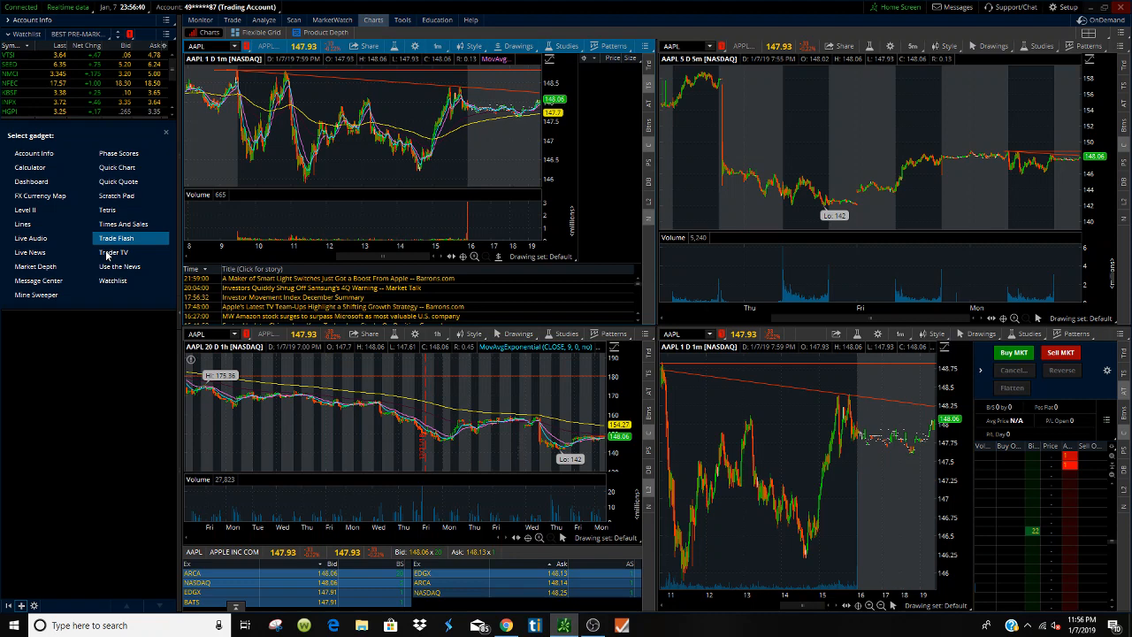
pyautogui.moveTo(114, 280)
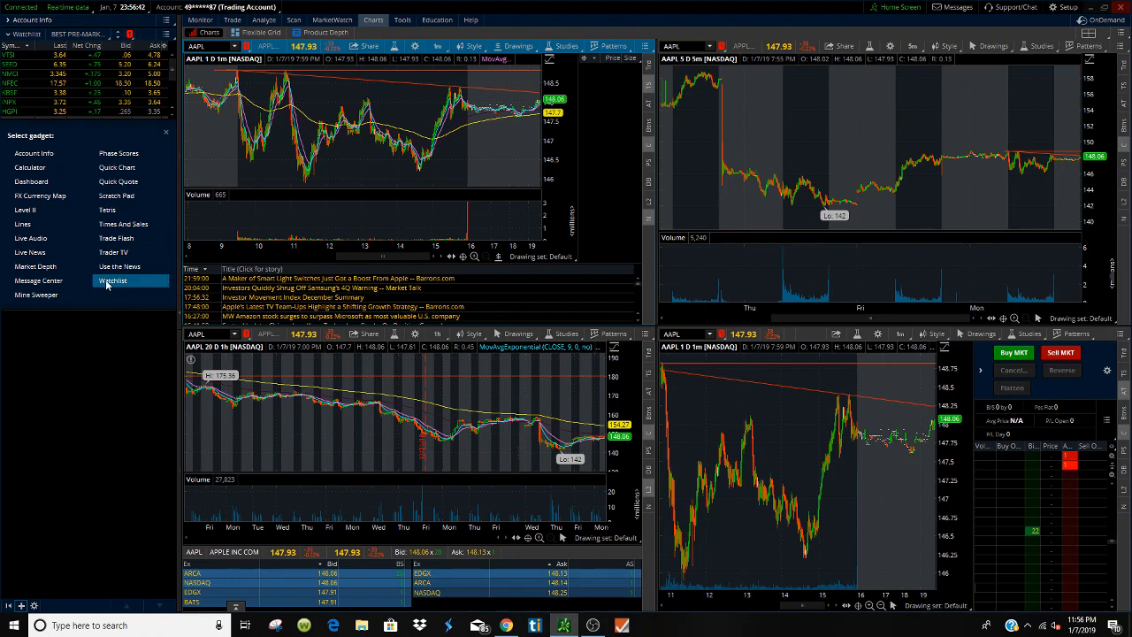
pyautogui.moveTo(131, 288)
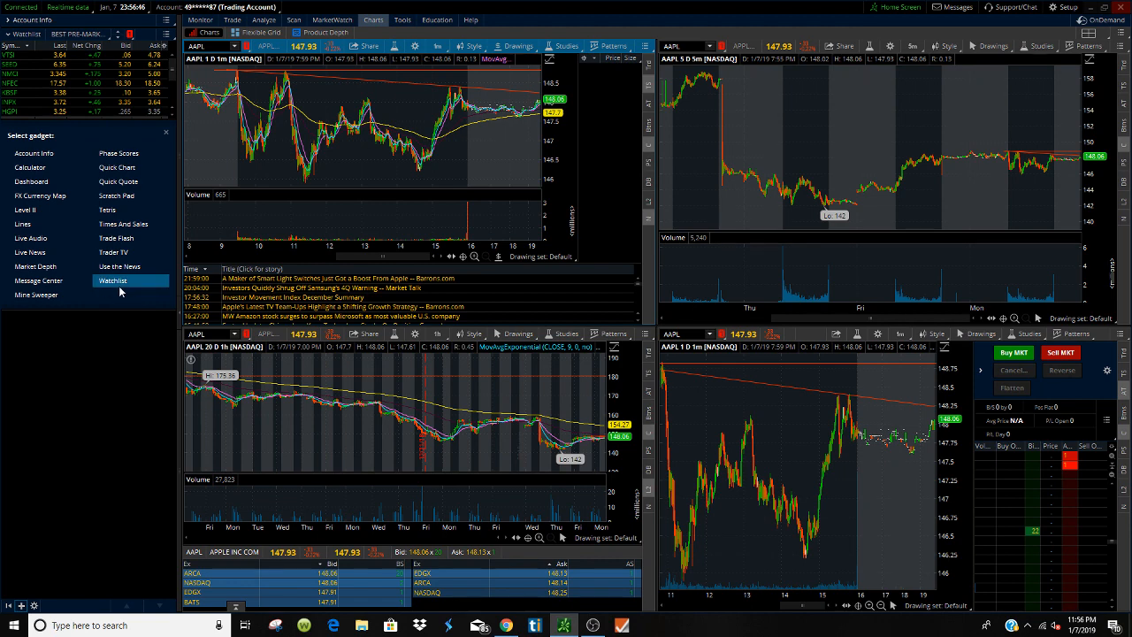
pyautogui.click(113, 280)
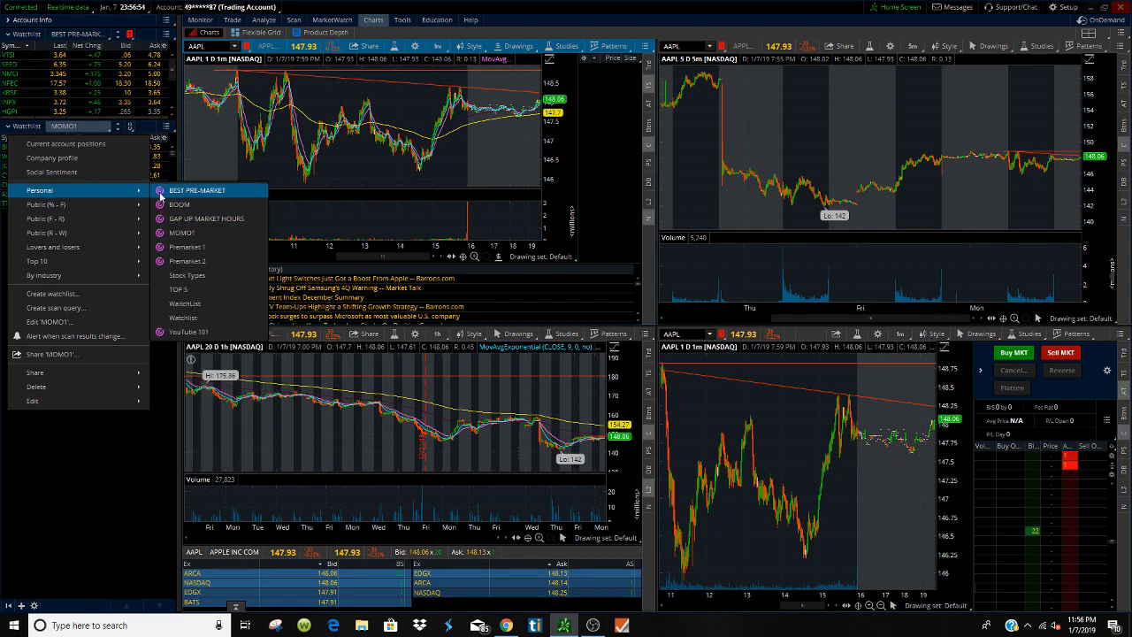
pyautogui.moveTo(188, 247)
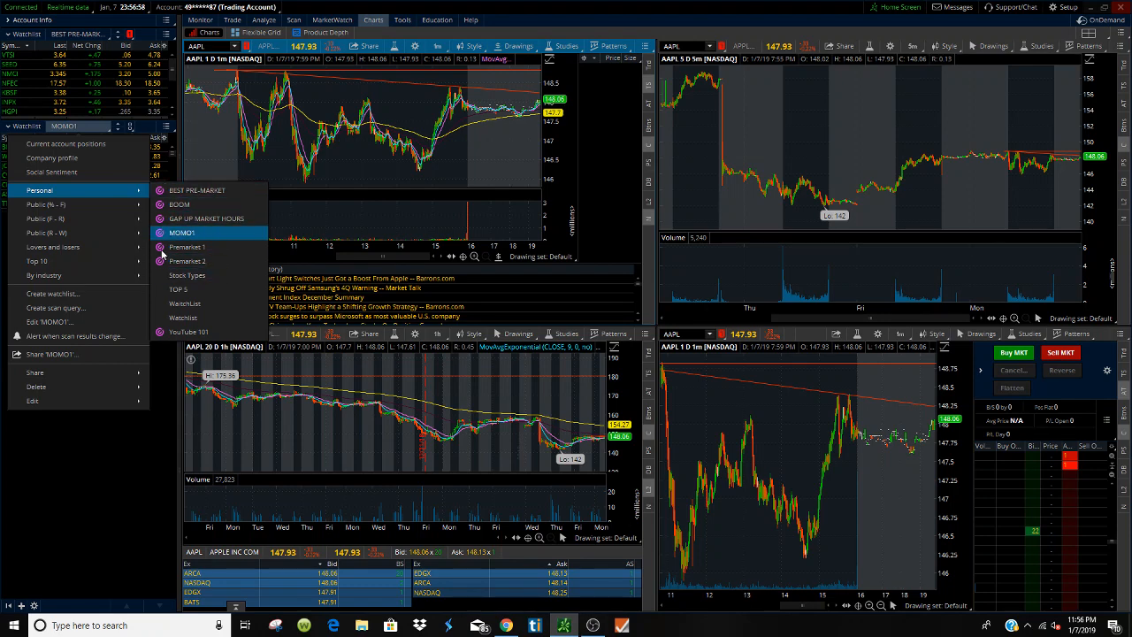
pyautogui.moveTo(184, 305)
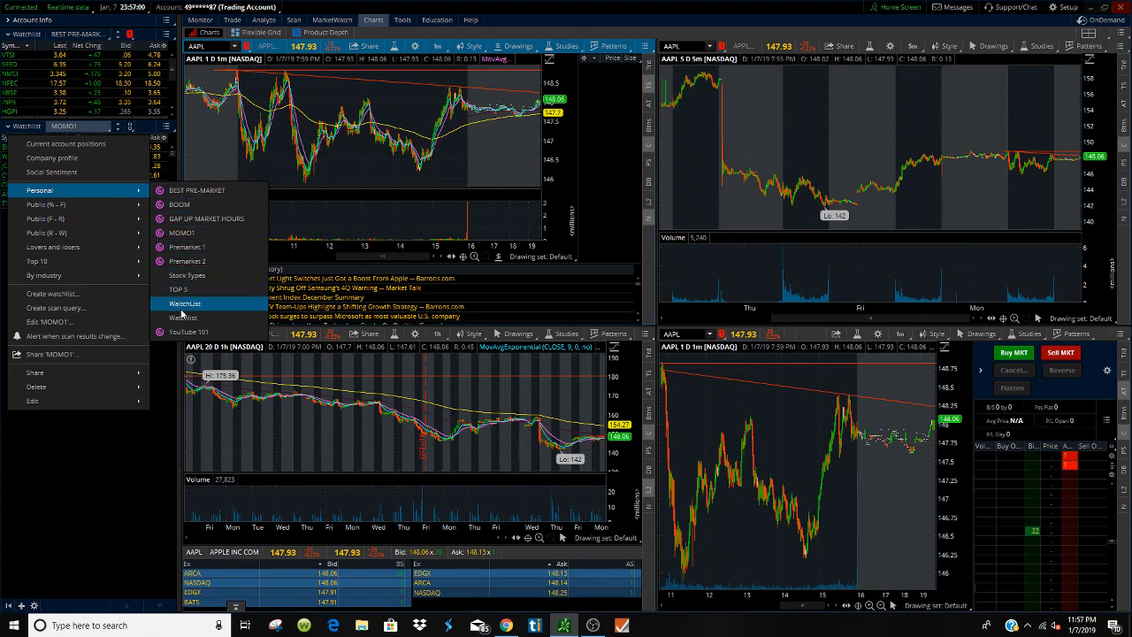
pyautogui.moveTo(187, 262)
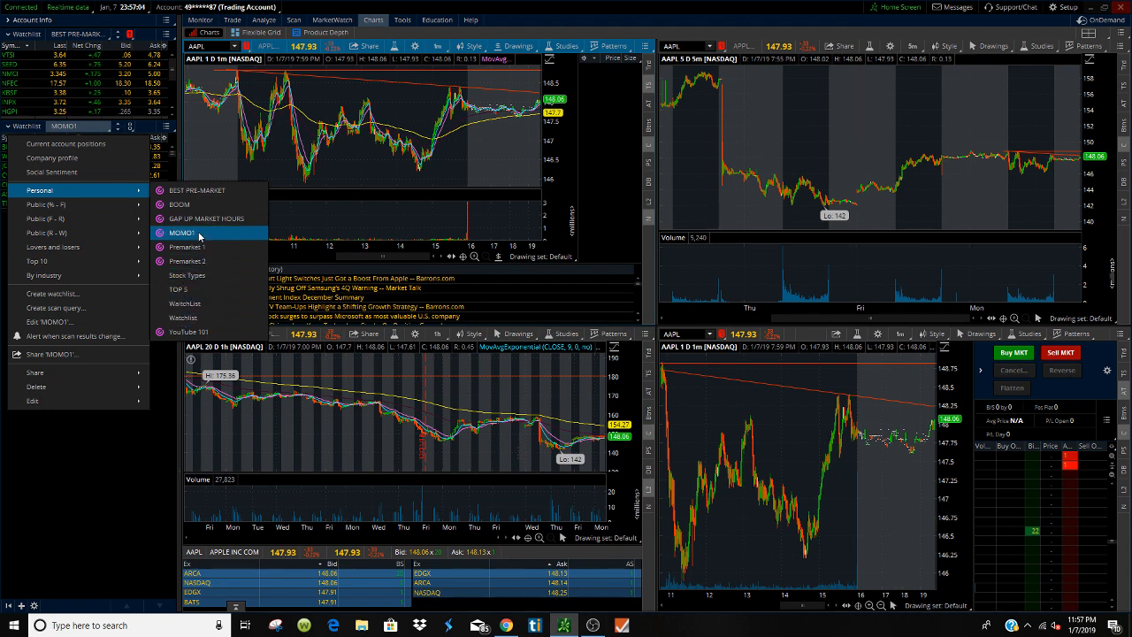
pyautogui.click(181, 234)
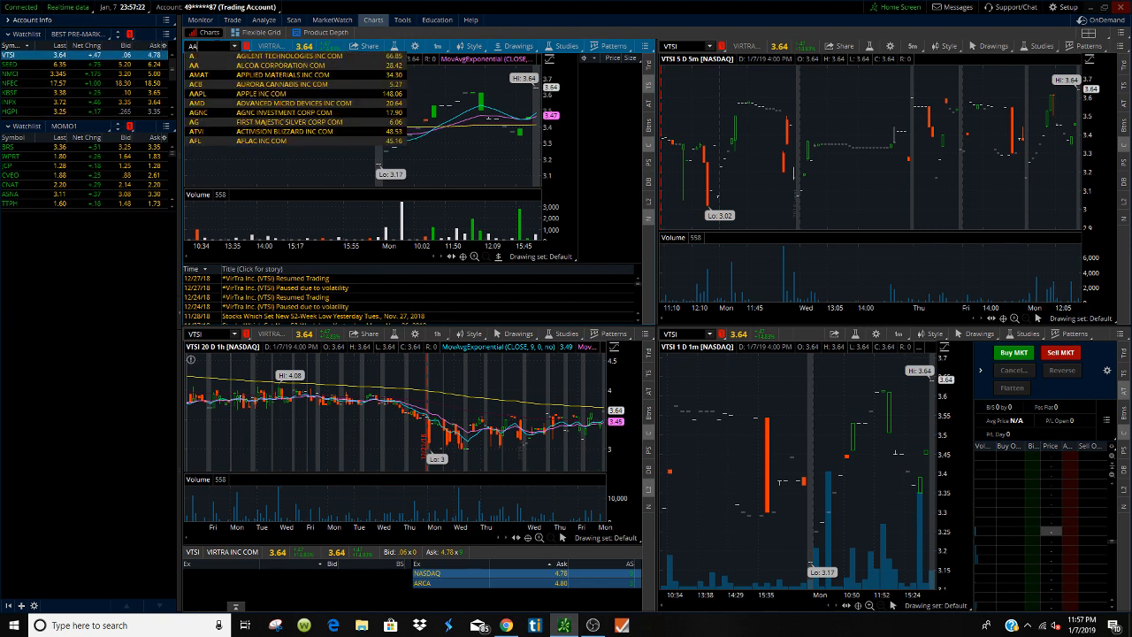
# Enter AAPL again as the chart symbol.
pyautogui.write('AAPL')
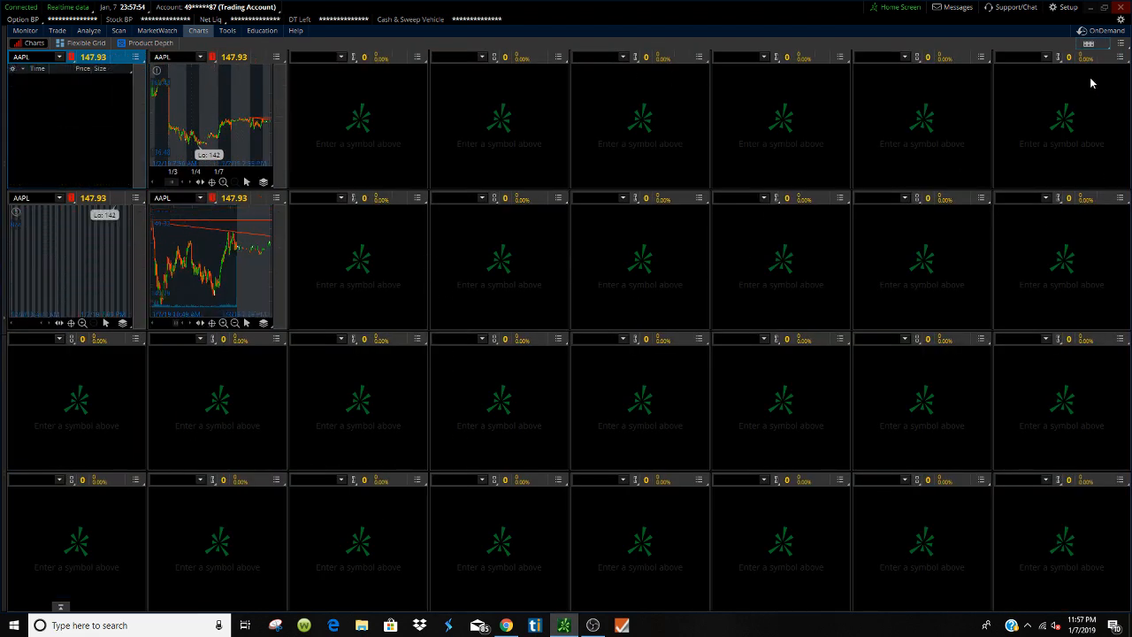
# Return to the four-panel AAPL charts workspace filling the whole screen.
pyautogui.click(1090, 42)
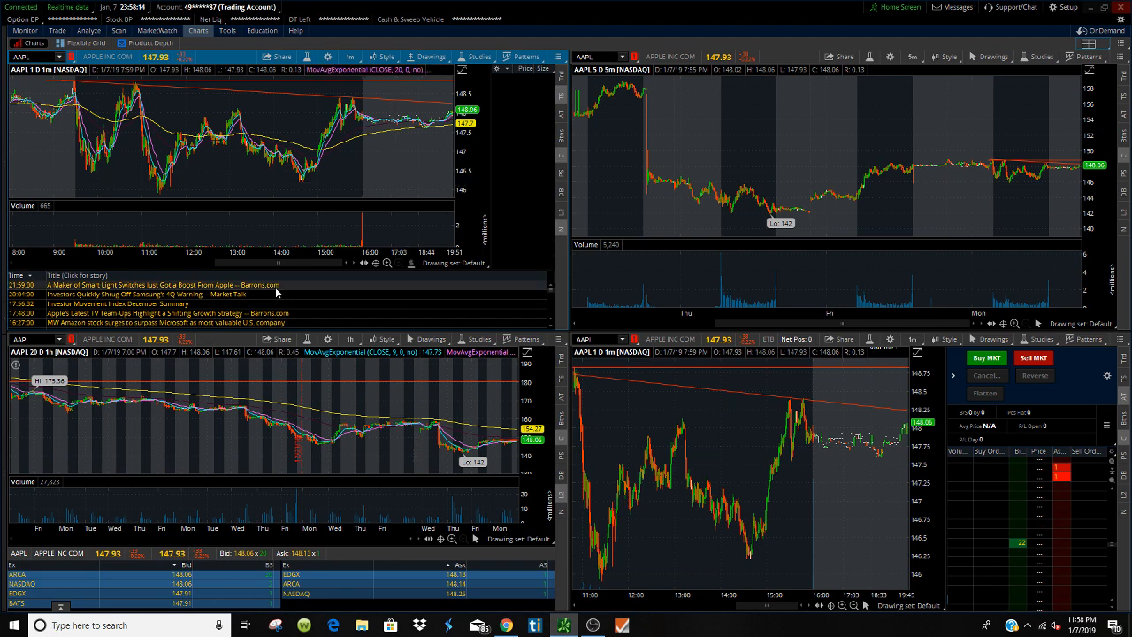
pyautogui.moveTo(267, 216)
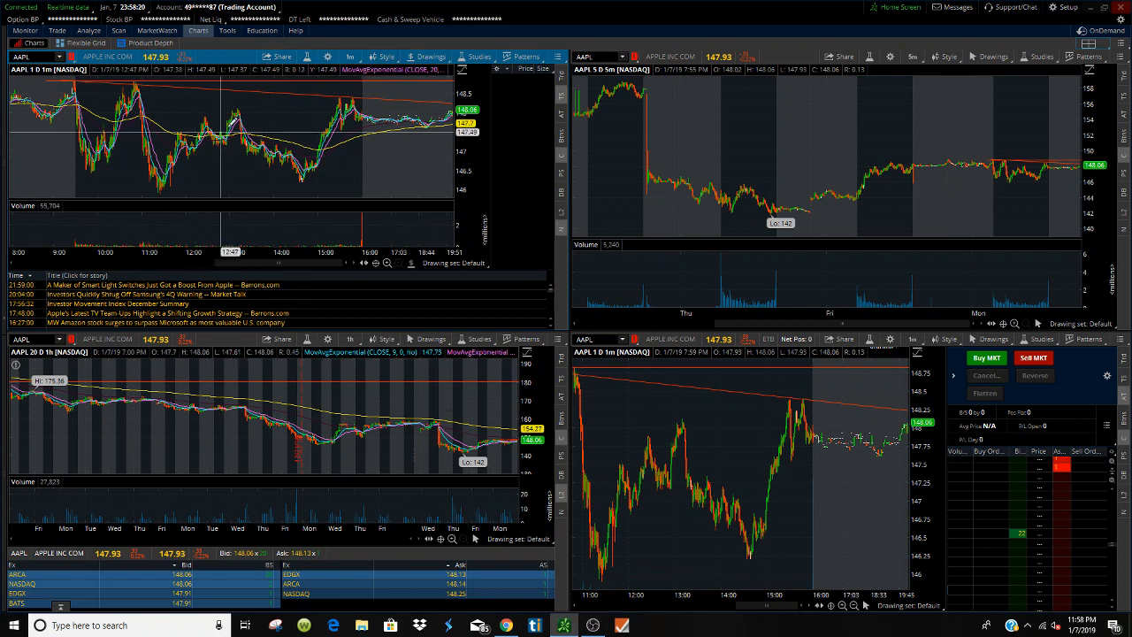
pyautogui.moveTo(741, 184)
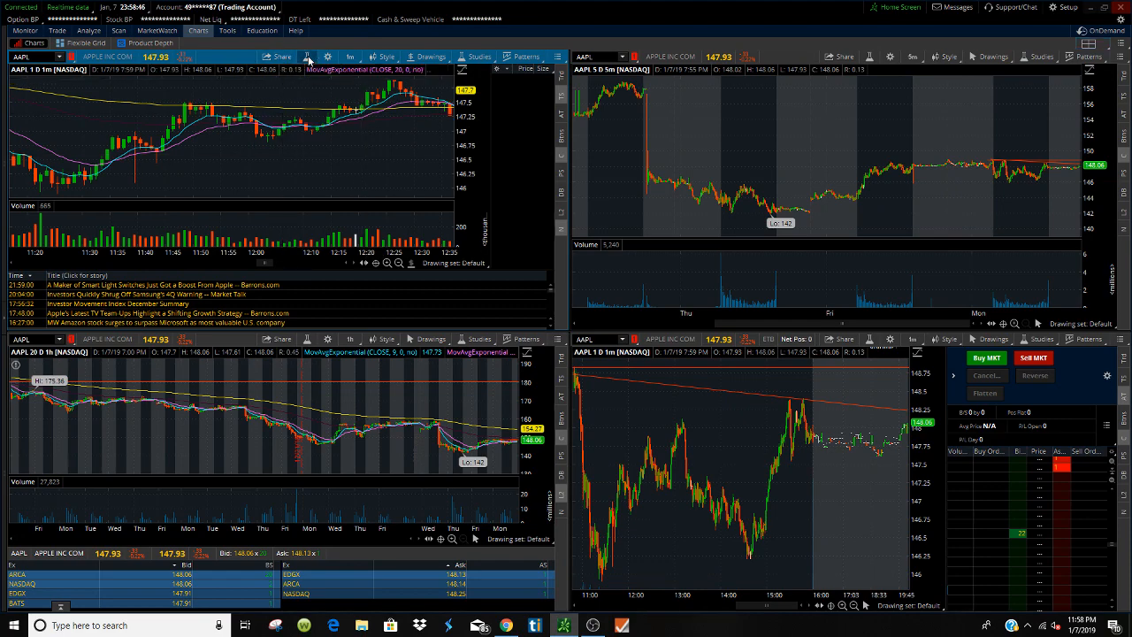
# Add a SimpleMovingAvg study with length 200 to the top-left AAPL chart.
pyautogui.click(327, 57)
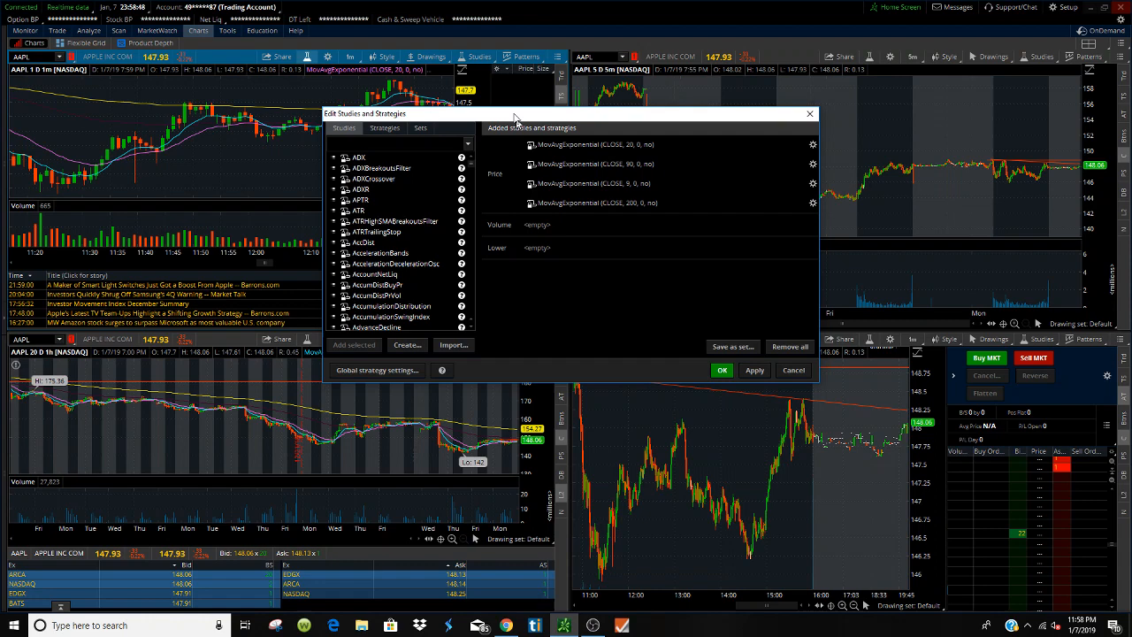
pyautogui.moveTo(516, 114); pyautogui.dragTo(509, 86)
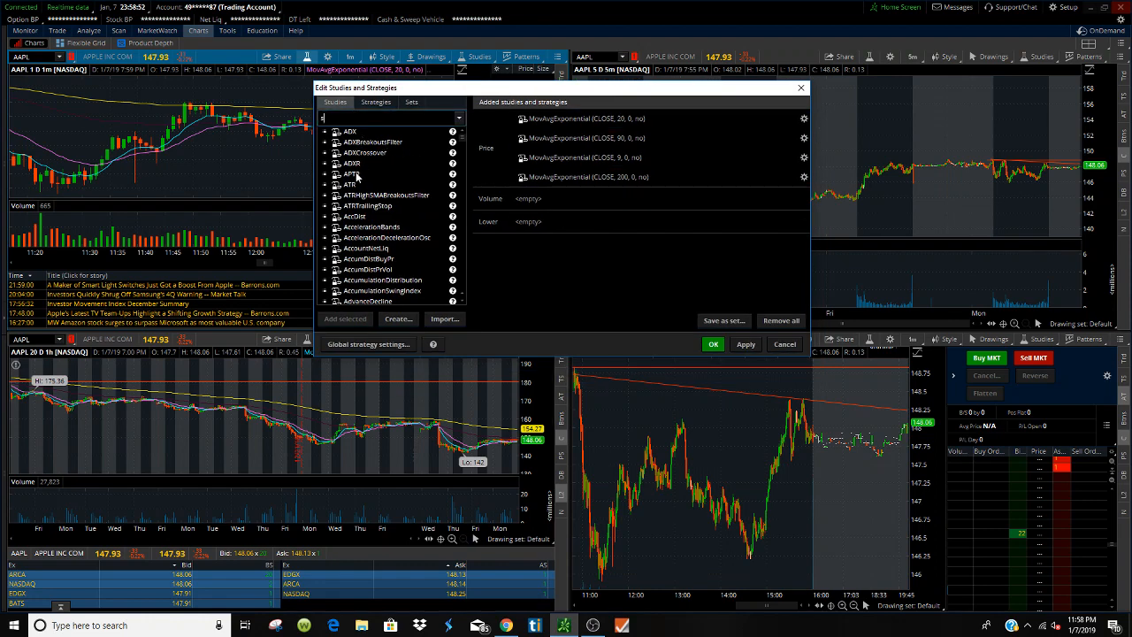
pyautogui.write('im')
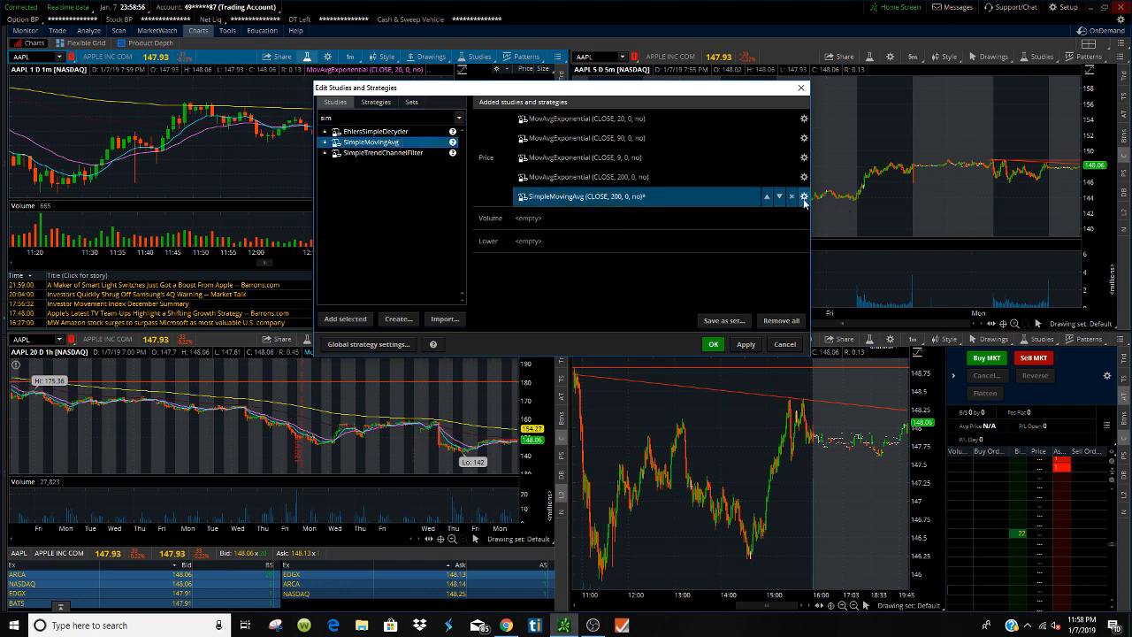
pyautogui.moveTo(805, 202)
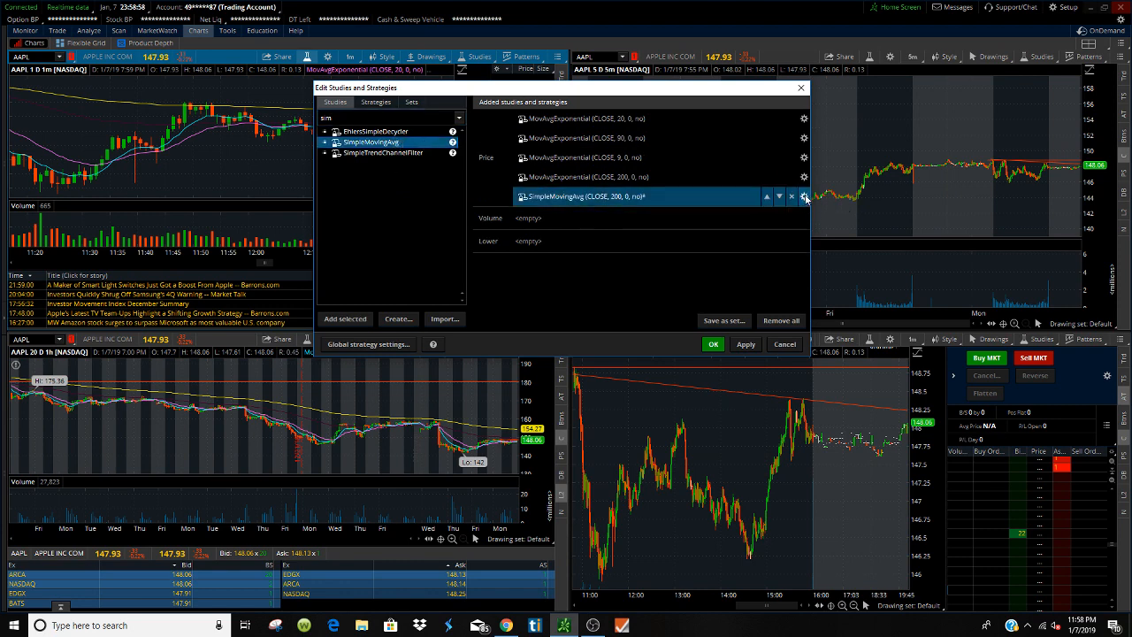
pyautogui.click(803, 196)
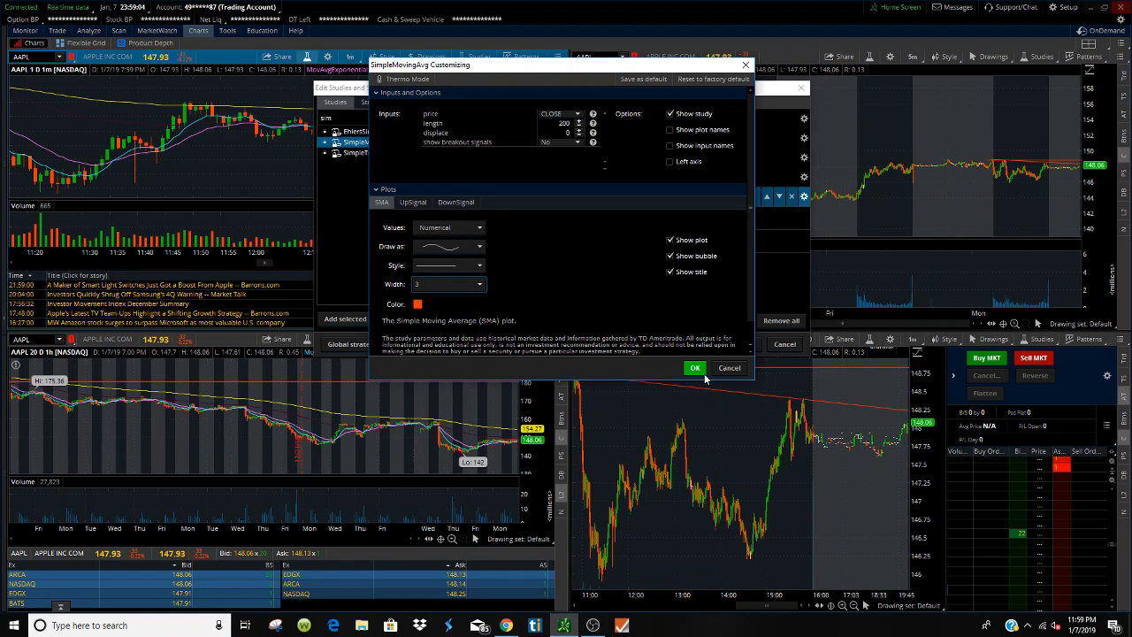
pyautogui.click(695, 366)
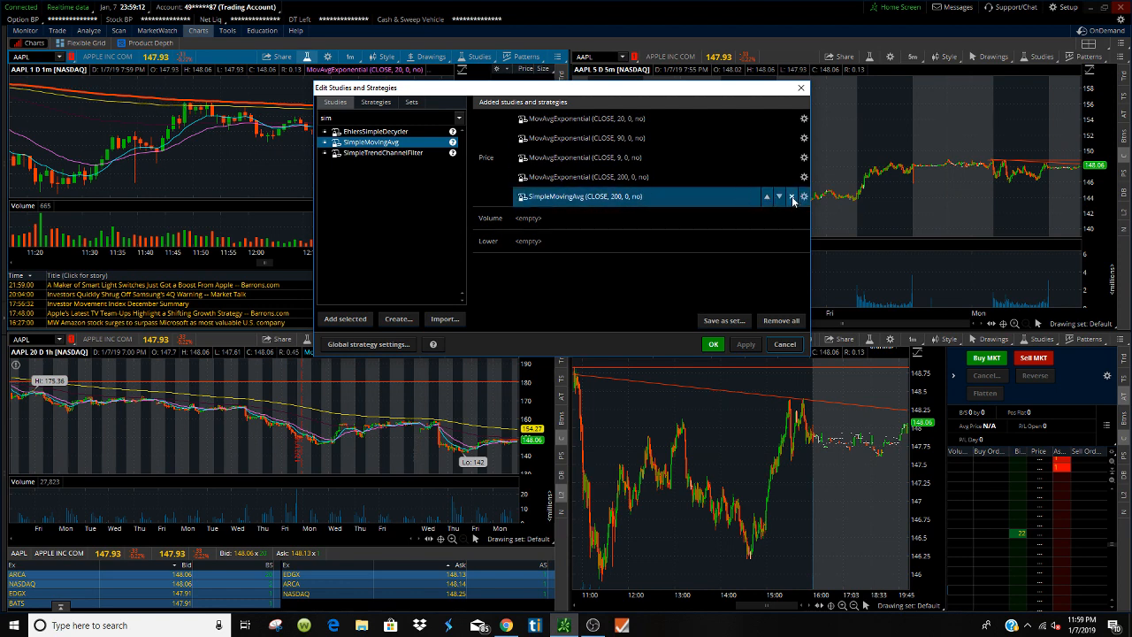
pyautogui.click(803, 194)
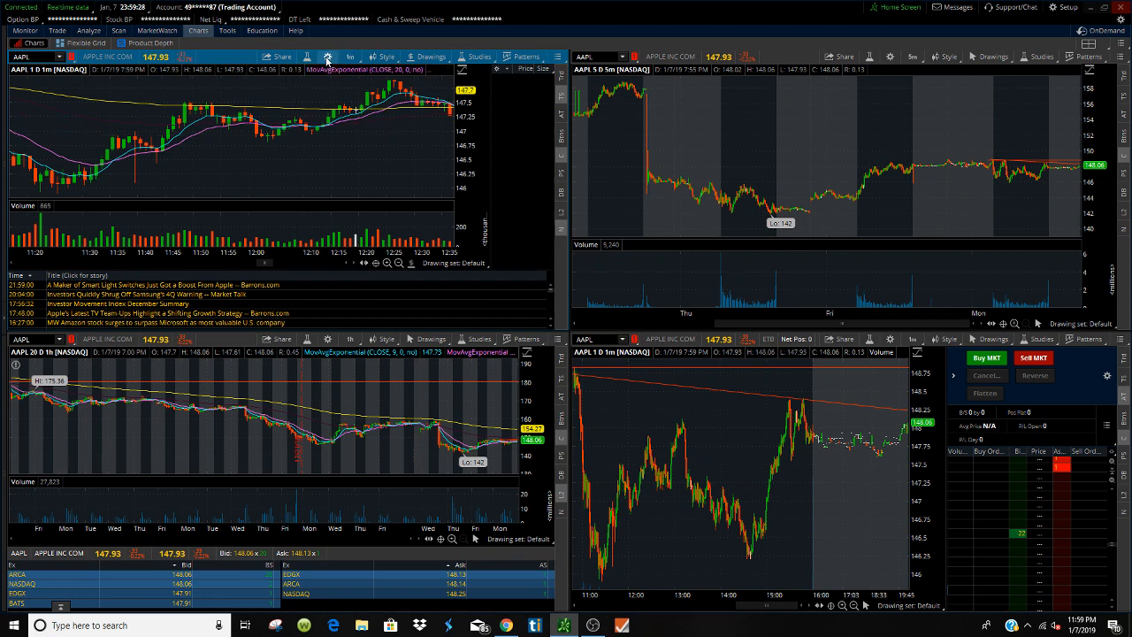
# Review the Favorite time frames presets in Chart Settings without adding a new one.
pyautogui.click(329, 57)
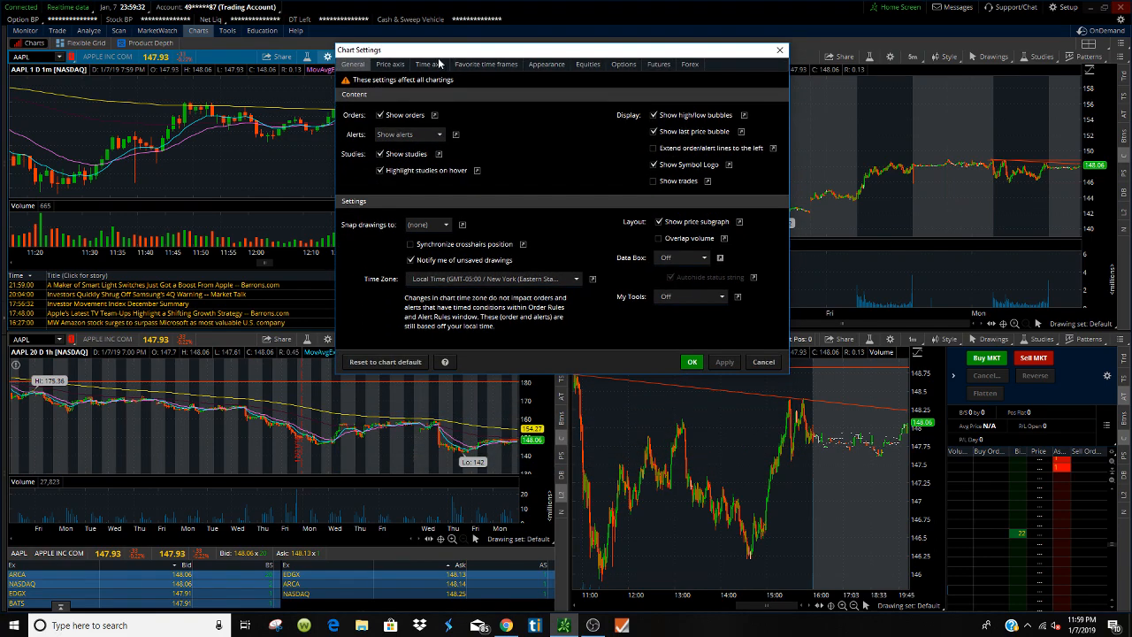
pyautogui.moveTo(340, 254)
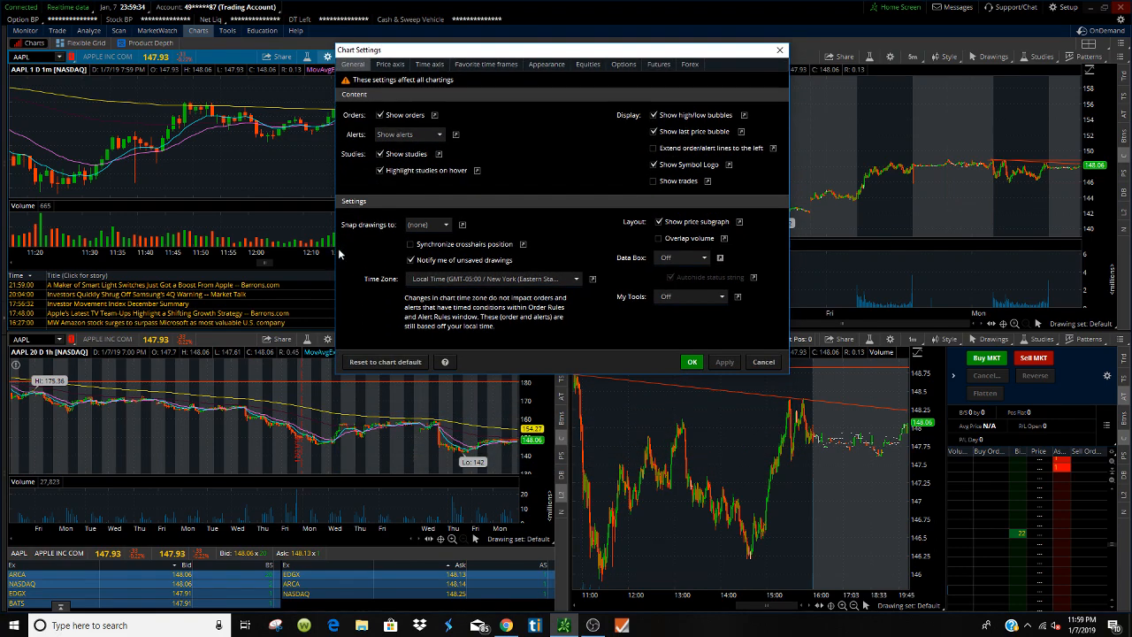
pyautogui.moveTo(361, 99)
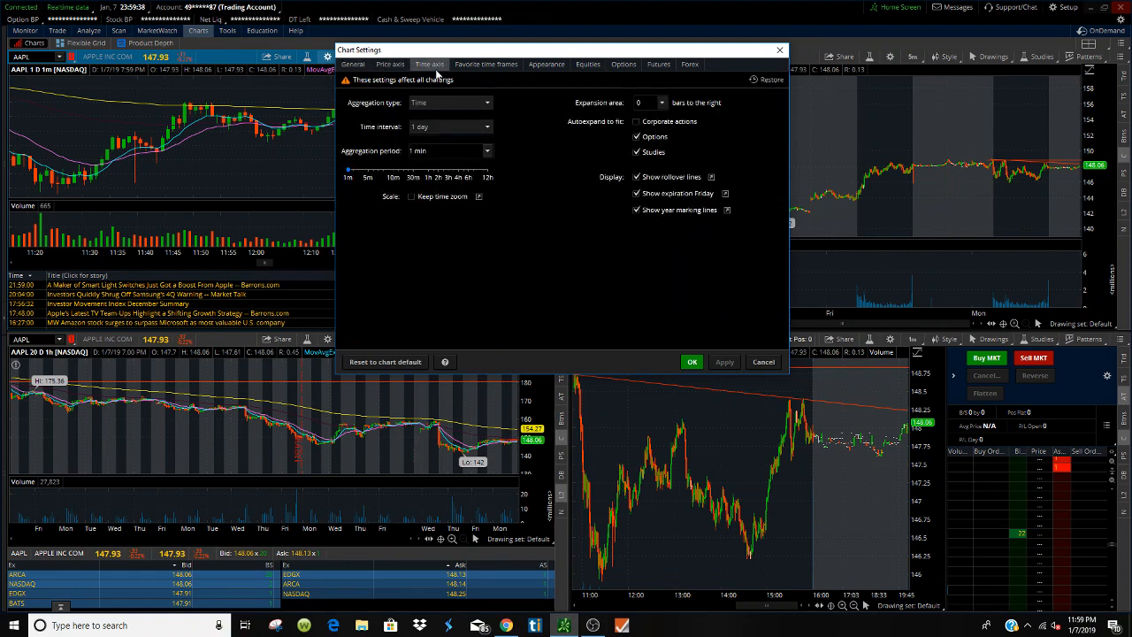
pyautogui.click(484, 64)
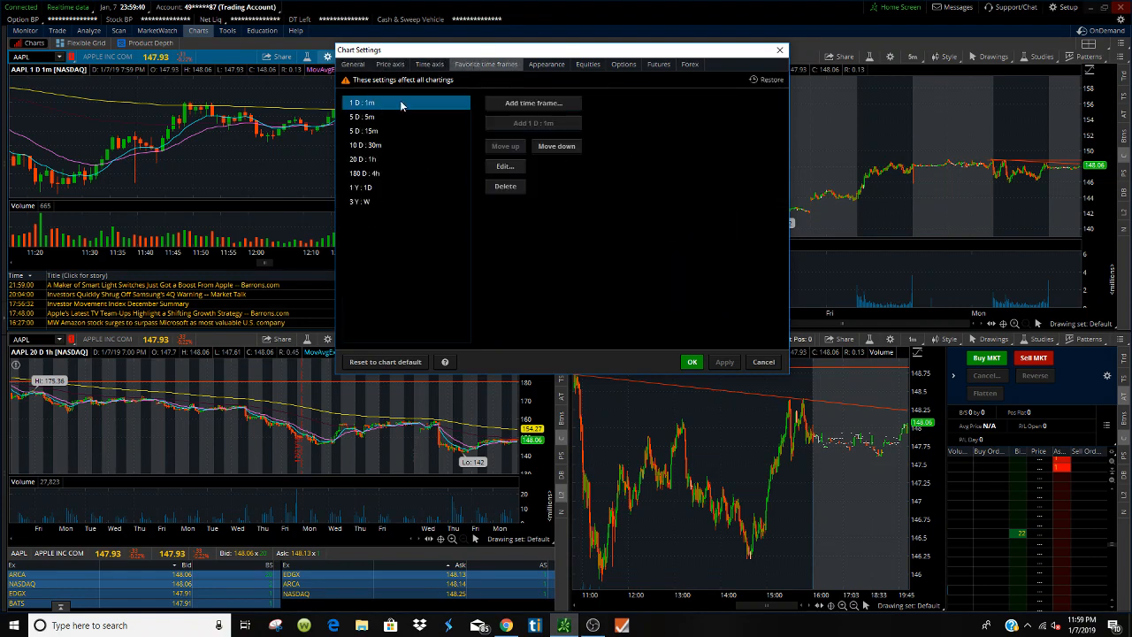
pyautogui.click(547, 64)
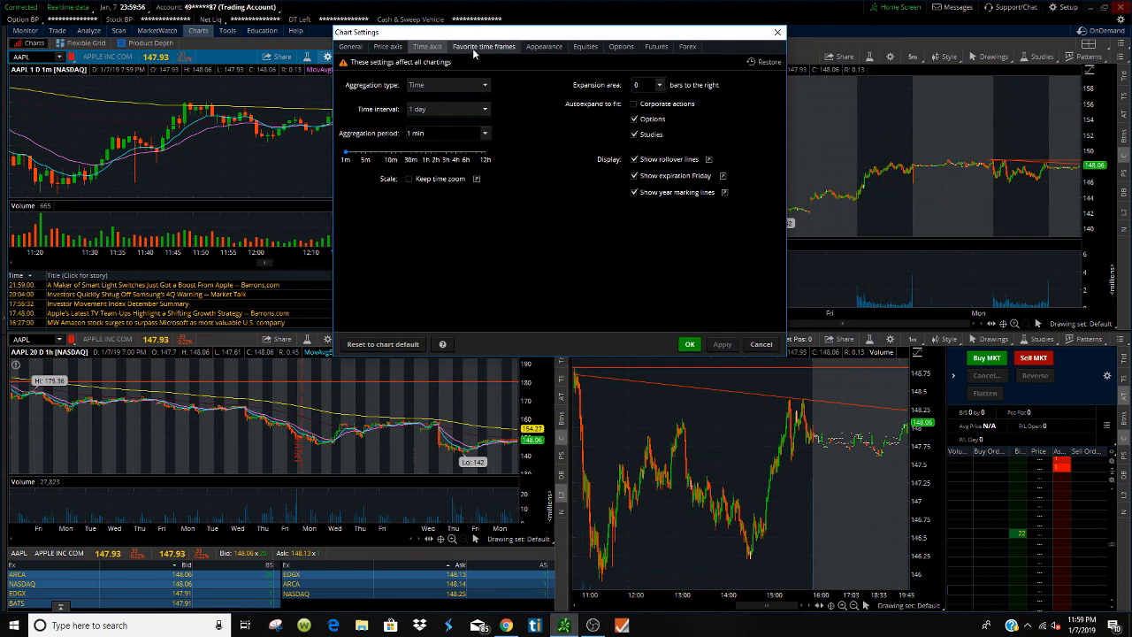
pyautogui.click(485, 46)
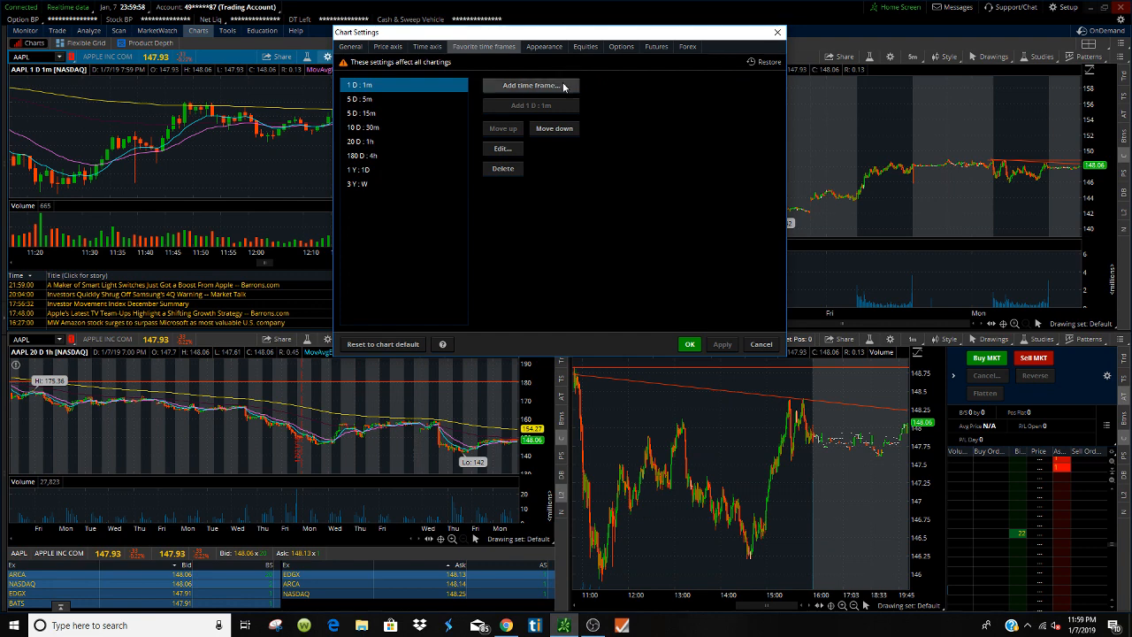
pyautogui.click(530, 85)
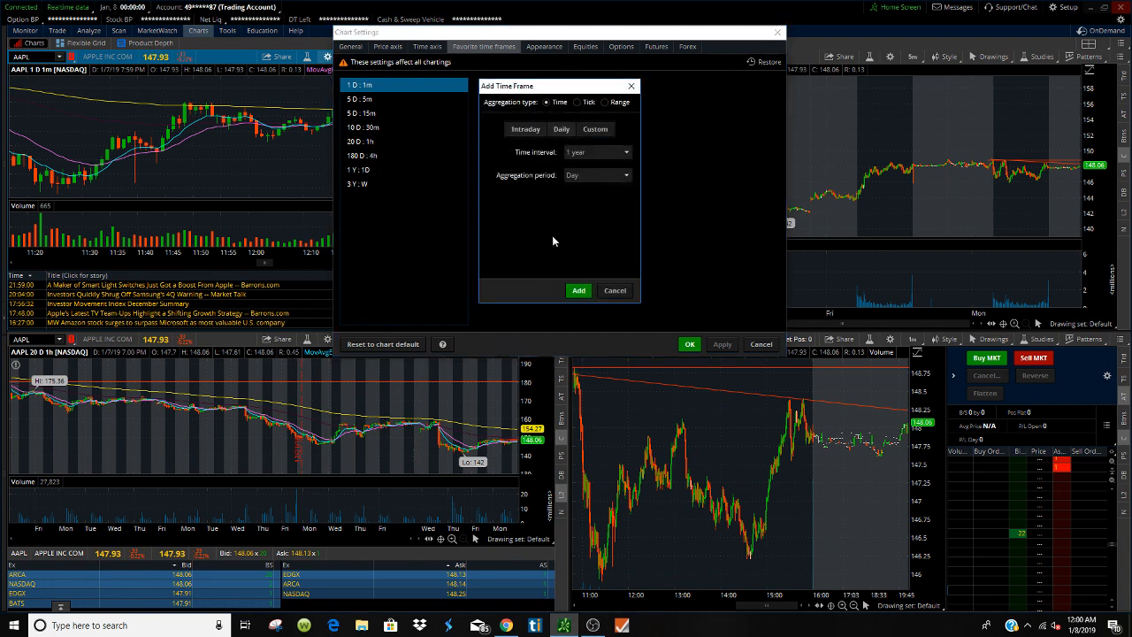
pyautogui.click(614, 290)
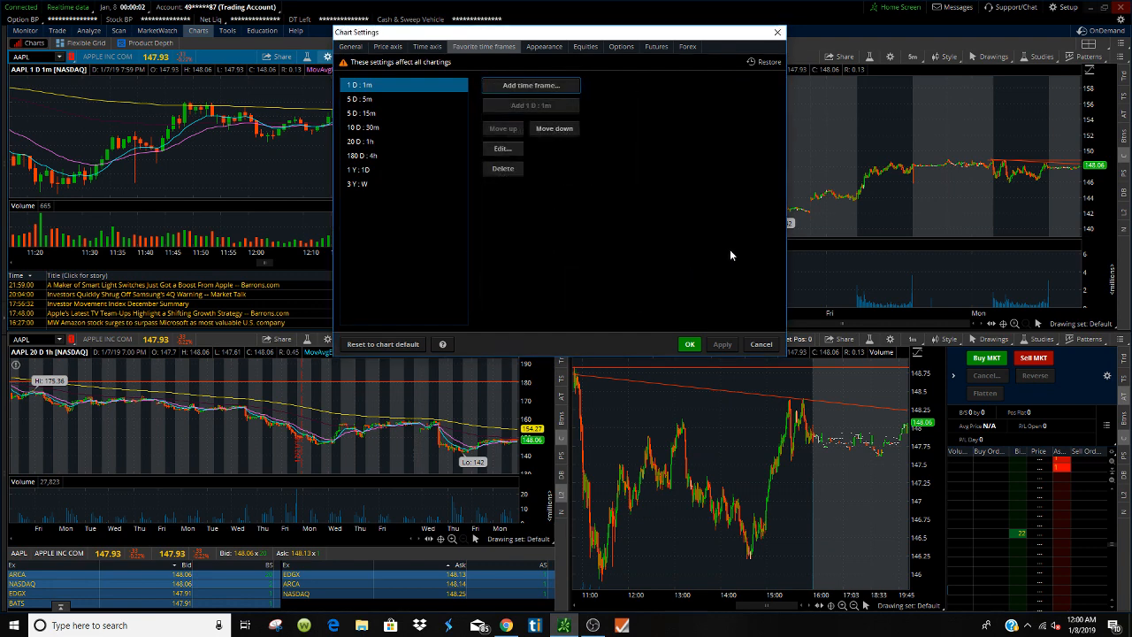
pyautogui.moveTo(520, 207)
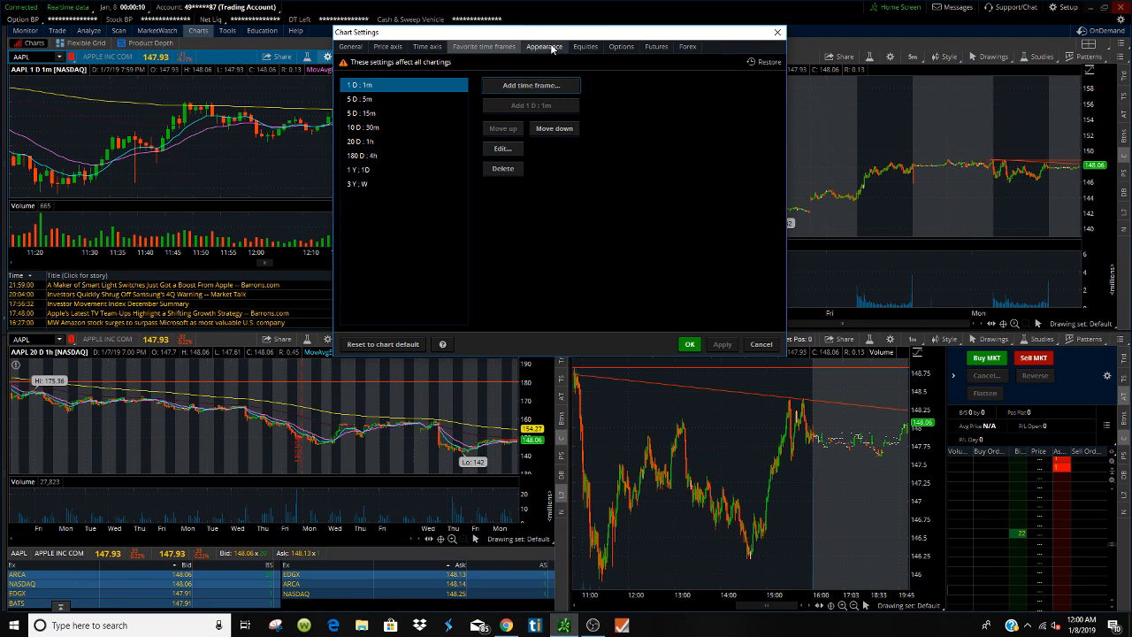
# Keep the dark background and filled bullish candles in Appearance and confirm the settings.
pyautogui.click(543, 46)
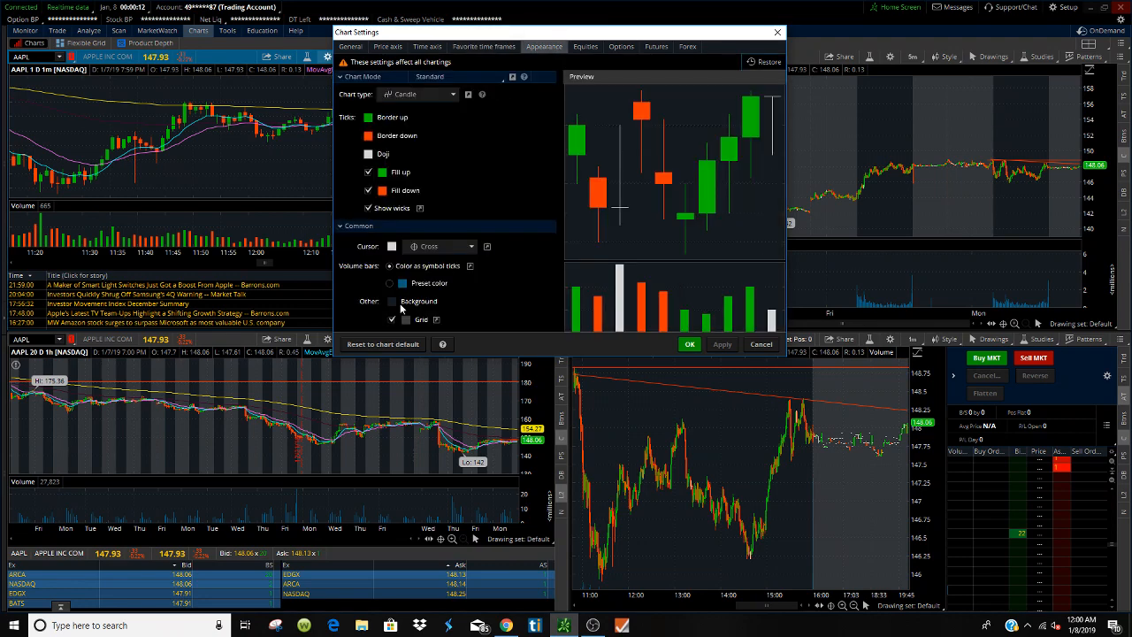
pyautogui.click(405, 301)
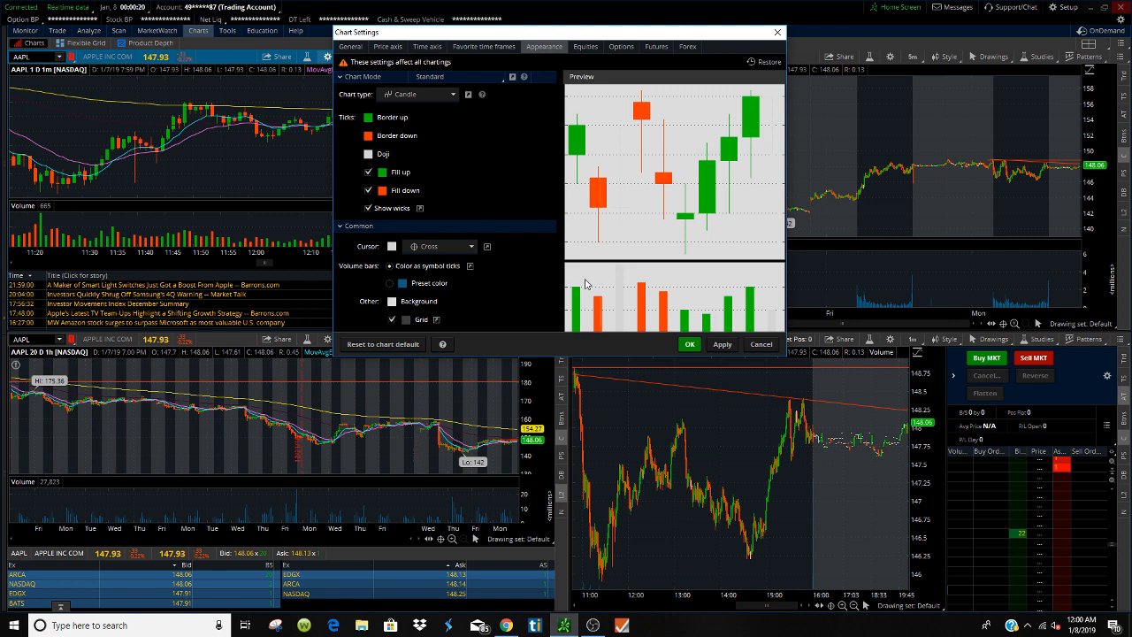
pyautogui.click(405, 318)
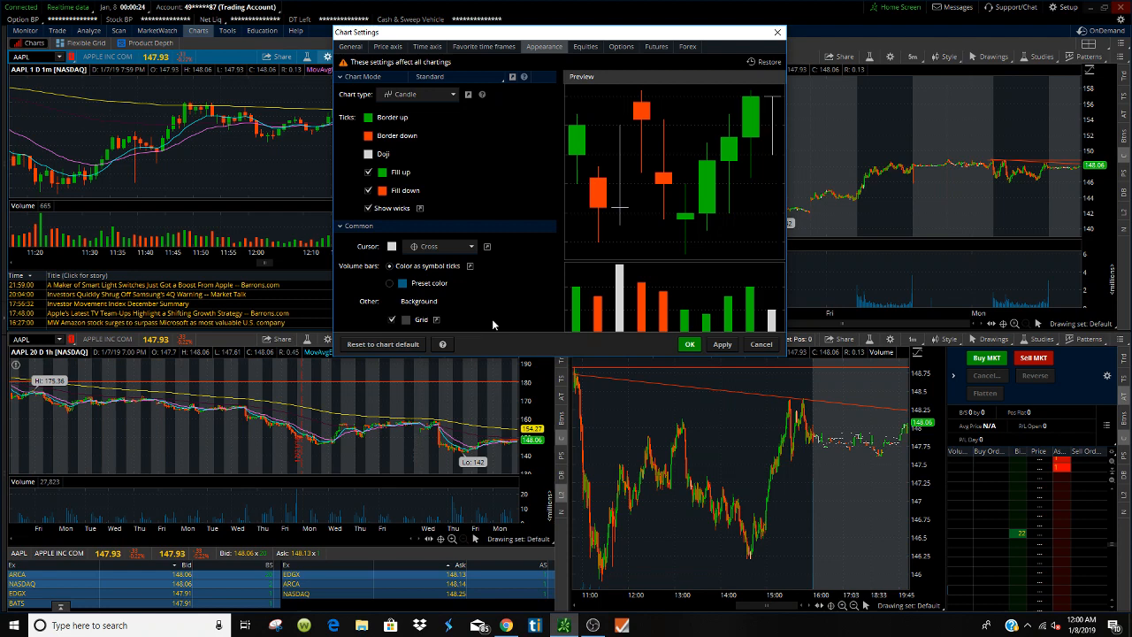
pyautogui.moveTo(476, 312)
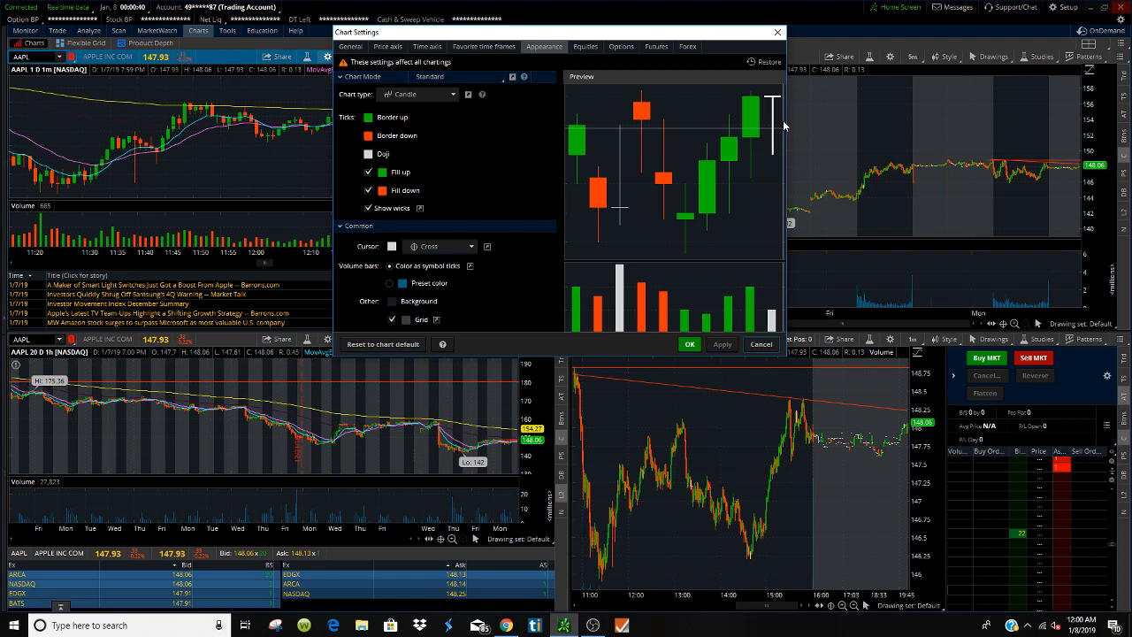
pyautogui.moveTo(681, 226)
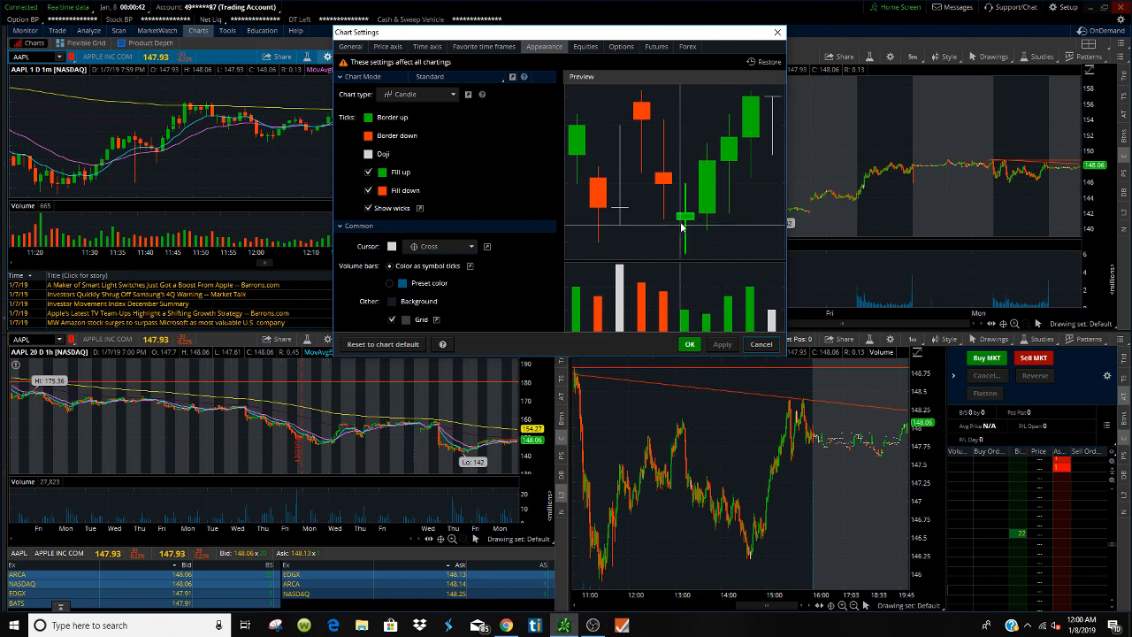
pyautogui.click(368, 172)
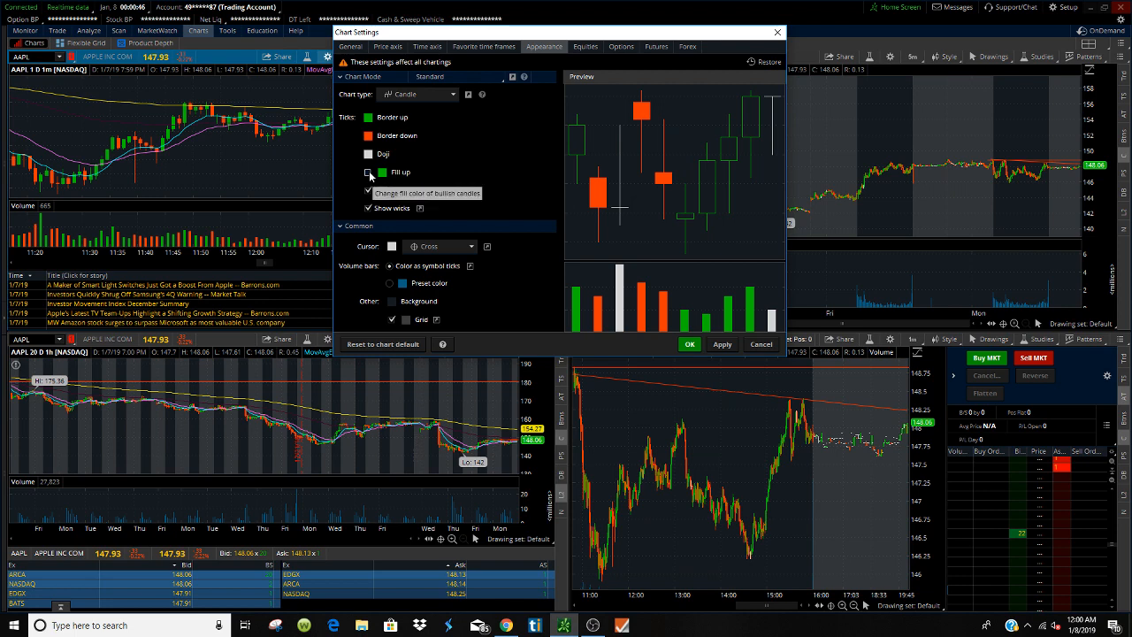
pyautogui.click(368, 171)
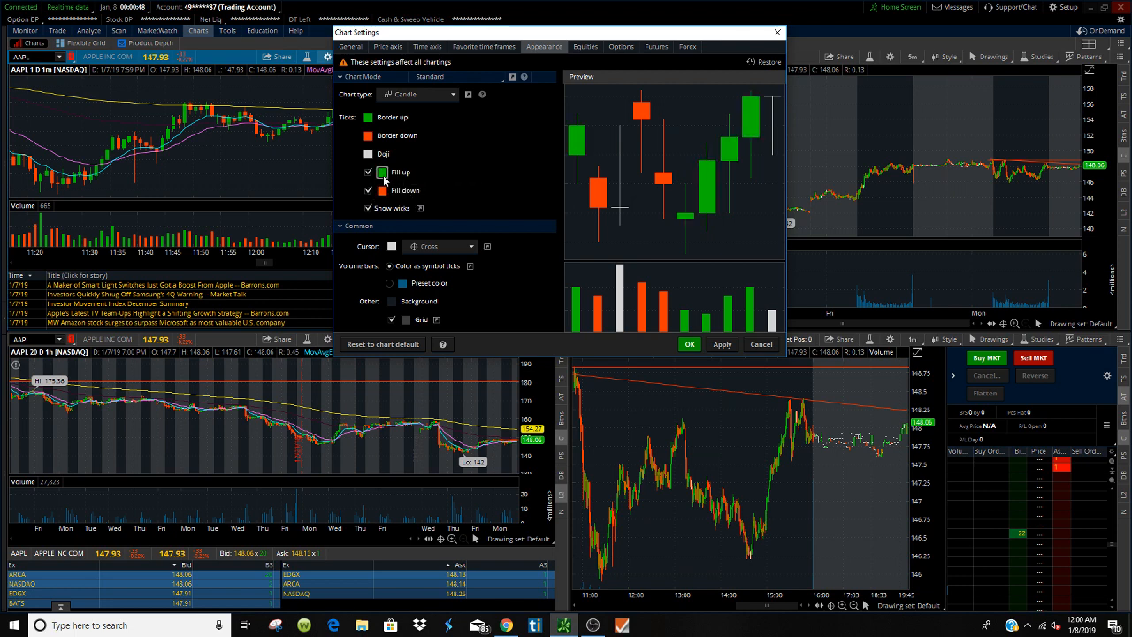
pyautogui.click(382, 171)
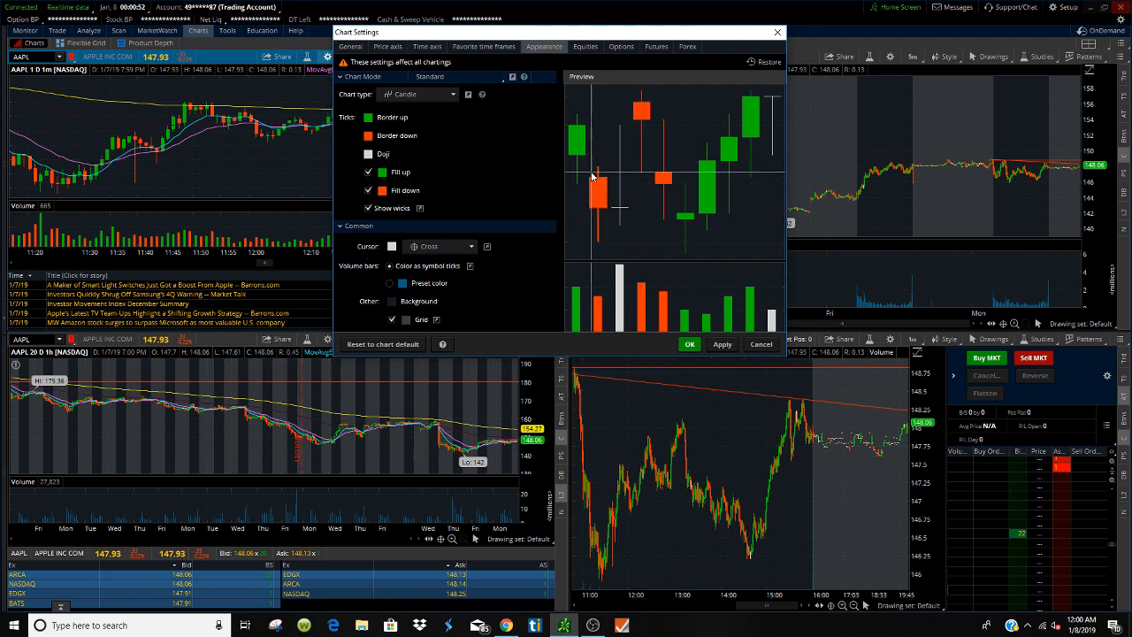
pyautogui.moveTo(619, 194)
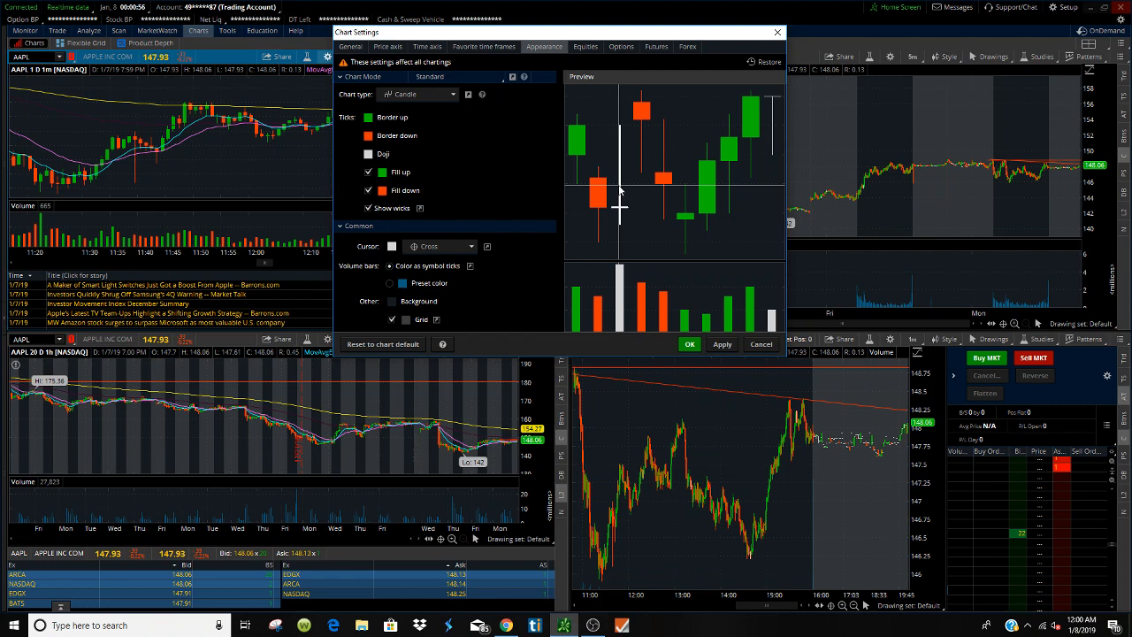
pyautogui.moveTo(745, 311)
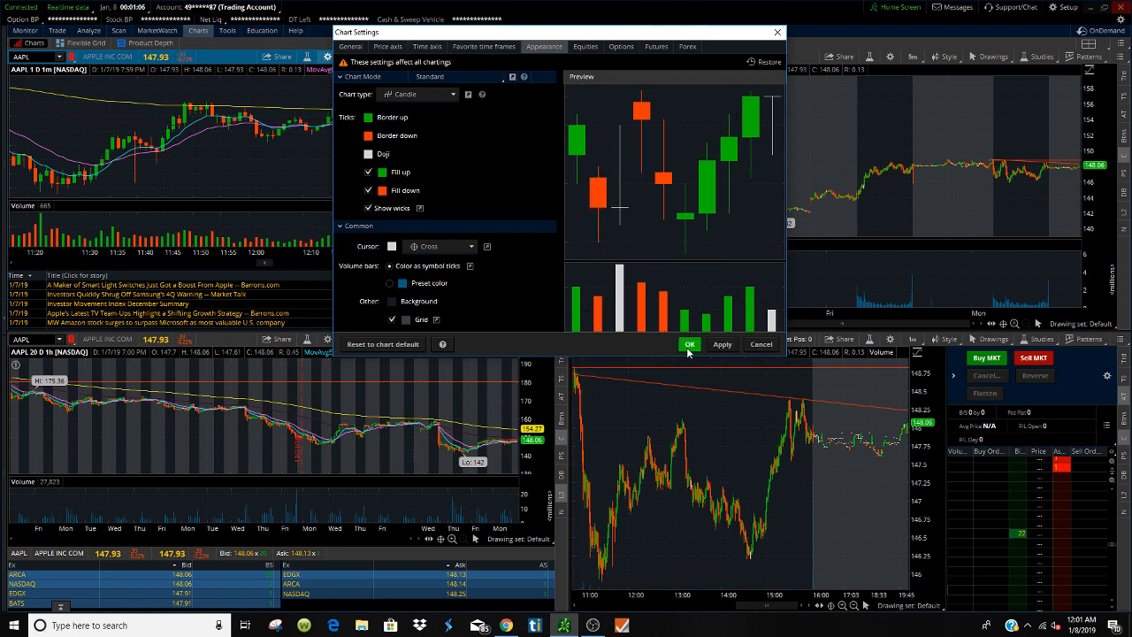
pyautogui.click(690, 343)
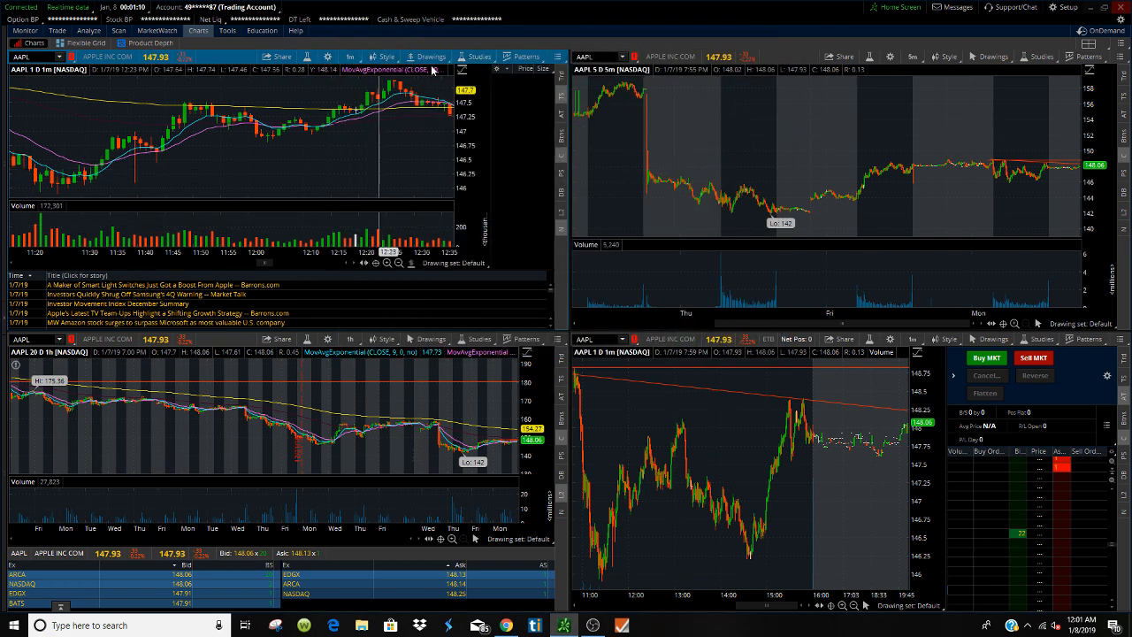
pyautogui.moveTo(350, 56)
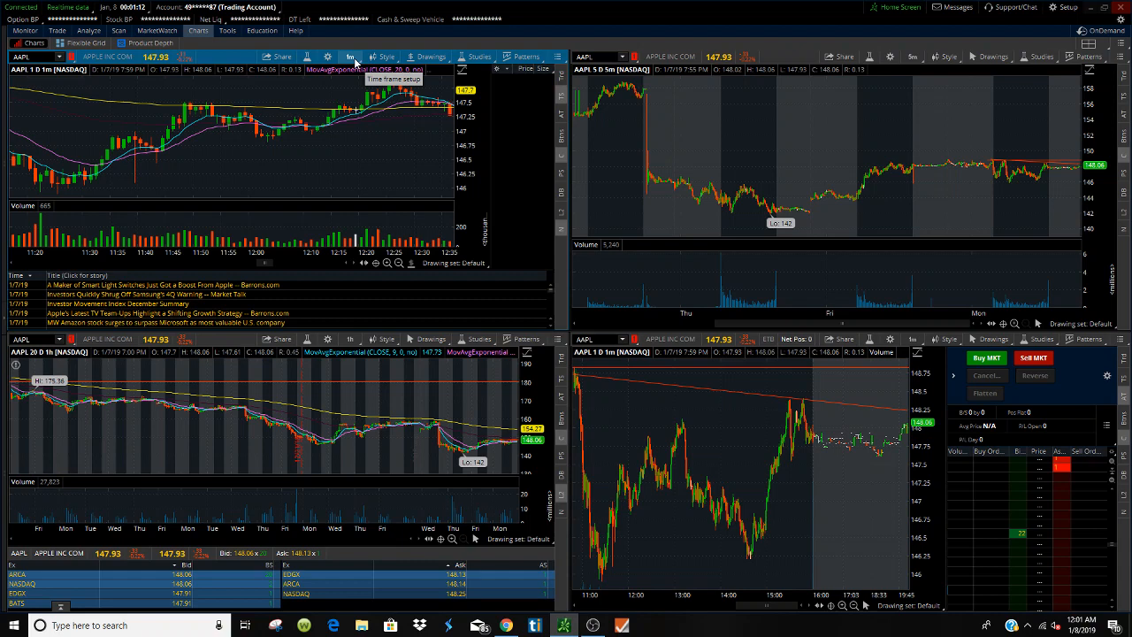
# Show the time frame presets from 1 day to 1 year for the top-left chart.
pyautogui.click(351, 57)
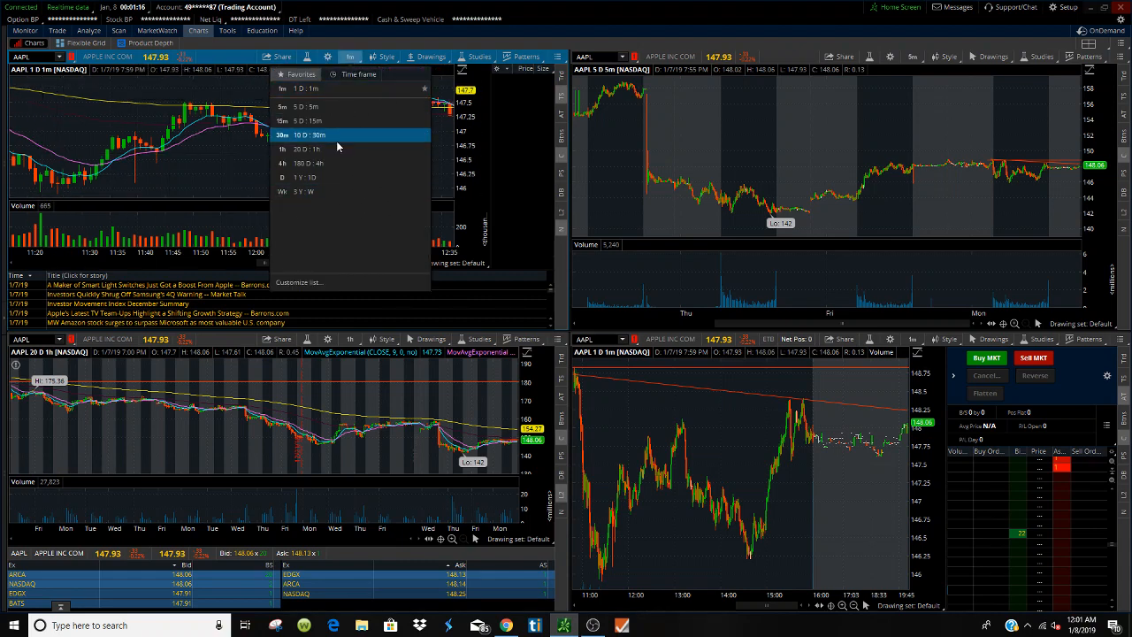
pyautogui.moveTo(340, 89)
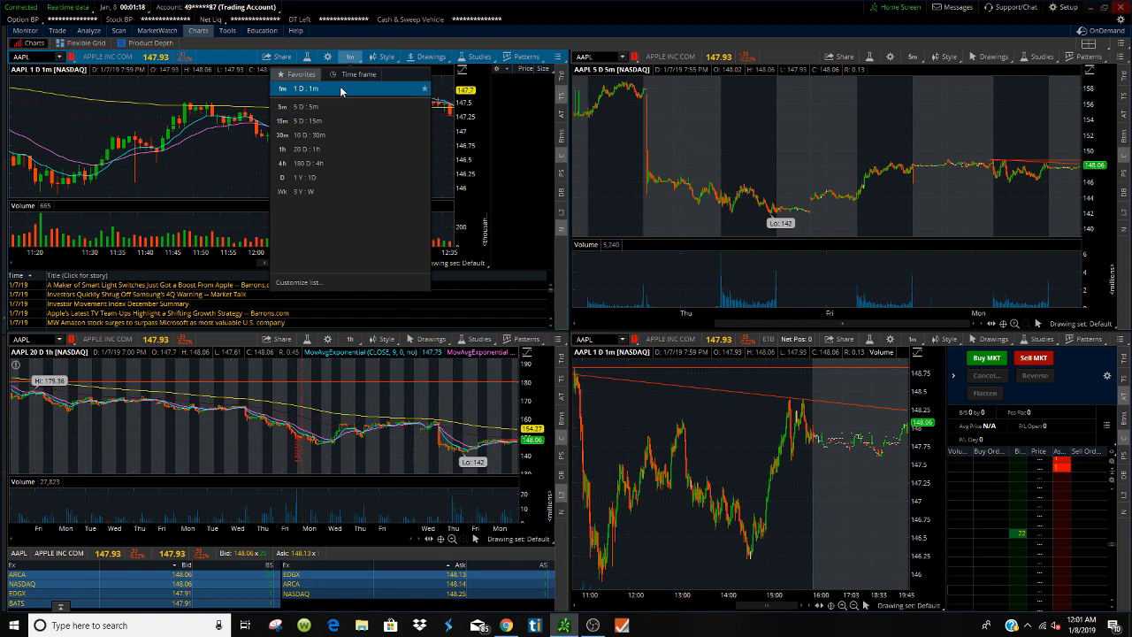
pyautogui.moveTo(333, 107)
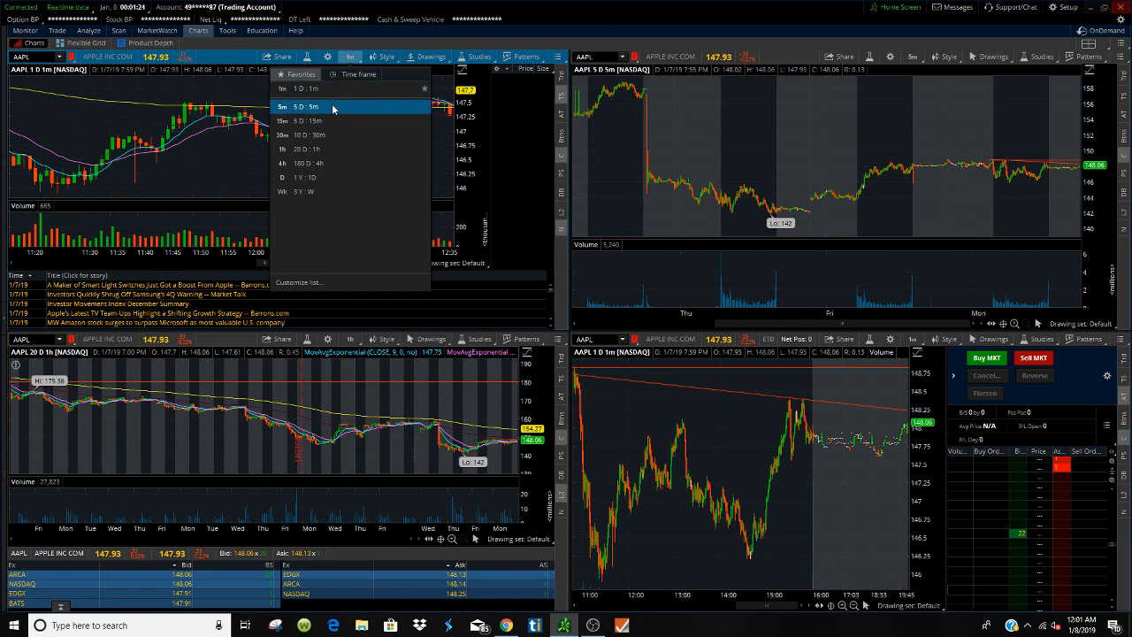
pyautogui.moveTo(309, 121)
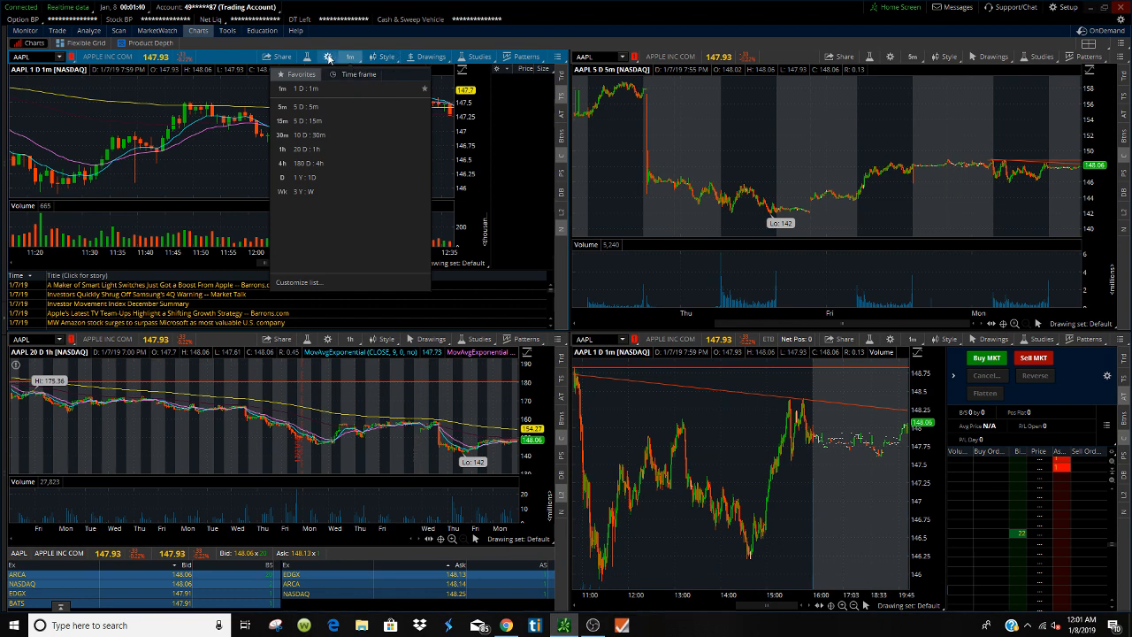
pyautogui.moveTo(329, 55)
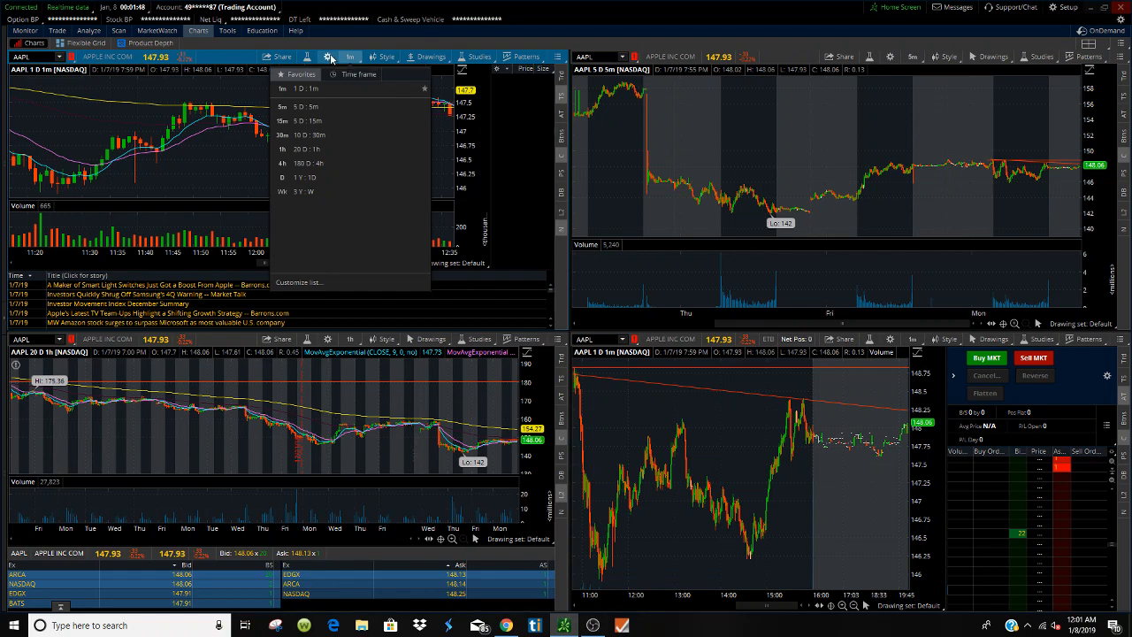
# Switch the top-left AAPL chart's type to Candle via the Style menu.
pyautogui.click(370, 57)
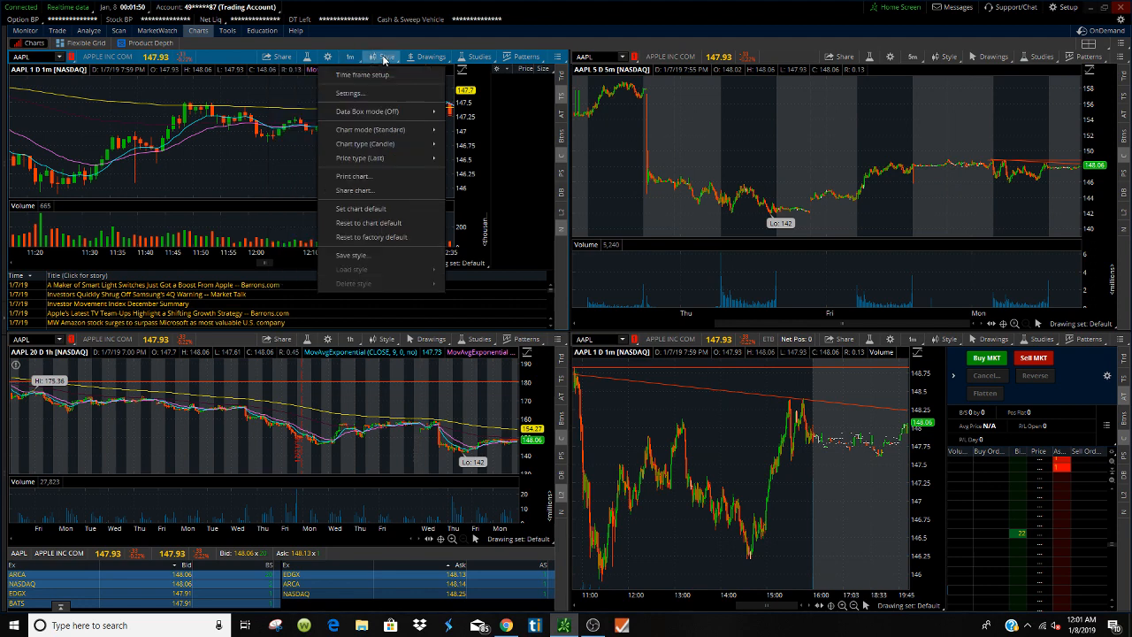
pyautogui.moveTo(370, 129)
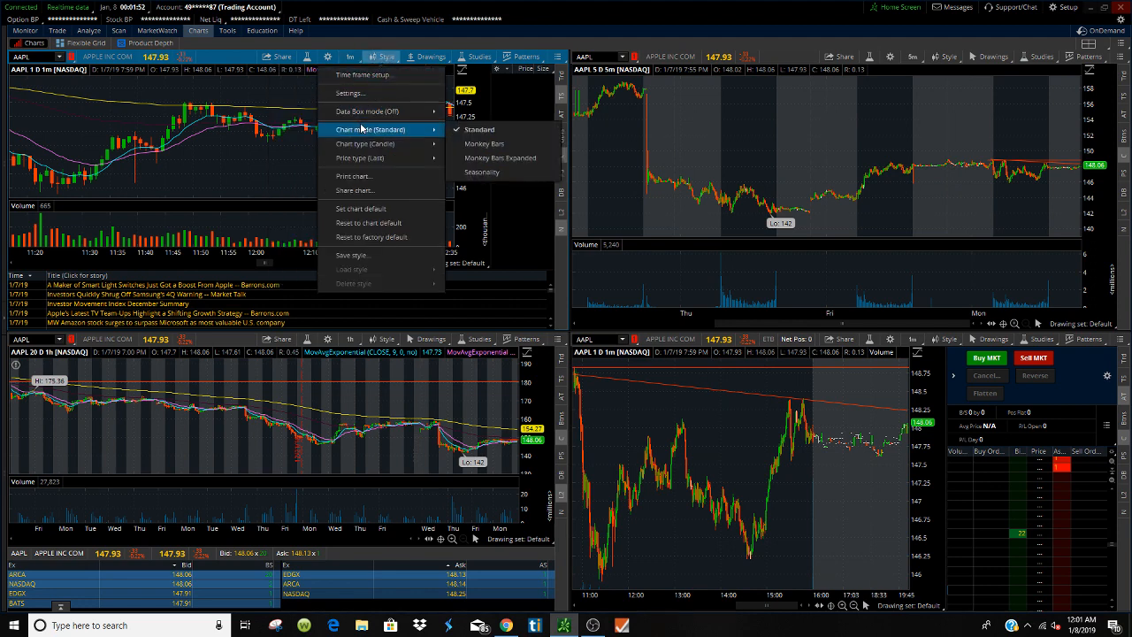
pyautogui.moveTo(365, 131)
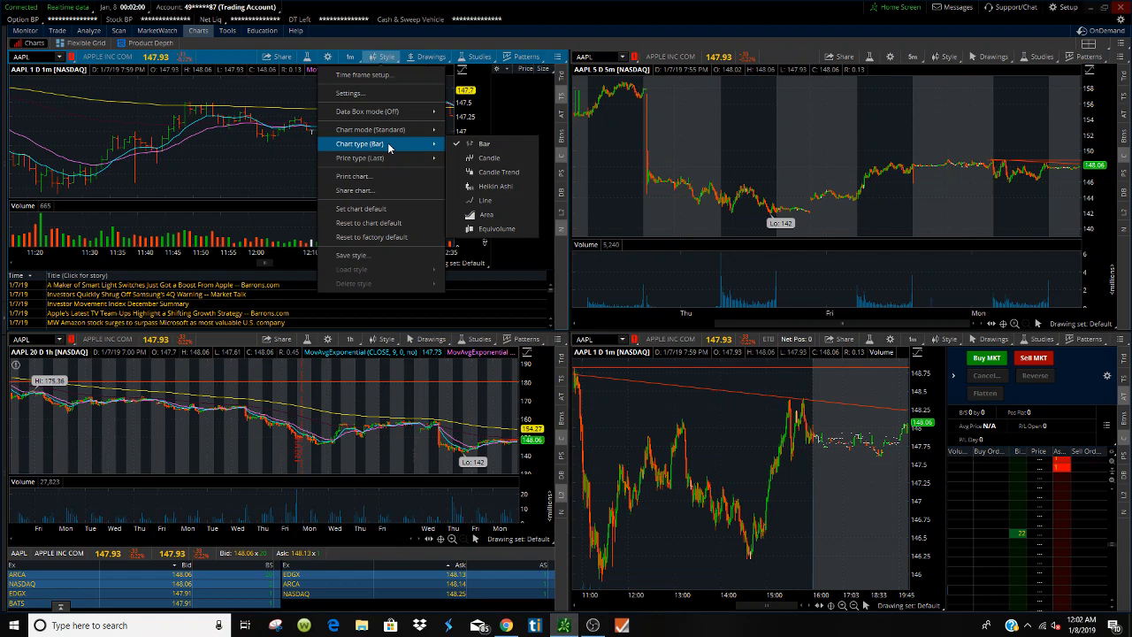
pyautogui.click(488, 158)
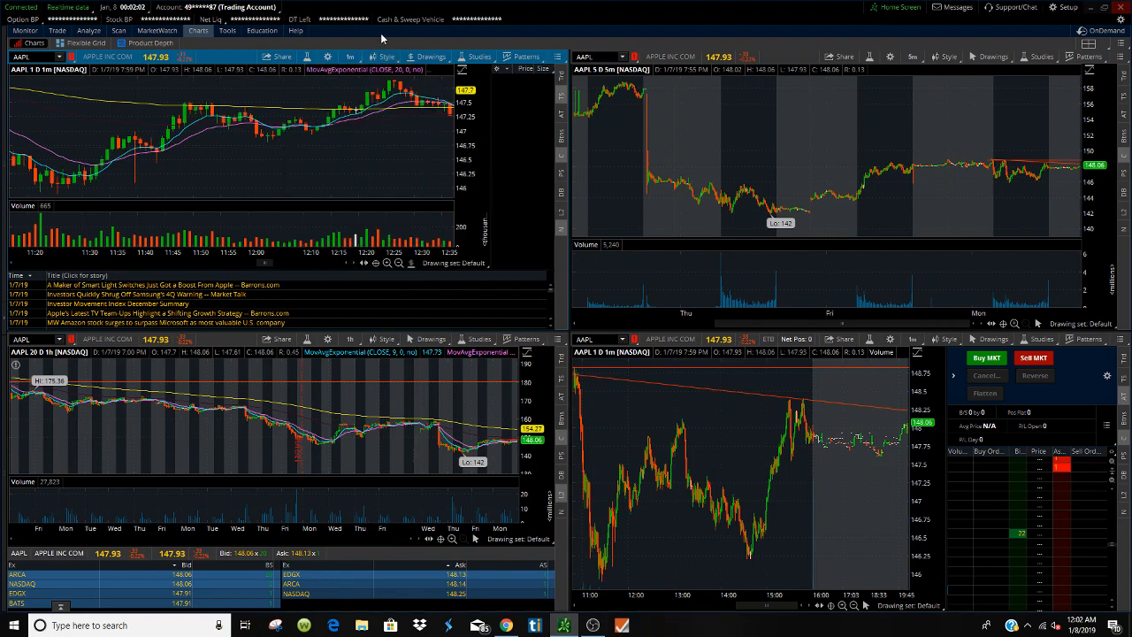
pyautogui.moveTo(428, 57)
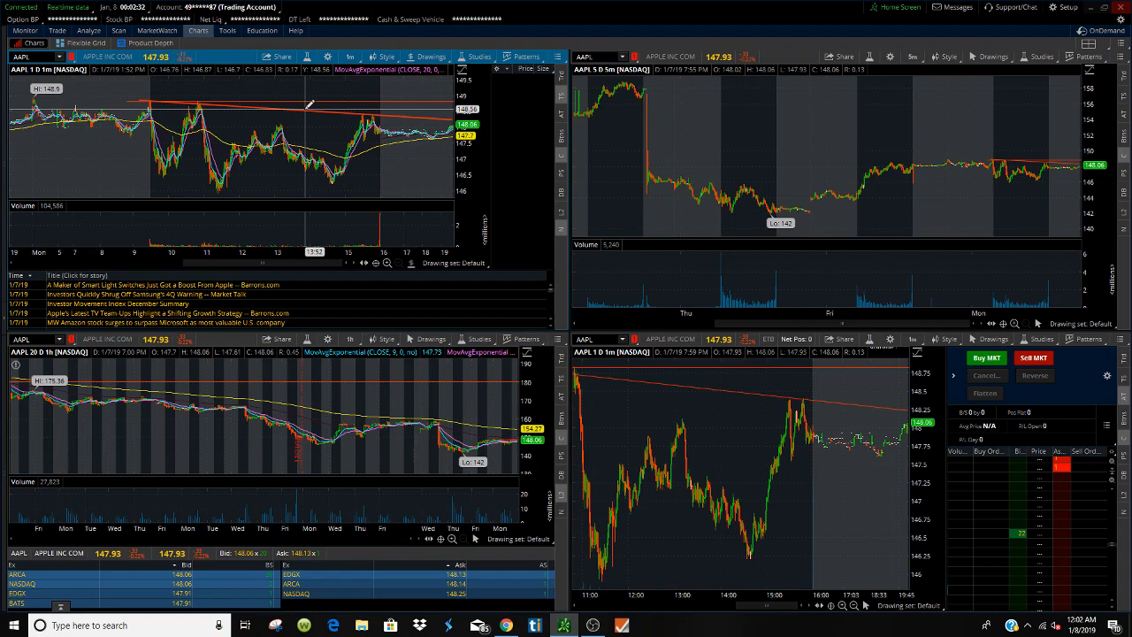
pyautogui.moveTo(310, 106)
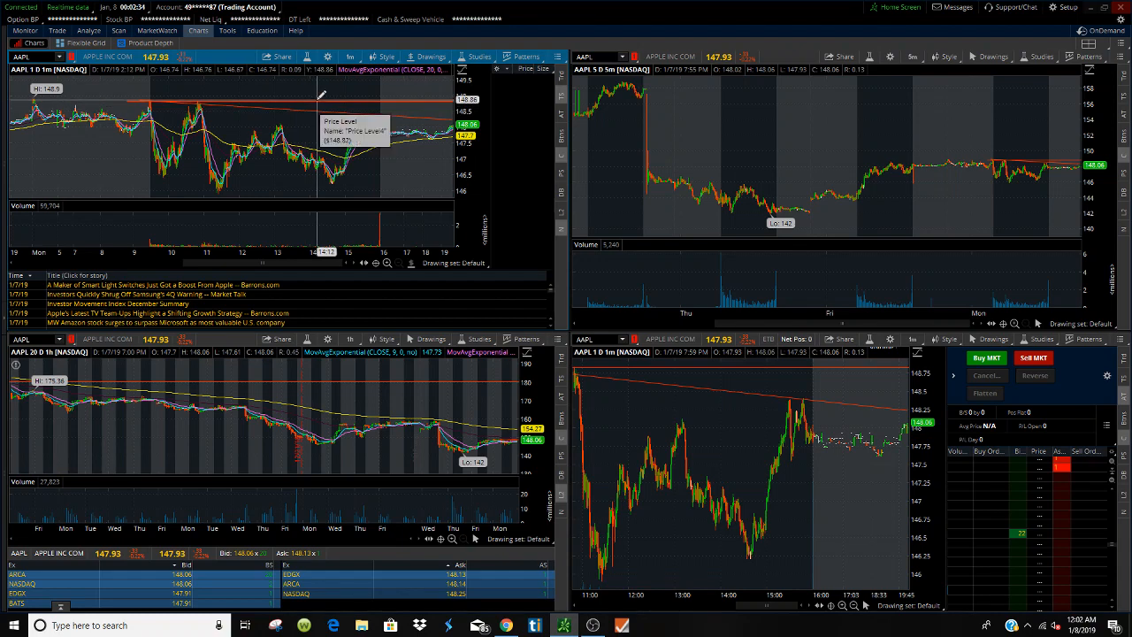
# Remove the old drawn price lines from the top-left AAPL chart.
pyautogui.rightClick(322, 95)
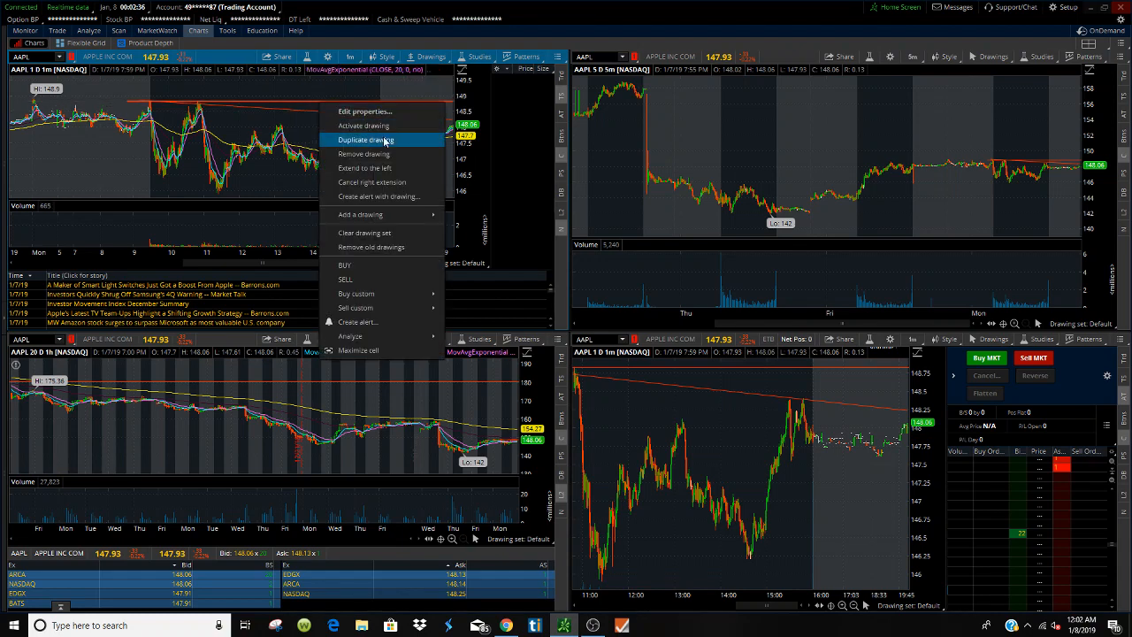
pyautogui.click(366, 140)
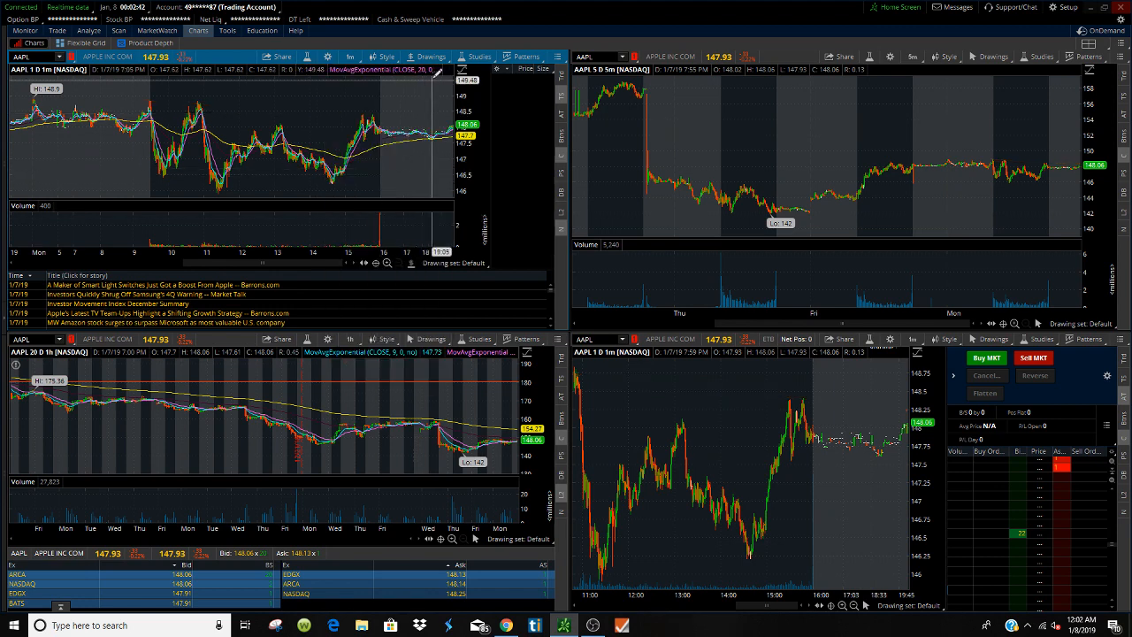
pyautogui.moveTo(432, 55)
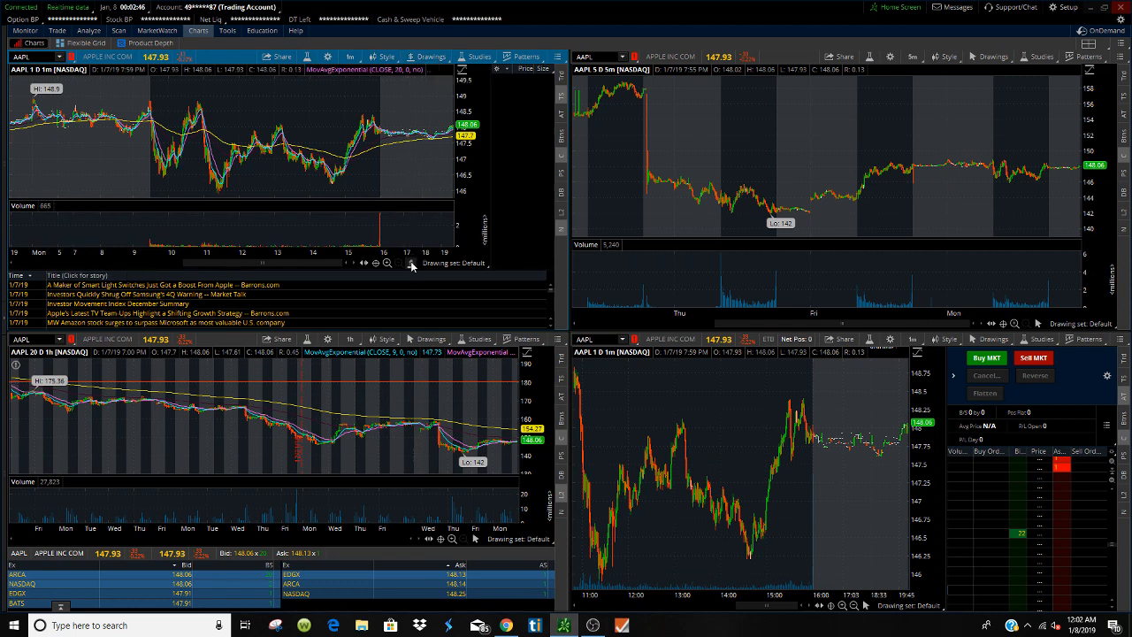
# Draw a new descending trend line from the early high across the top-left chart.
pyautogui.click(429, 55)
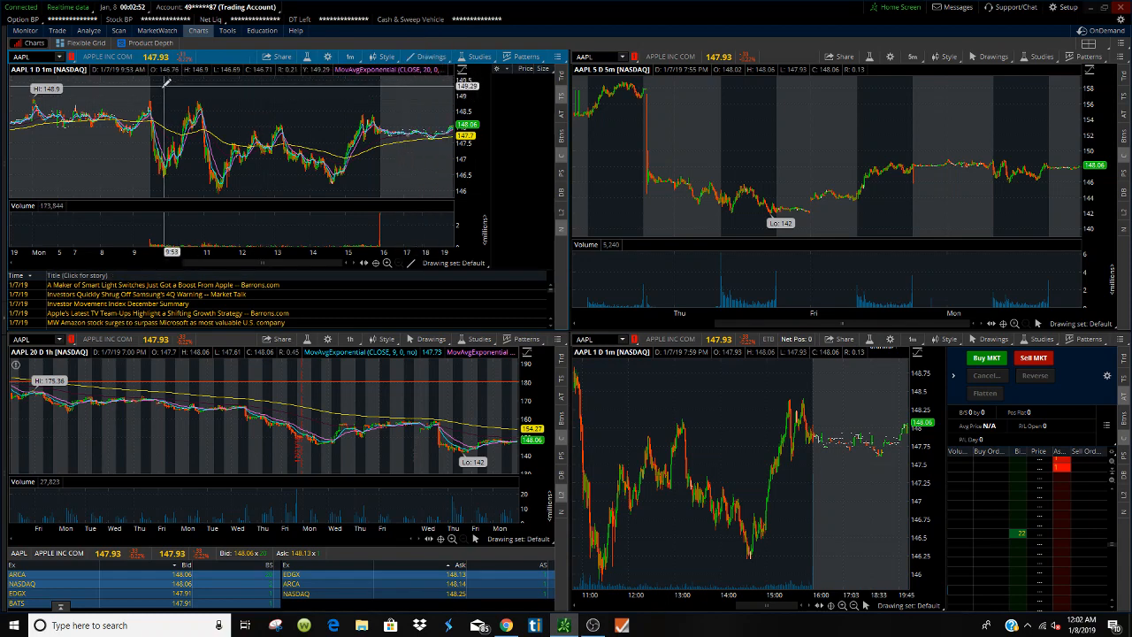
pyautogui.moveTo(156, 92); pyautogui.dragTo(441, 168)
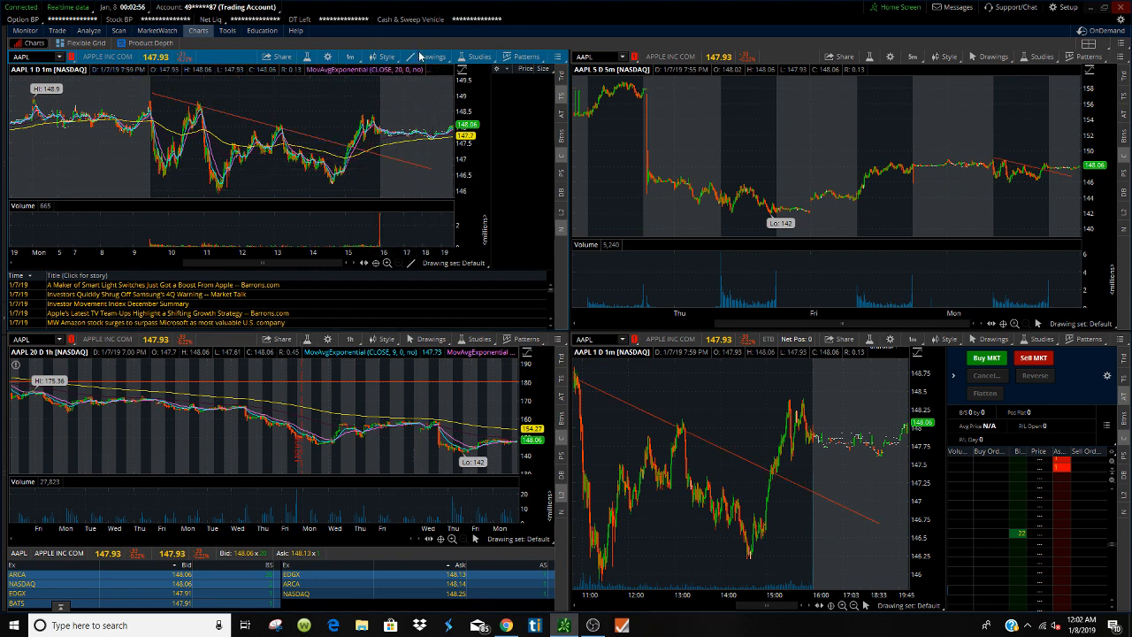
pyautogui.click(431, 55)
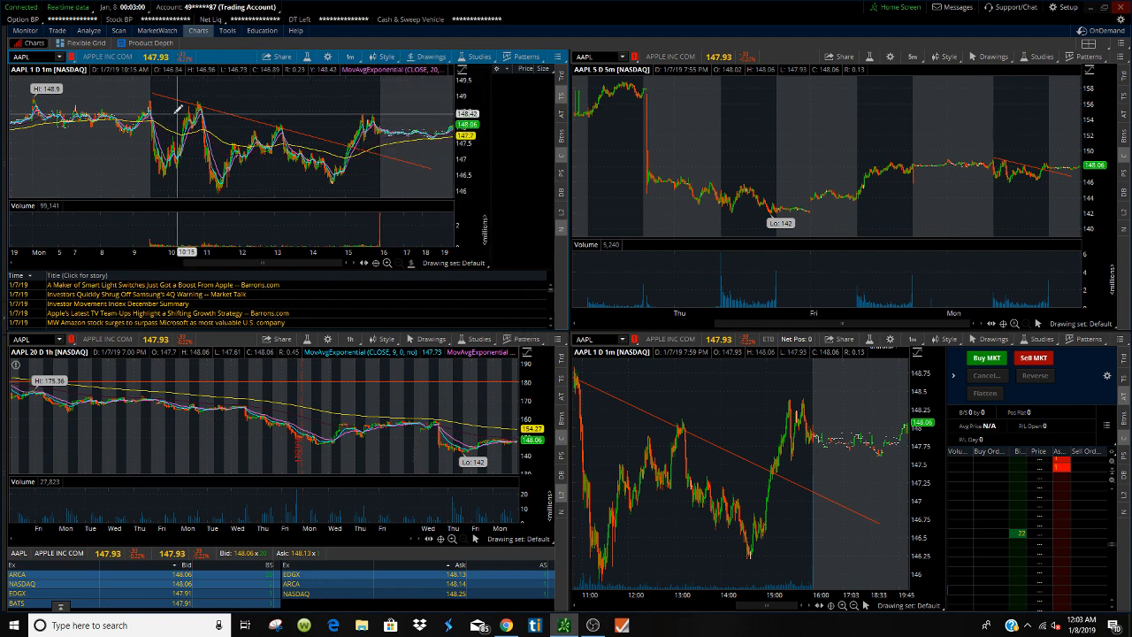
pyautogui.moveTo(404, 99)
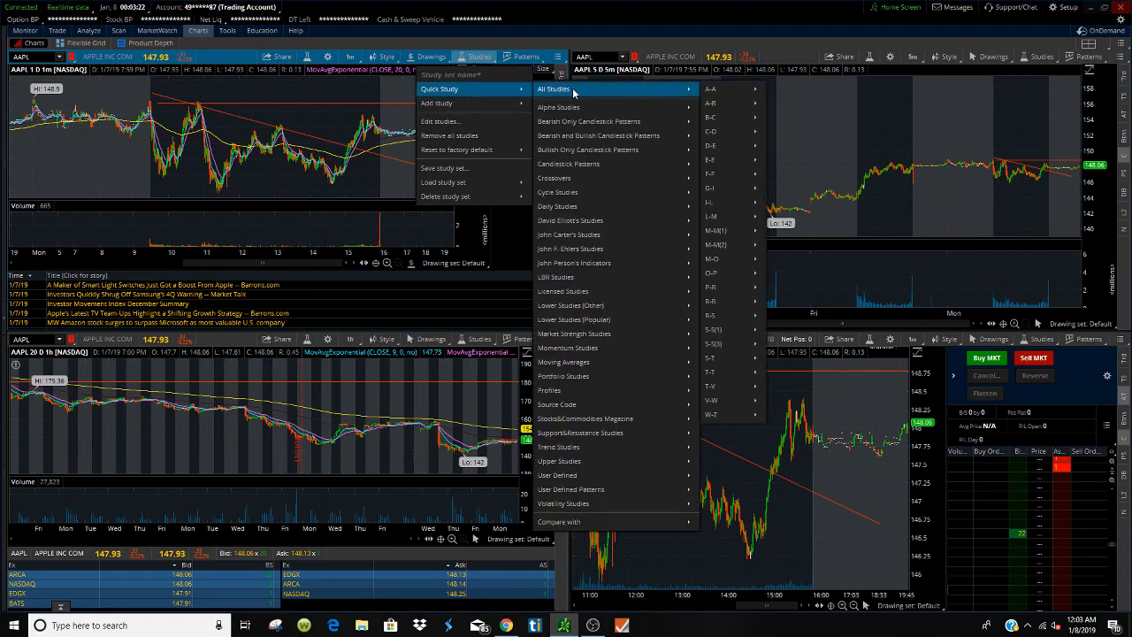
pyautogui.moveTo(598, 134)
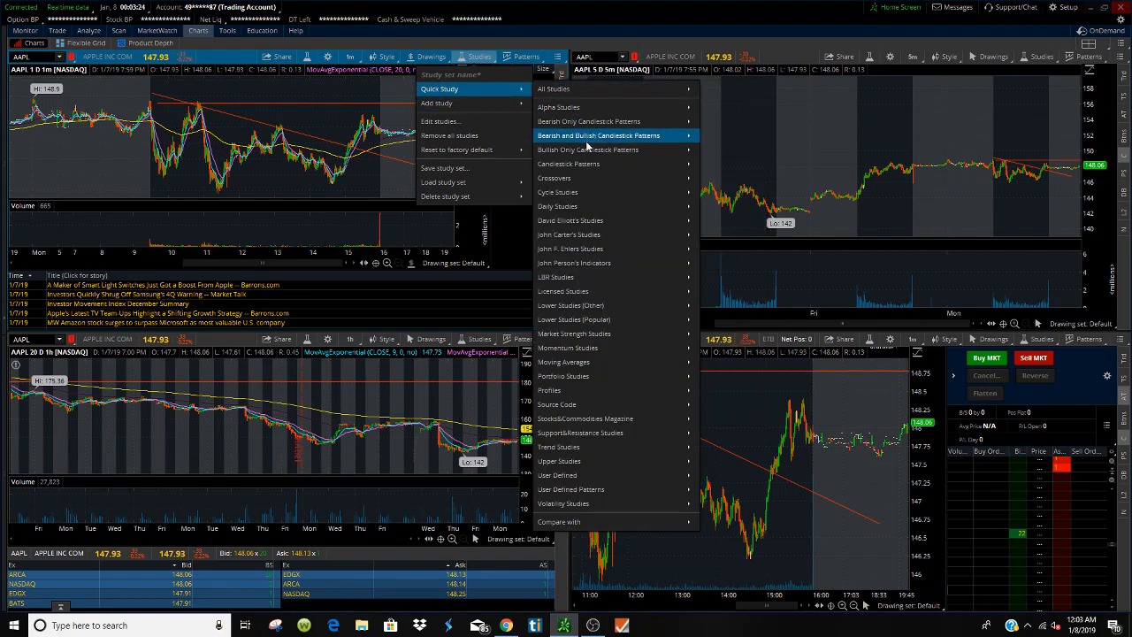
pyautogui.moveTo(435, 102)
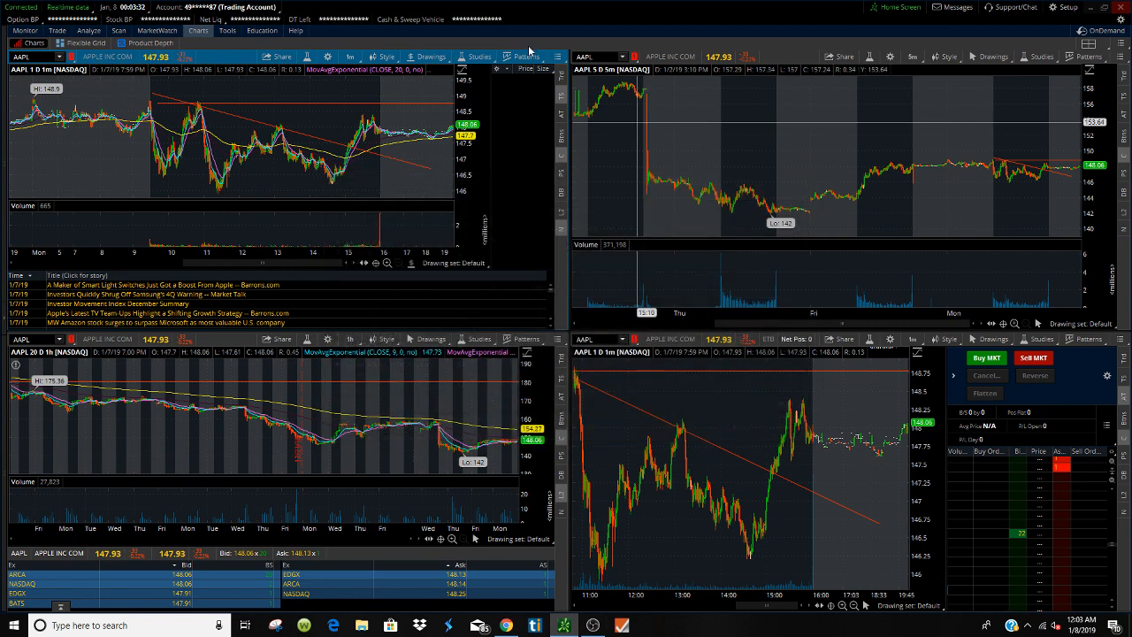
# Browse the Studies menu for the top-left chart and dismiss it without applying anything.
pyautogui.click(476, 55)
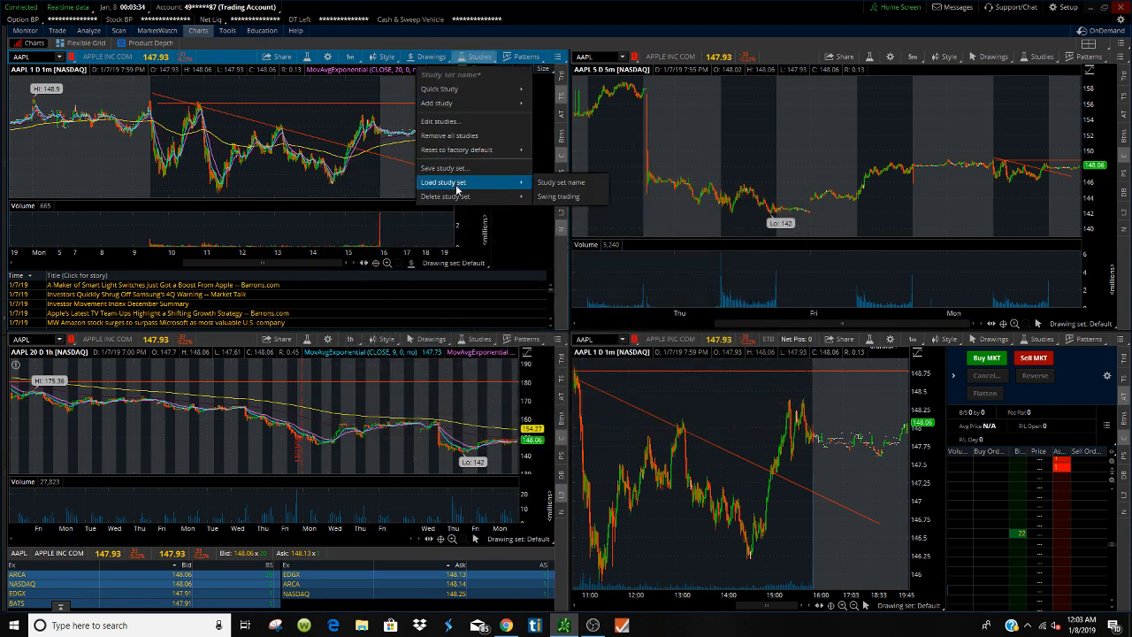
pyautogui.moveTo(446, 168)
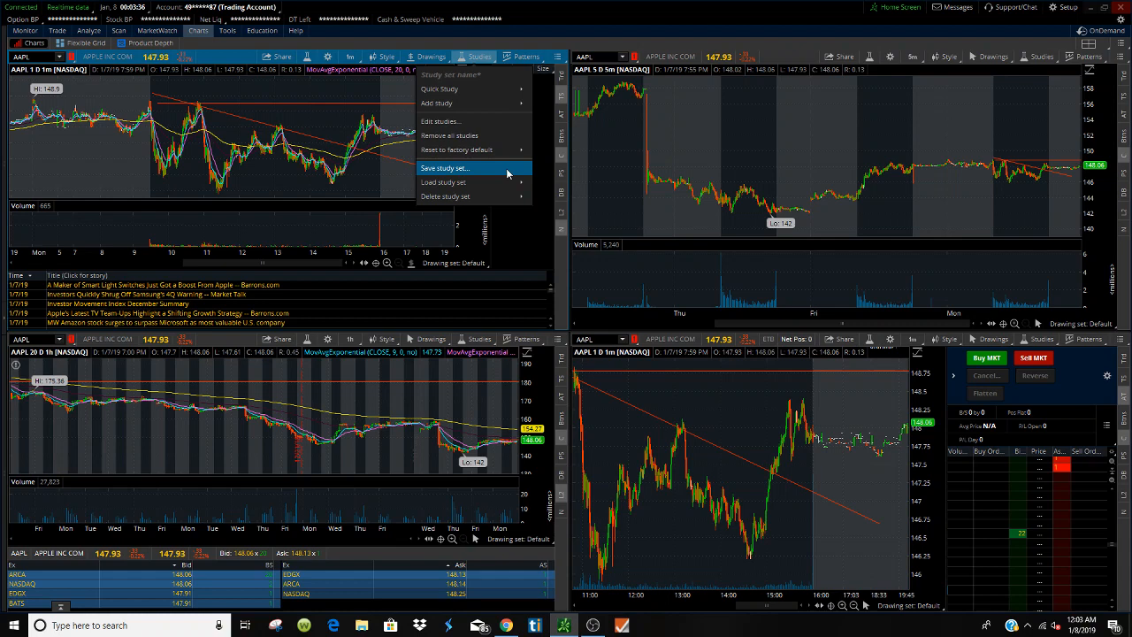
pyautogui.moveTo(562, 180)
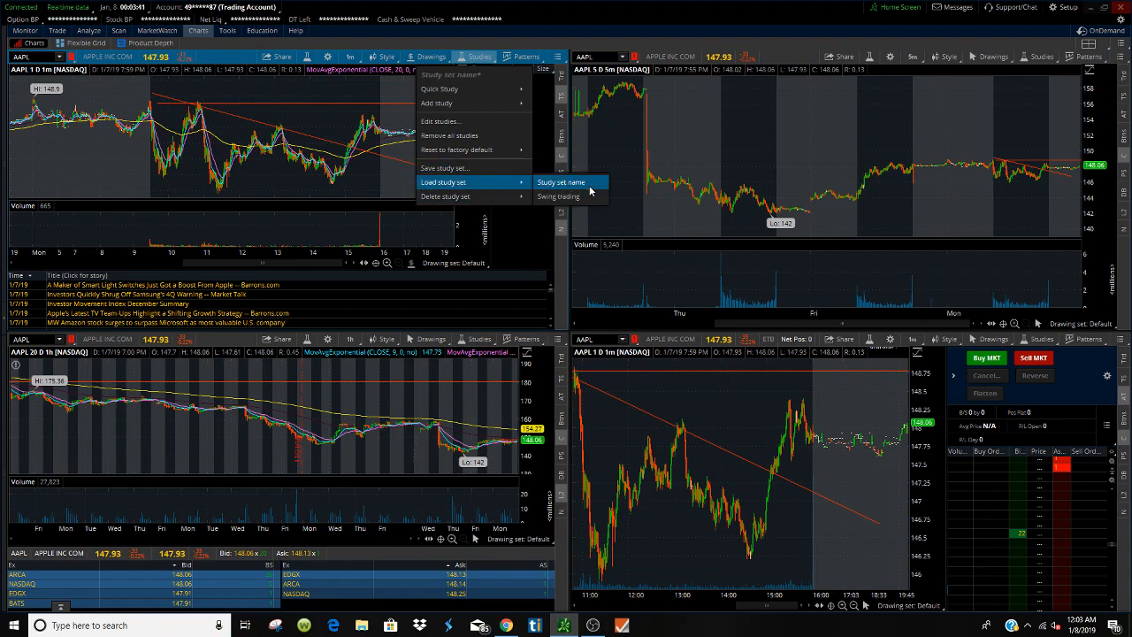
pyautogui.moveTo(559, 196)
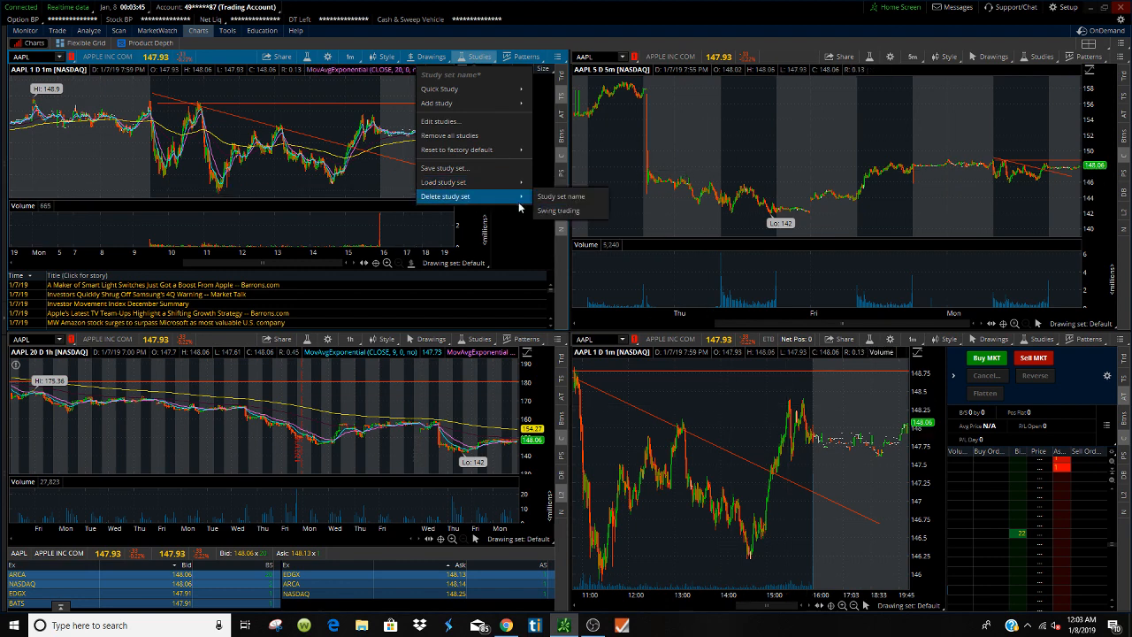
pyautogui.click(527, 55)
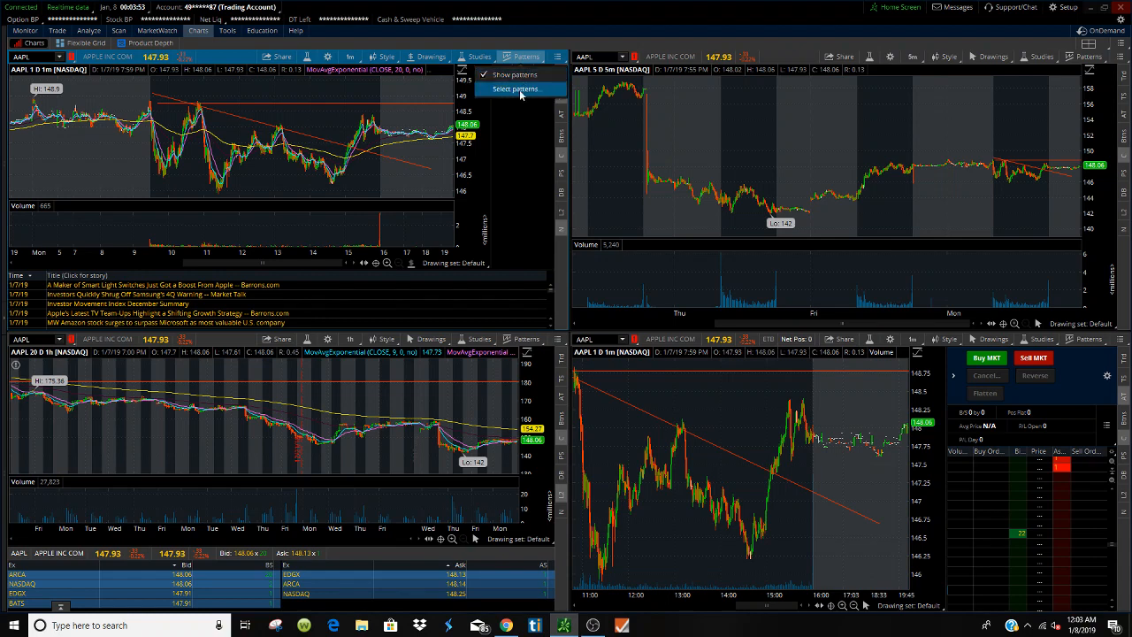
# In Select Patterns, add all chart patterns, remove them all, and confirm with none displayed.
pyautogui.click(516, 89)
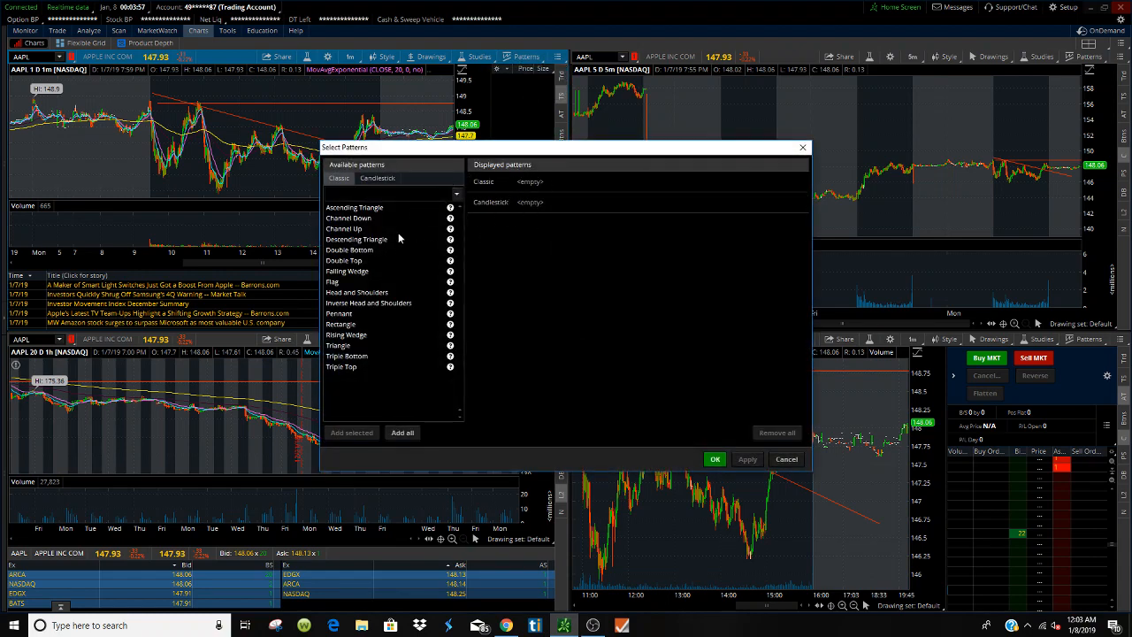
pyautogui.moveTo(591, 267)
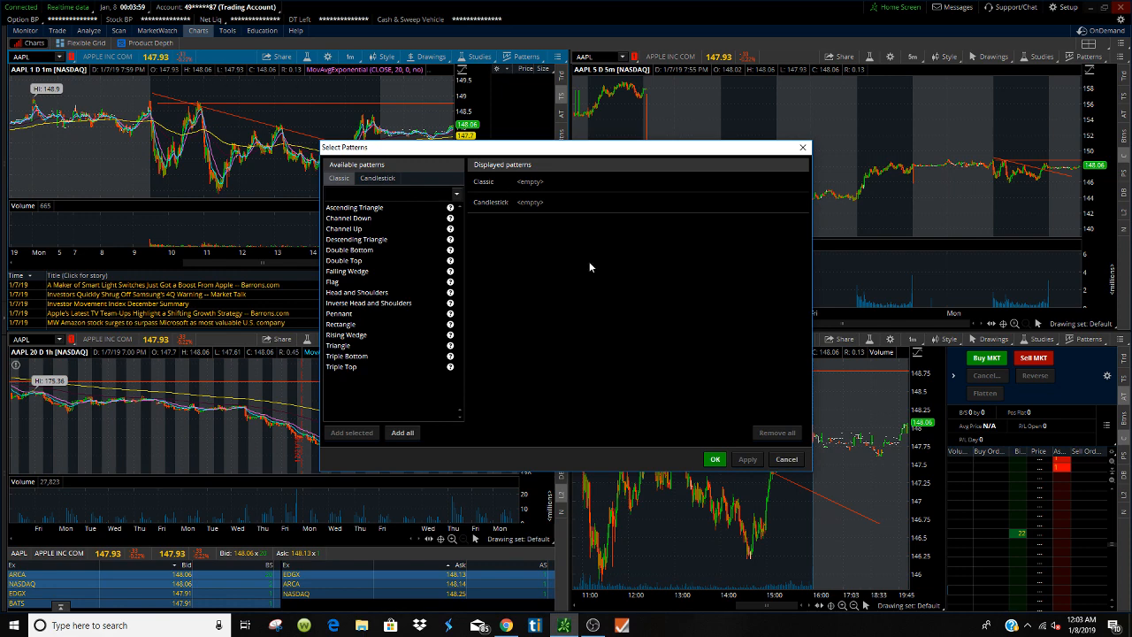
pyautogui.click(353, 207)
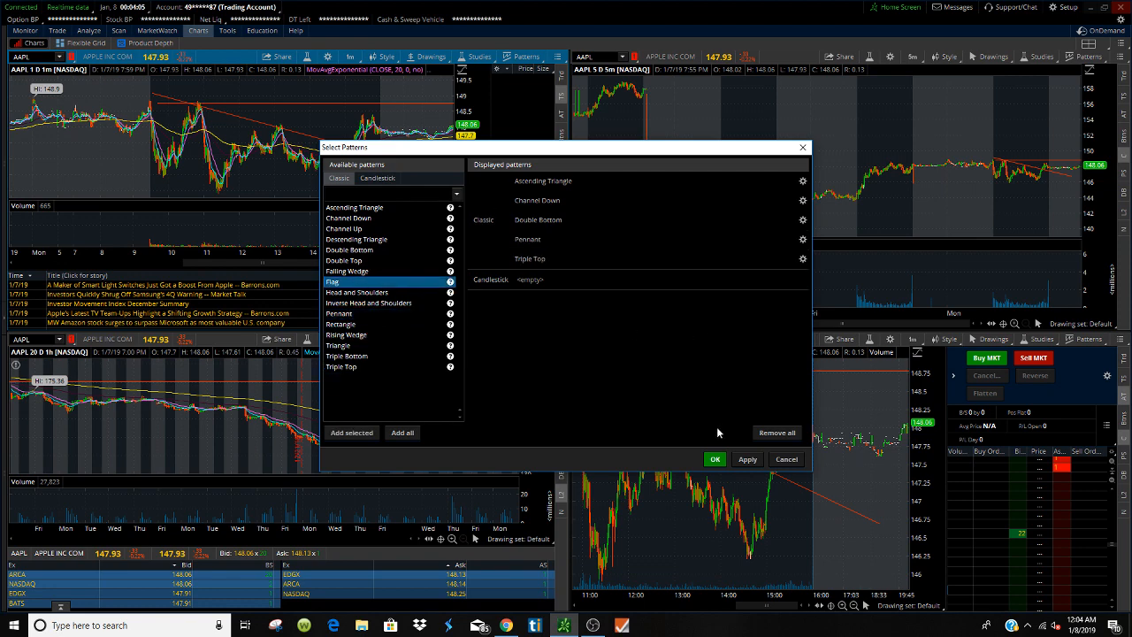
pyautogui.moveTo(746, 458)
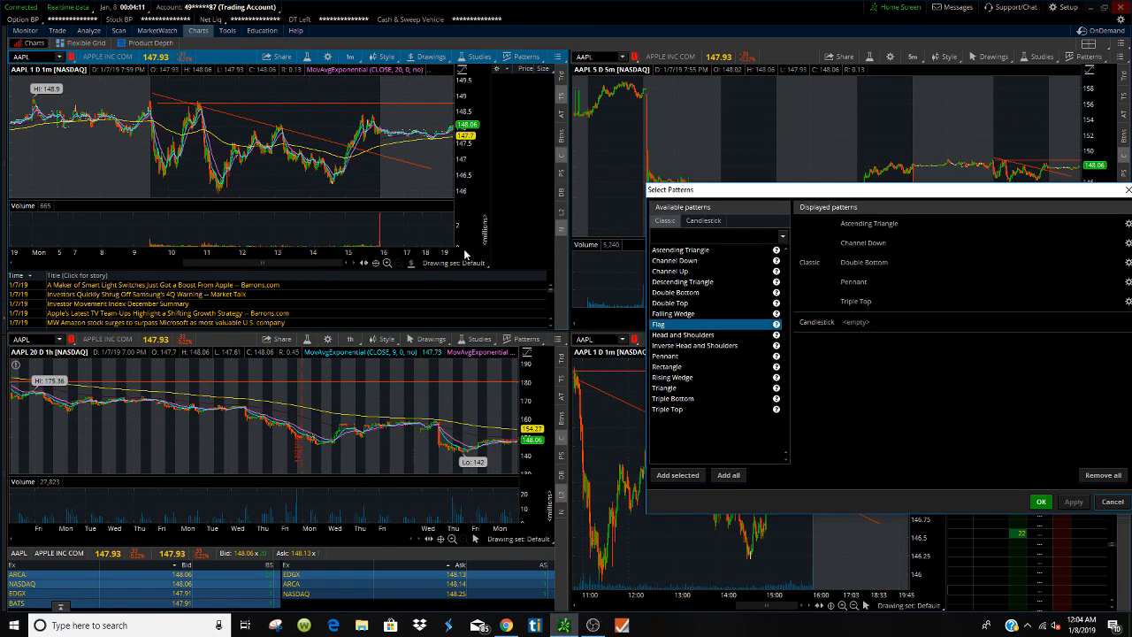
pyautogui.moveTo(686, 152)
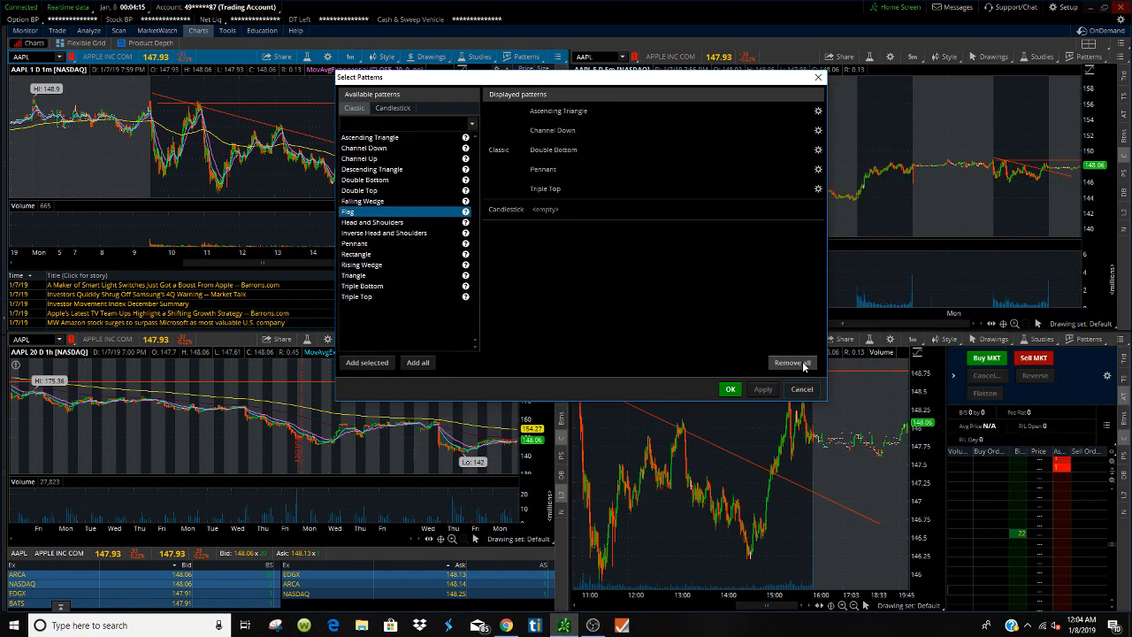
pyautogui.click(792, 363)
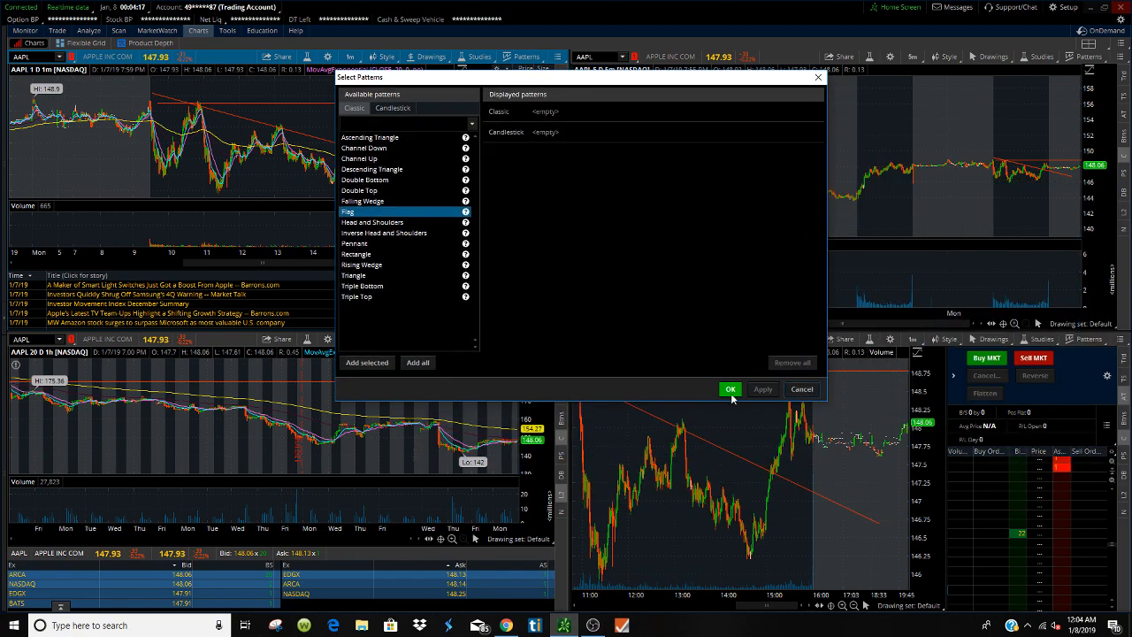
pyautogui.click(729, 389)
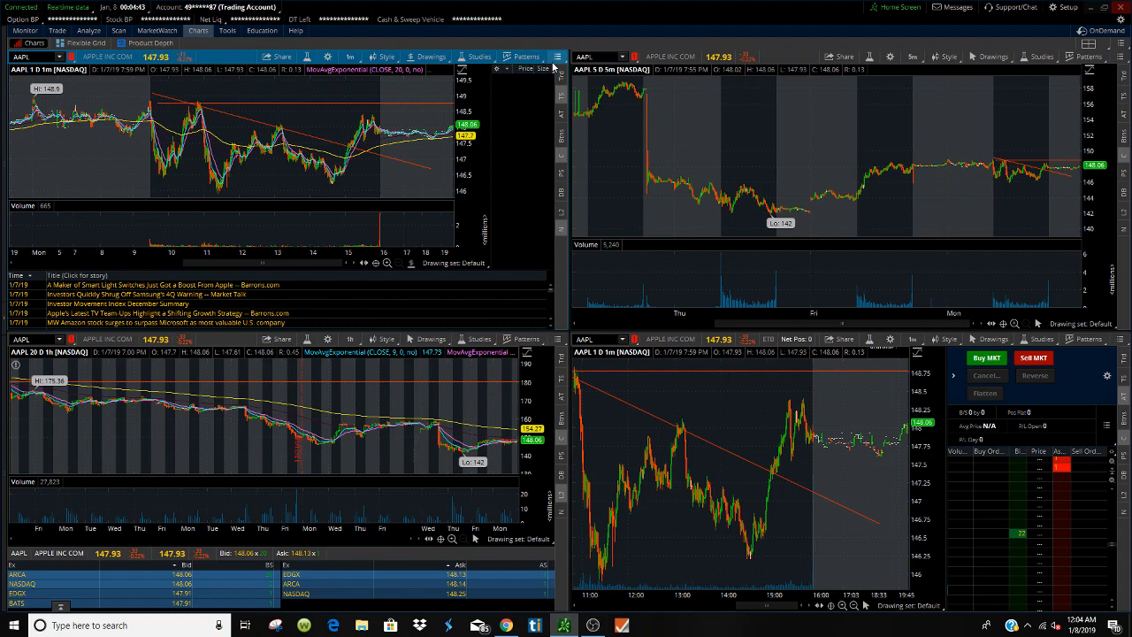
pyautogui.moveTo(559, 56)
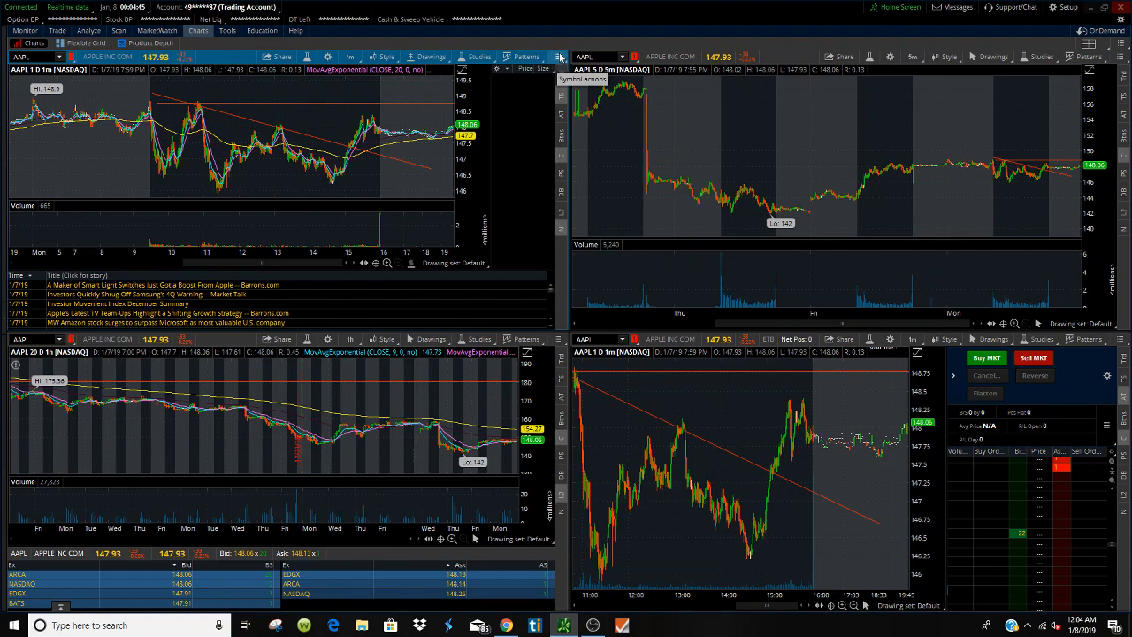
pyautogui.click(559, 57)
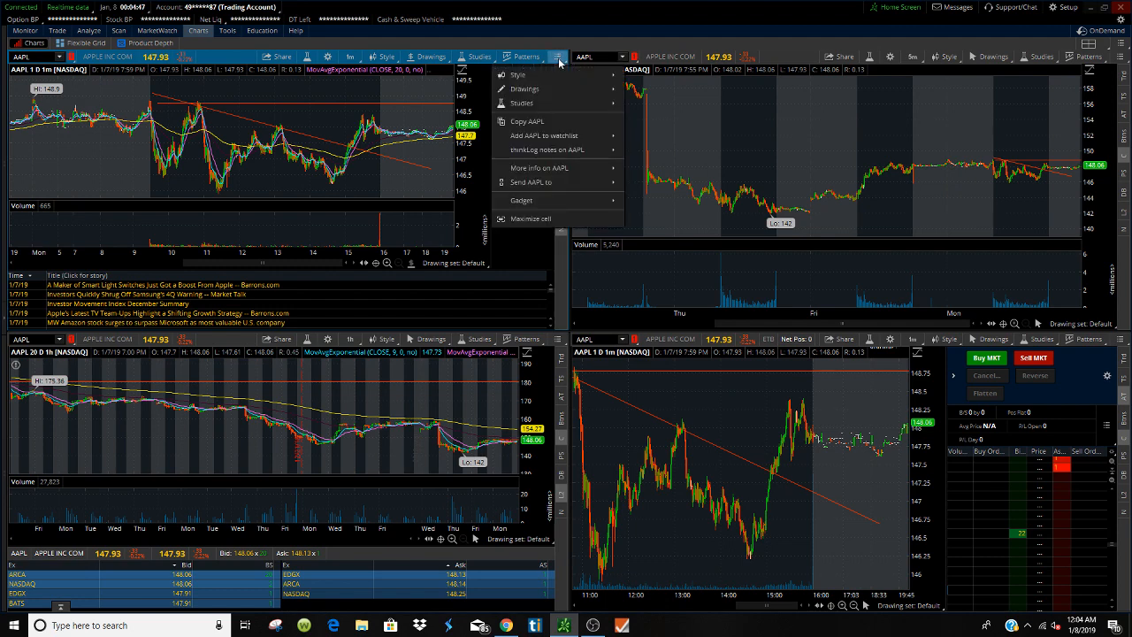
pyautogui.moveTo(518, 74)
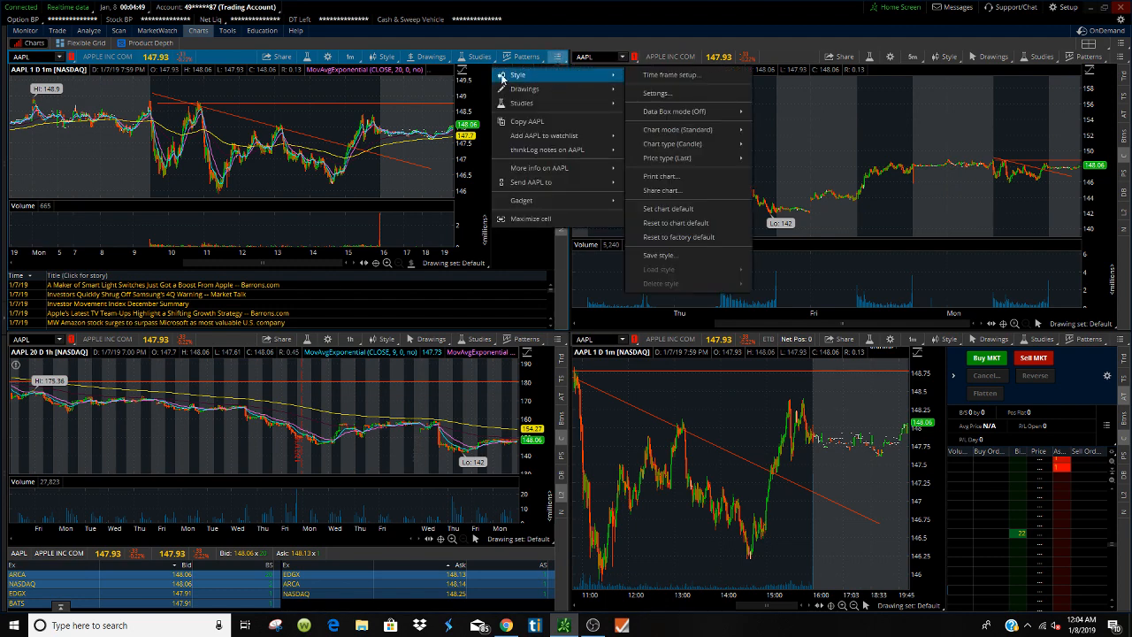
pyautogui.moveTo(545, 135)
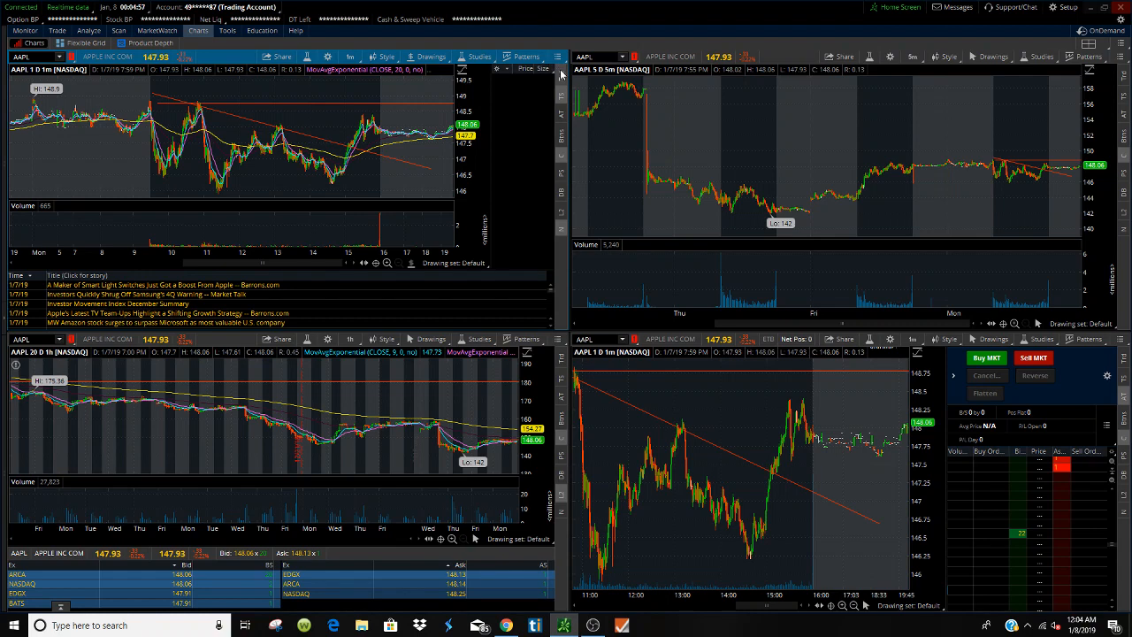
pyautogui.moveTo(561, 212)
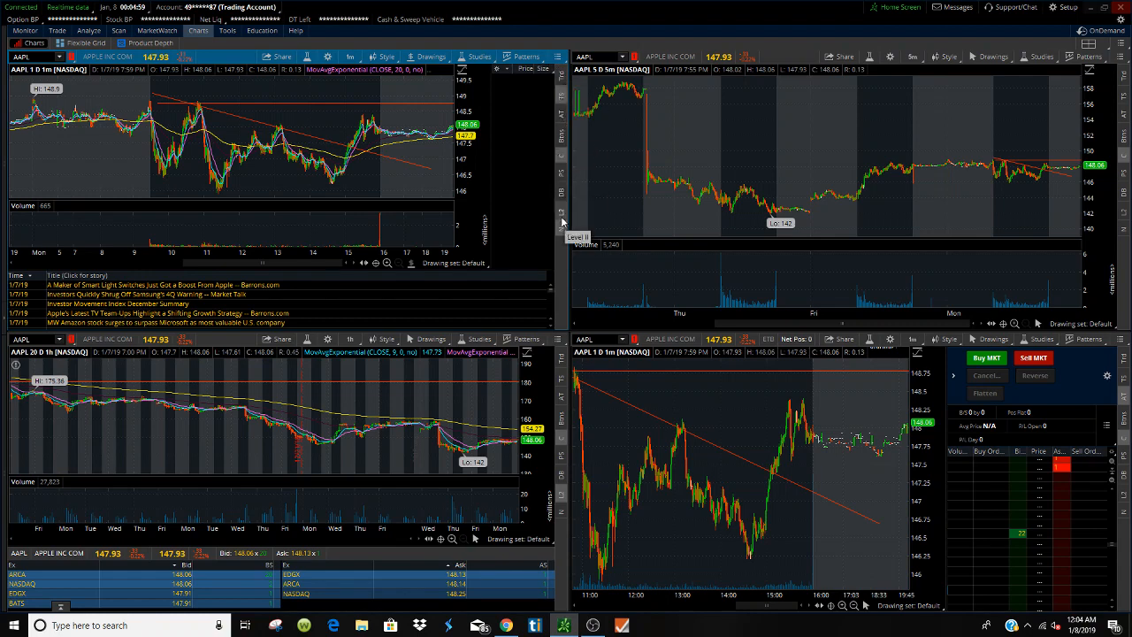
pyautogui.moveTo(634, 421)
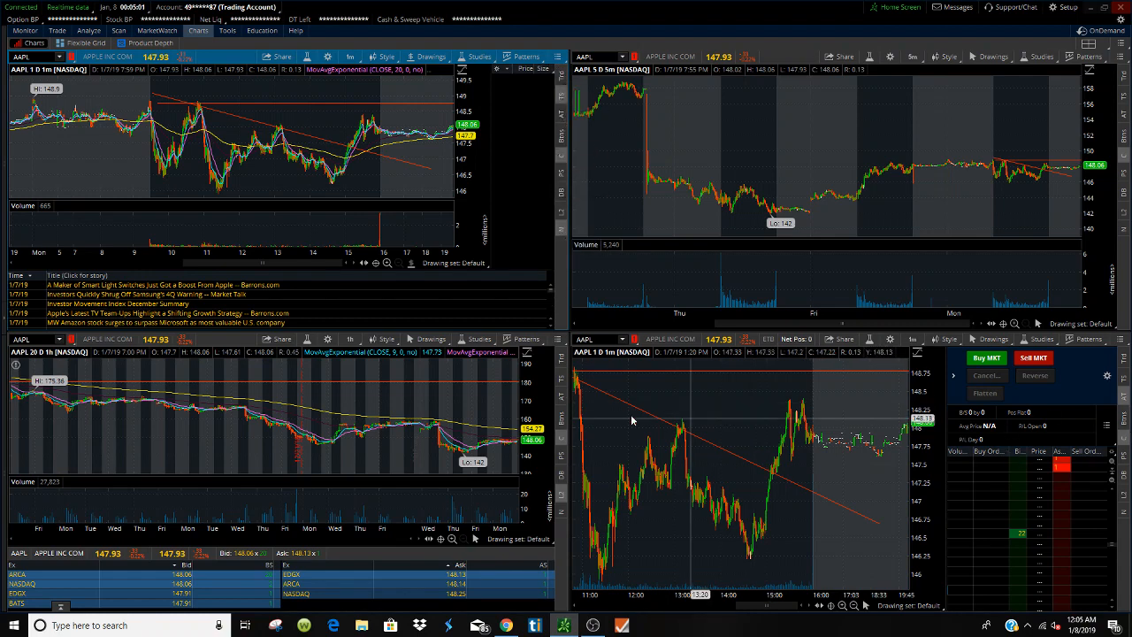
pyautogui.moveTo(505, 158)
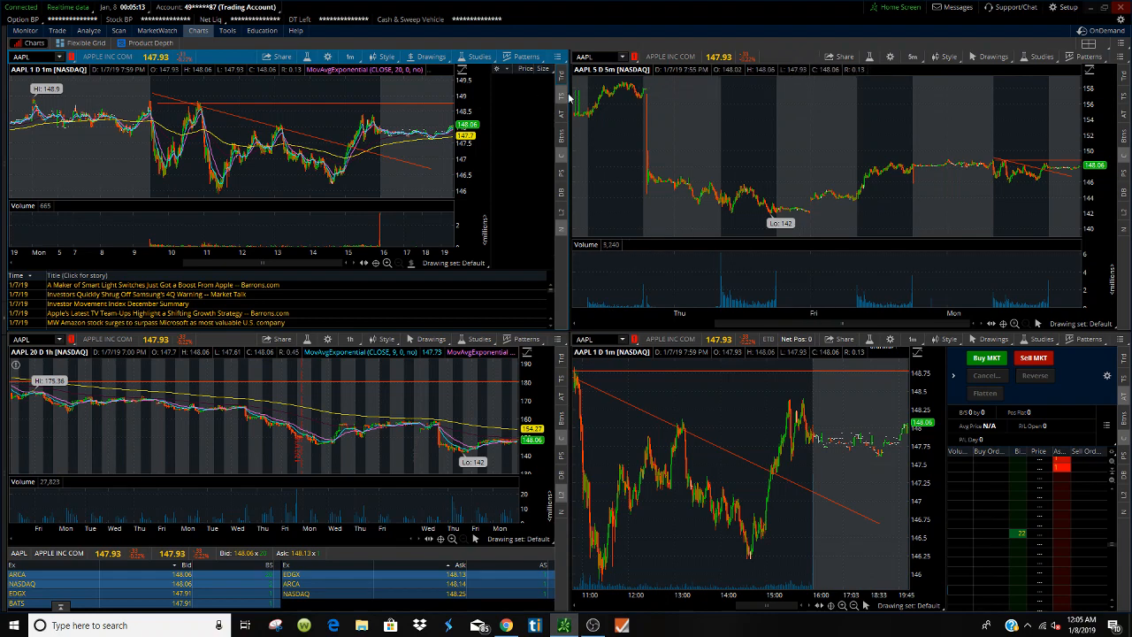
pyautogui.moveTo(534, 122)
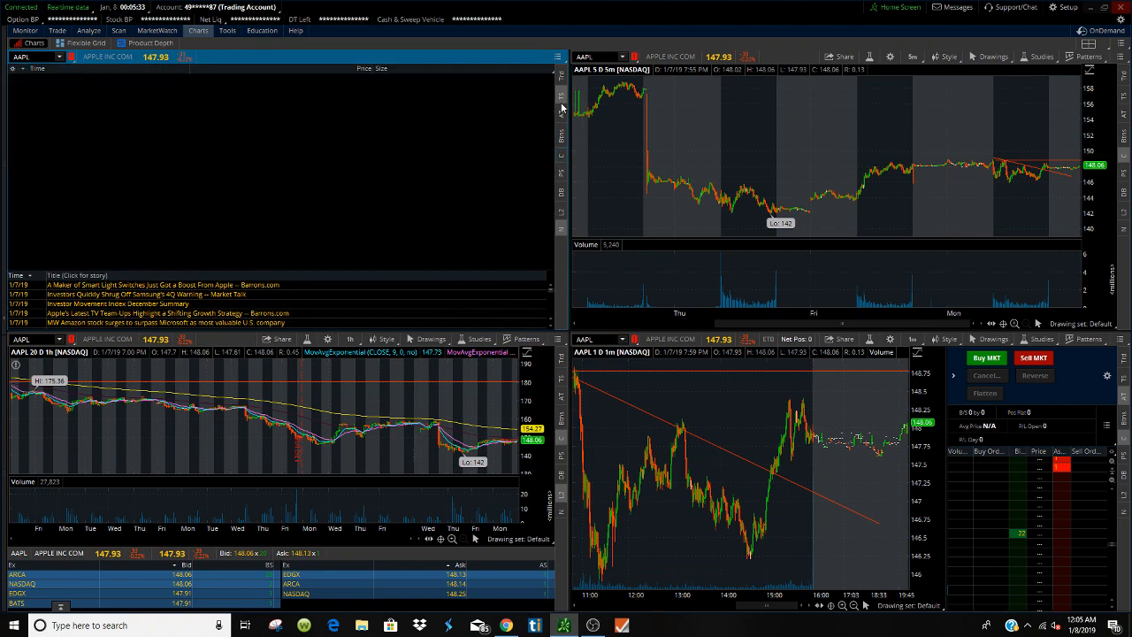
pyautogui.moveTo(562, 156)
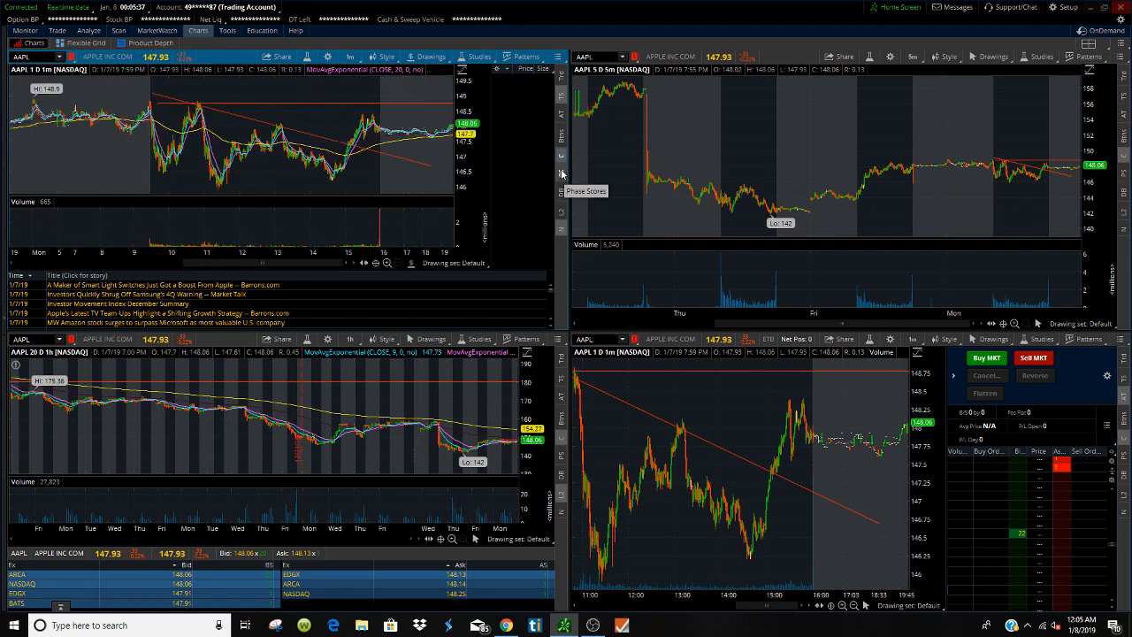
pyautogui.click(563, 173)
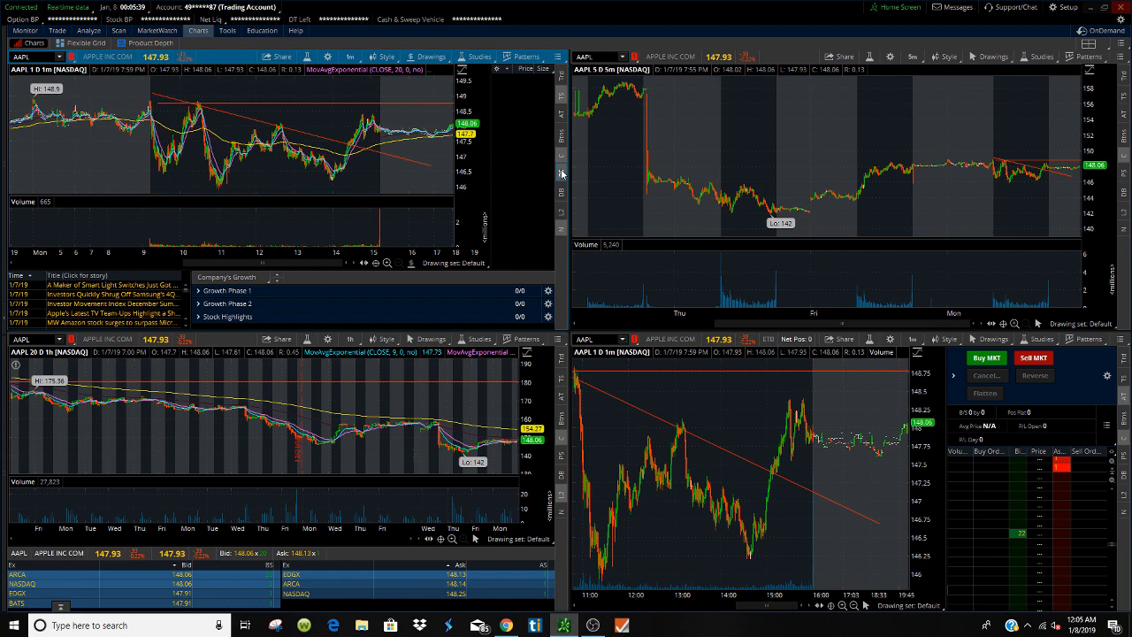
pyautogui.moveTo(558, 177)
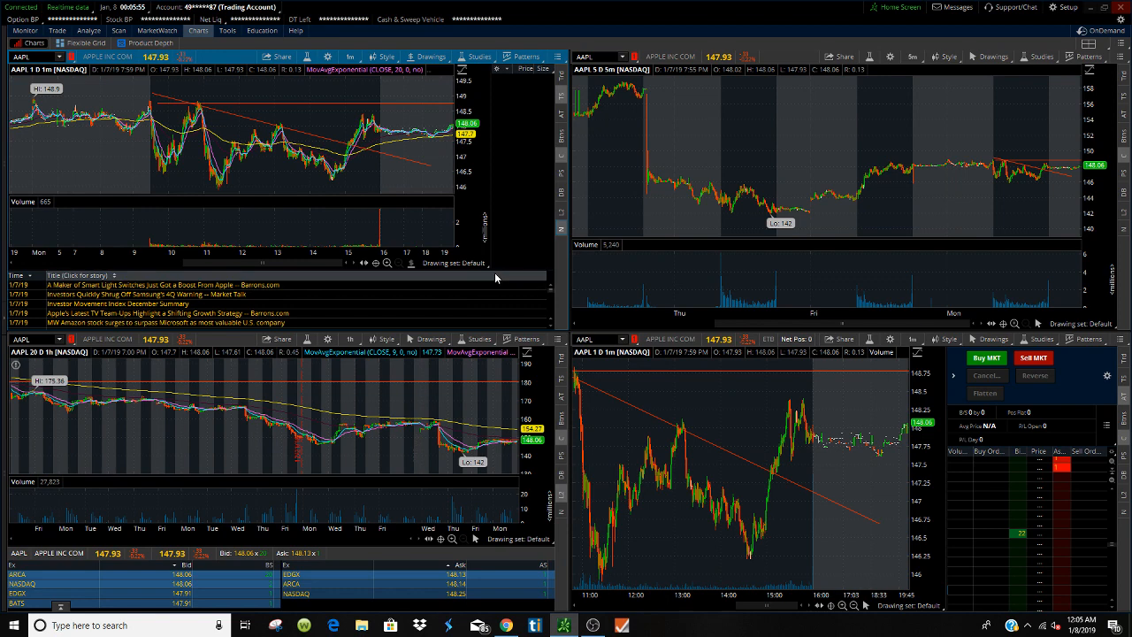
pyautogui.moveTo(511, 269)
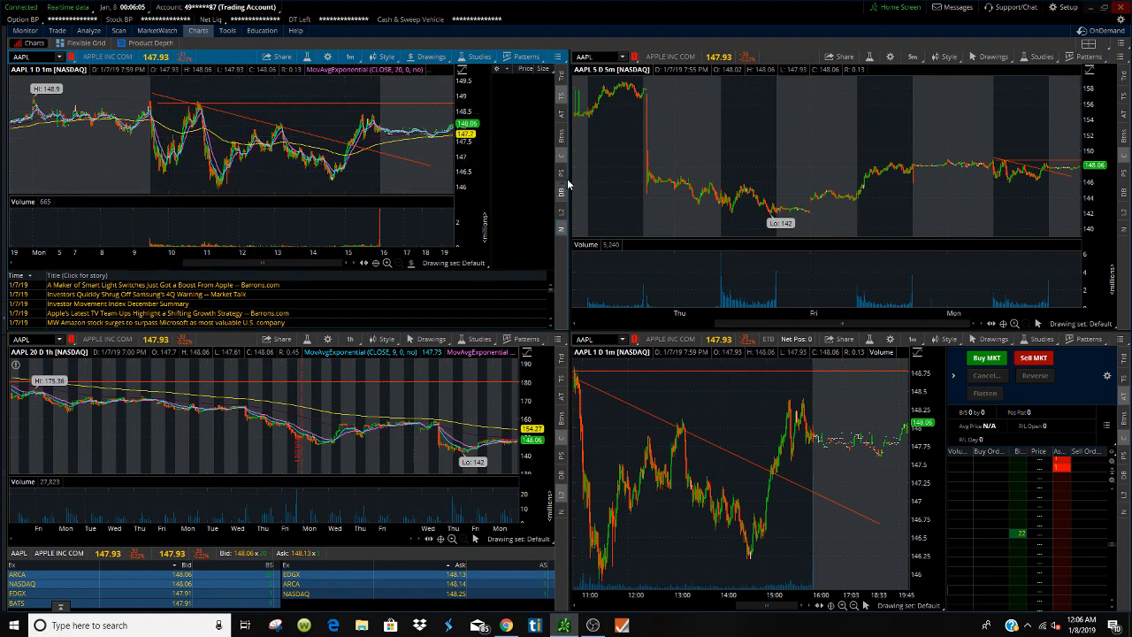
pyautogui.moveTo(138, 322)
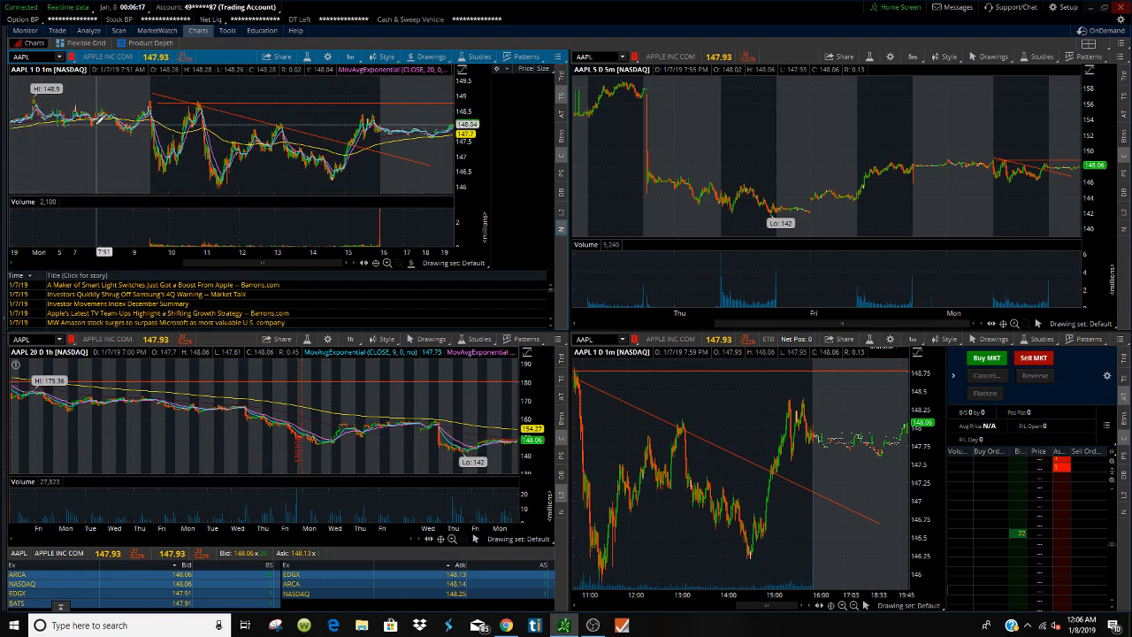
pyautogui.moveTo(286, 110)
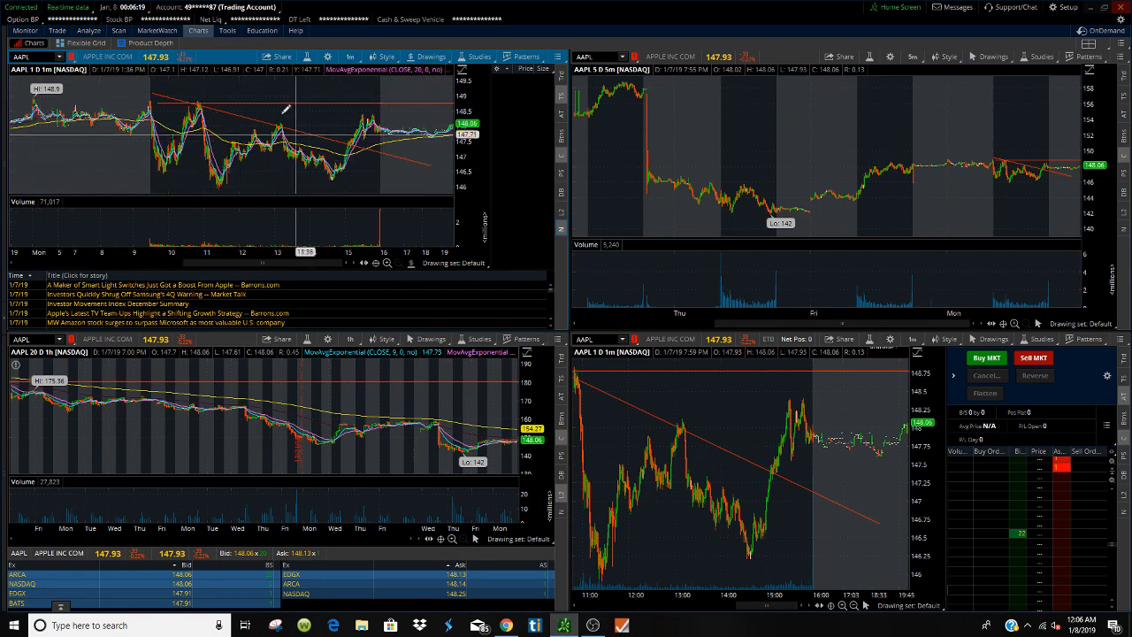
pyautogui.moveTo(830, 110)
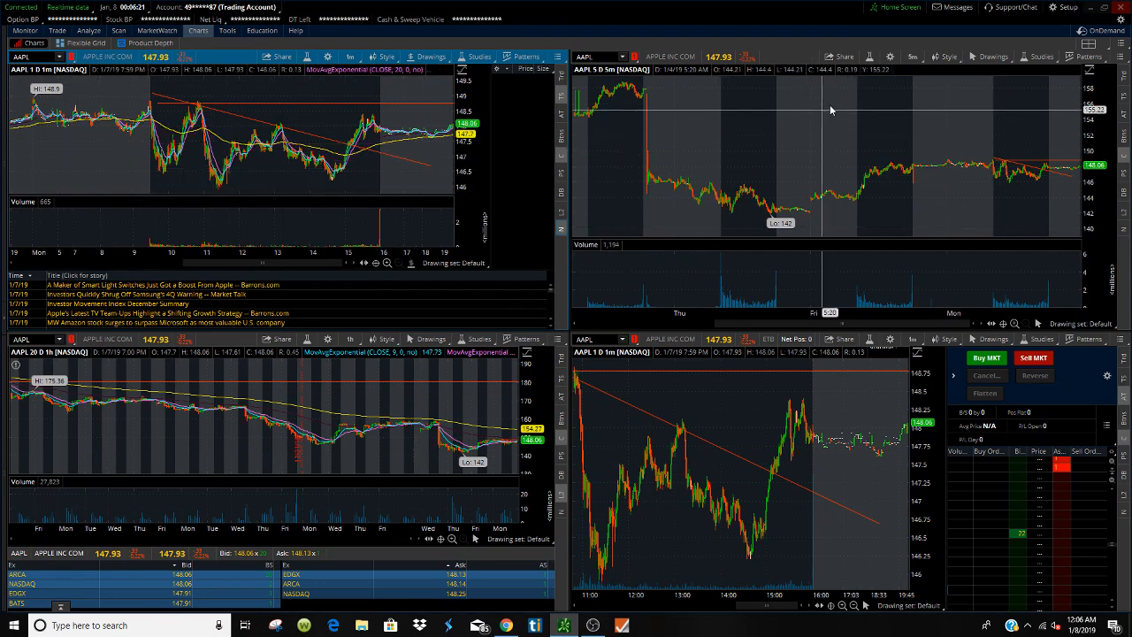
pyautogui.moveTo(741, 156)
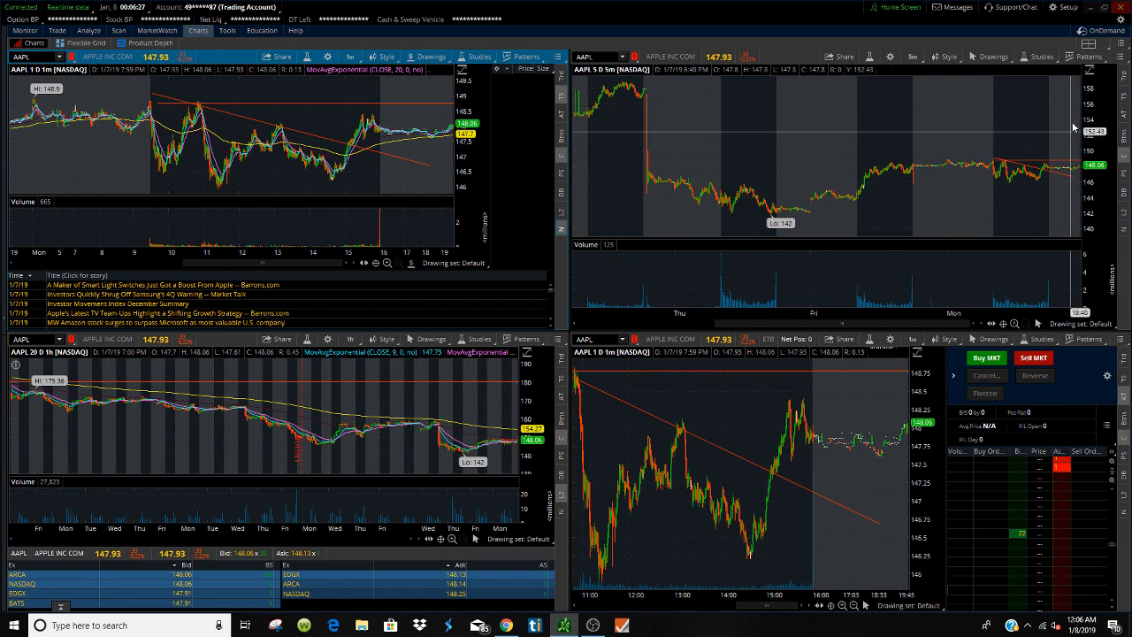
pyautogui.moveTo(895, 92)
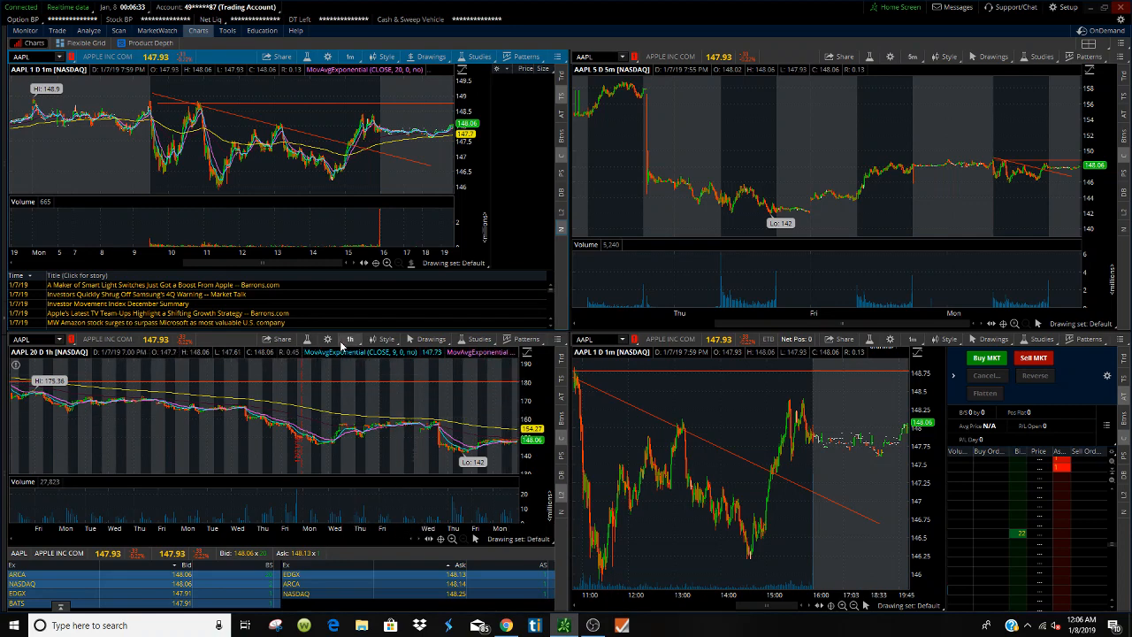
pyautogui.moveTo(863, 418)
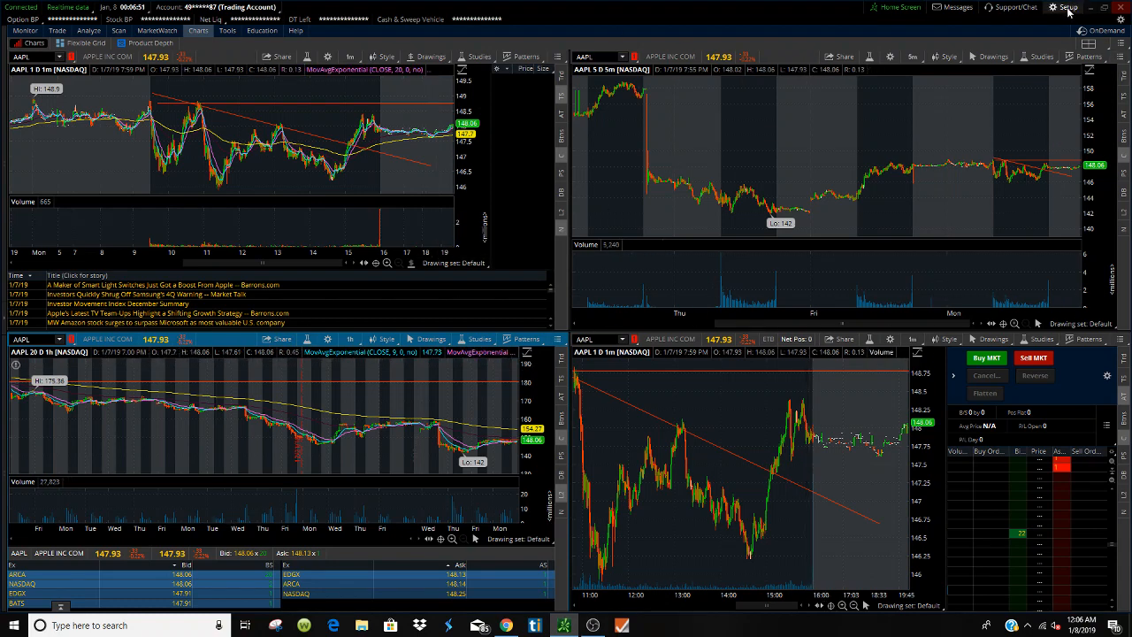
# Close the Company's Growth panel and bring the OBS Studio window to the front.
pyautogui.click(1068, 7)
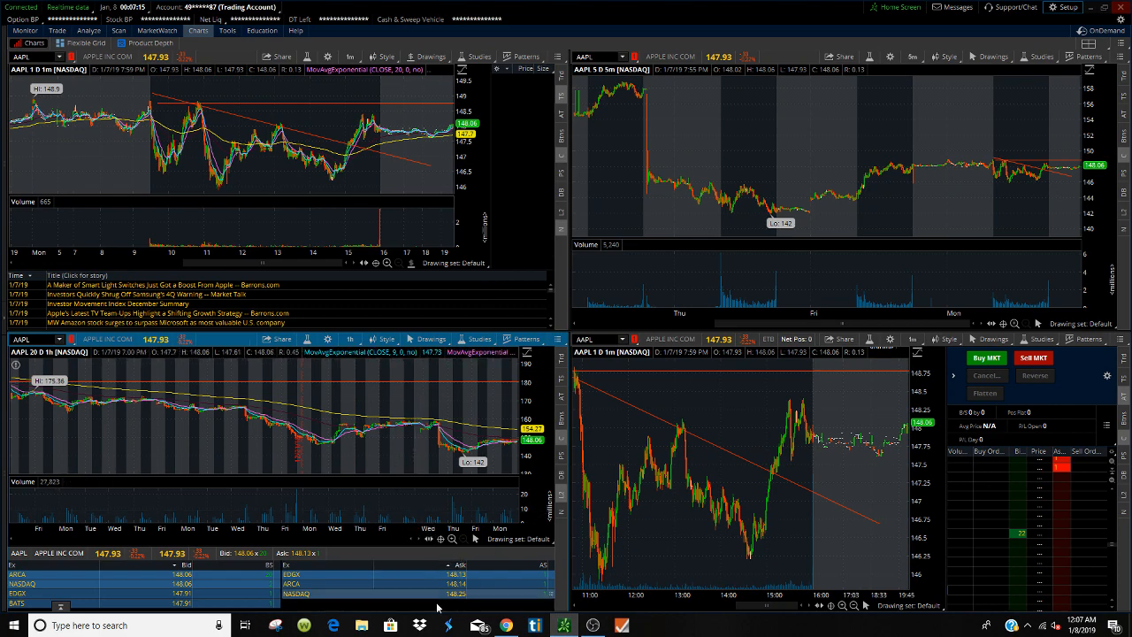
pyautogui.click(594, 626)
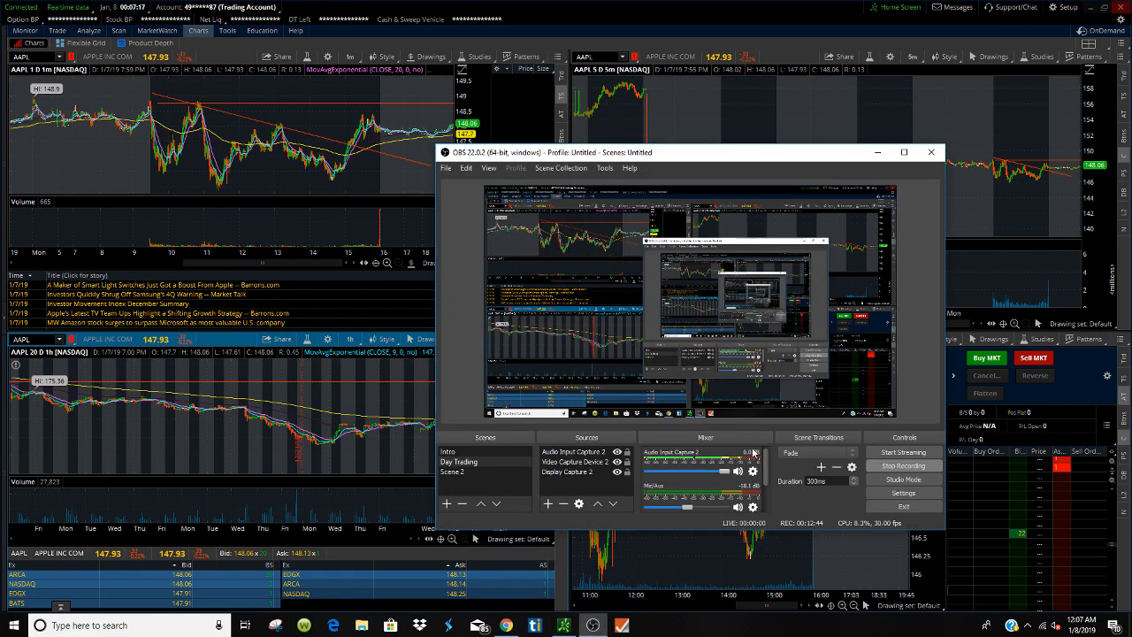